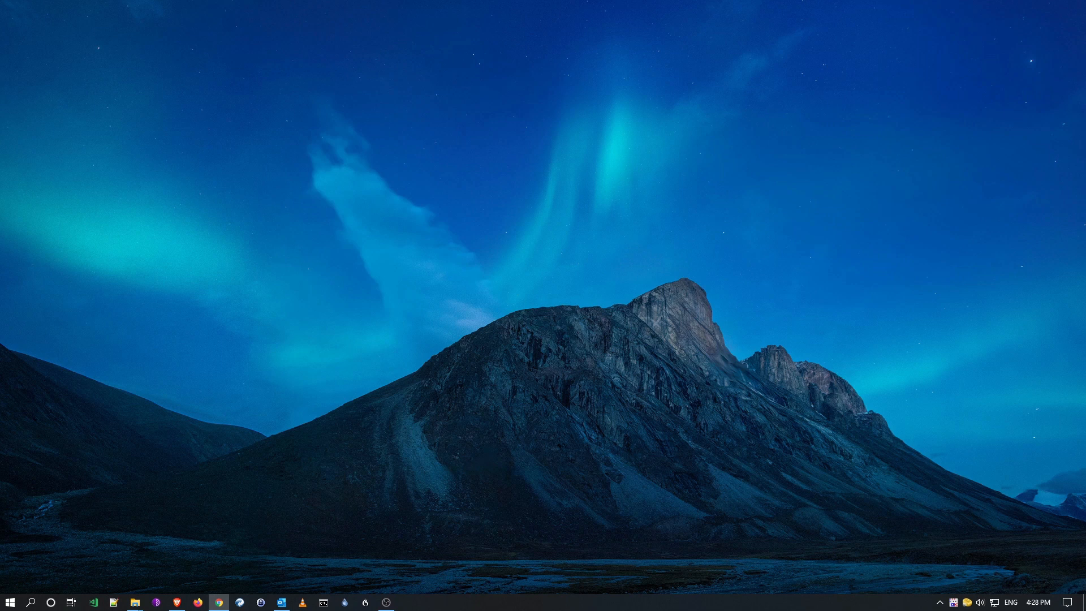
Step: Open the training company-2-4 database from the wk09 folder
click(134, 602)
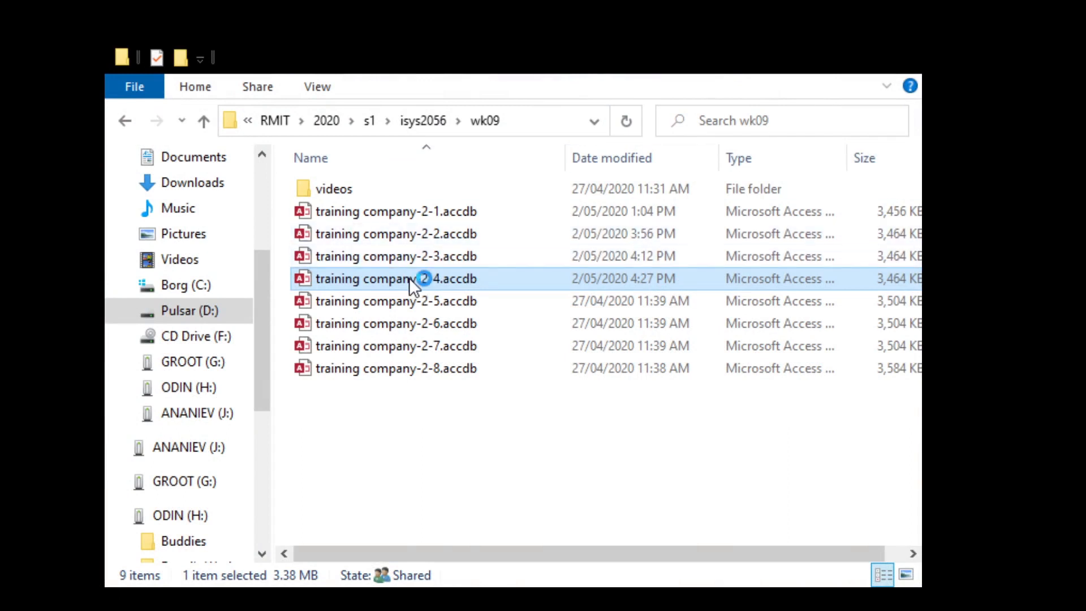
double_click(394, 279)
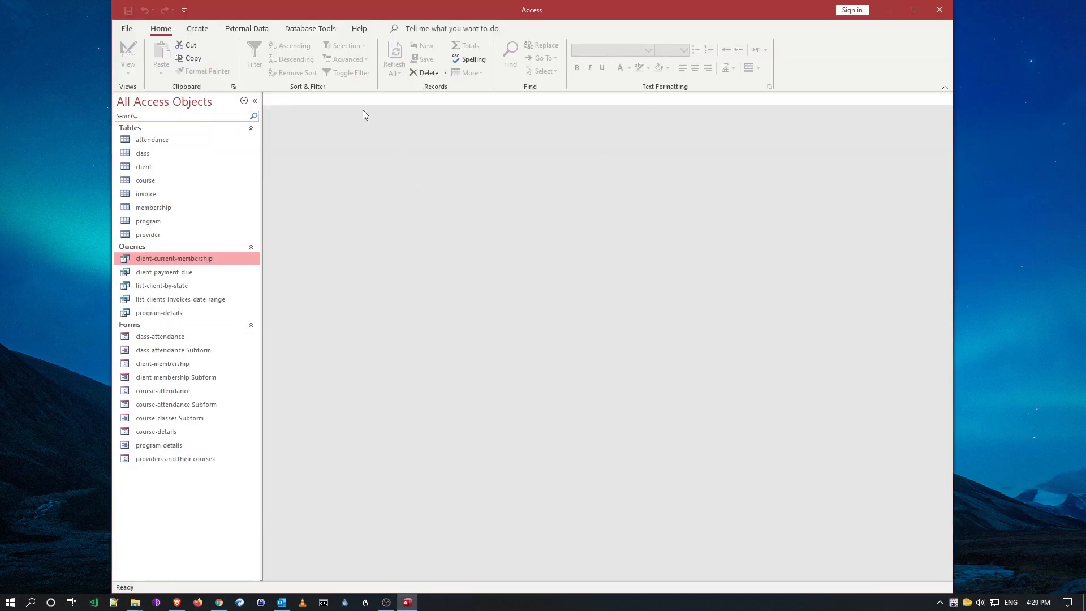
mouse_move(429, 112)
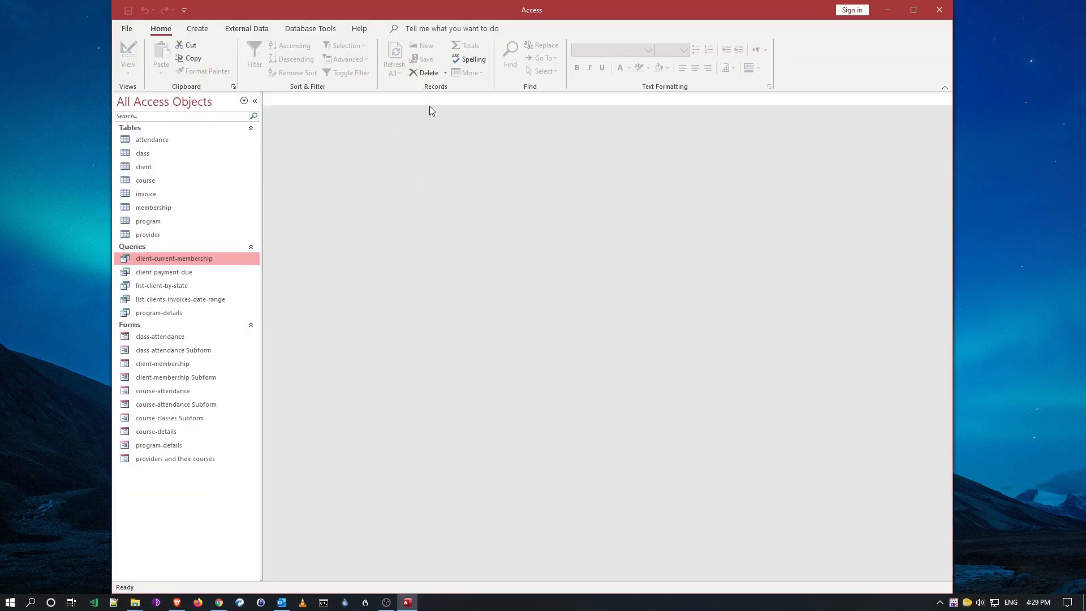
mouse_move(455, 160)
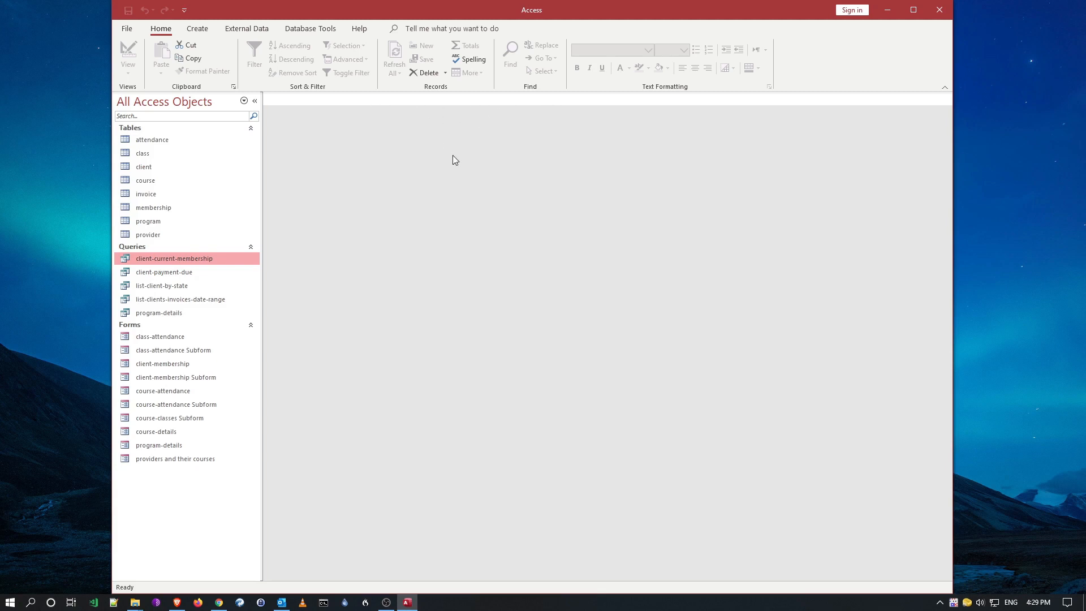
mouse_move(436, 228)
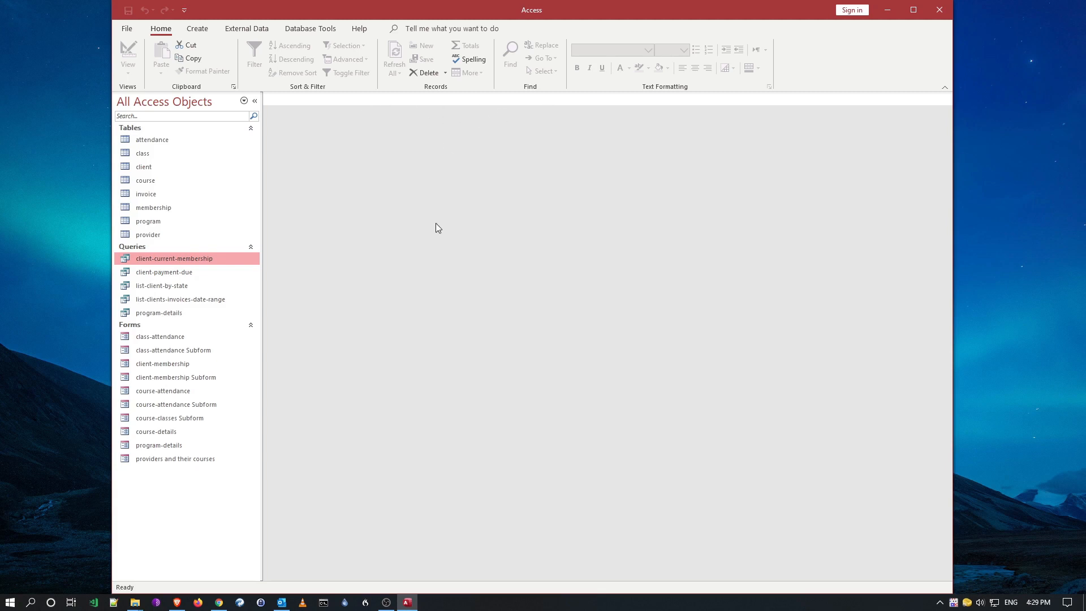
mouse_move(407, 277)
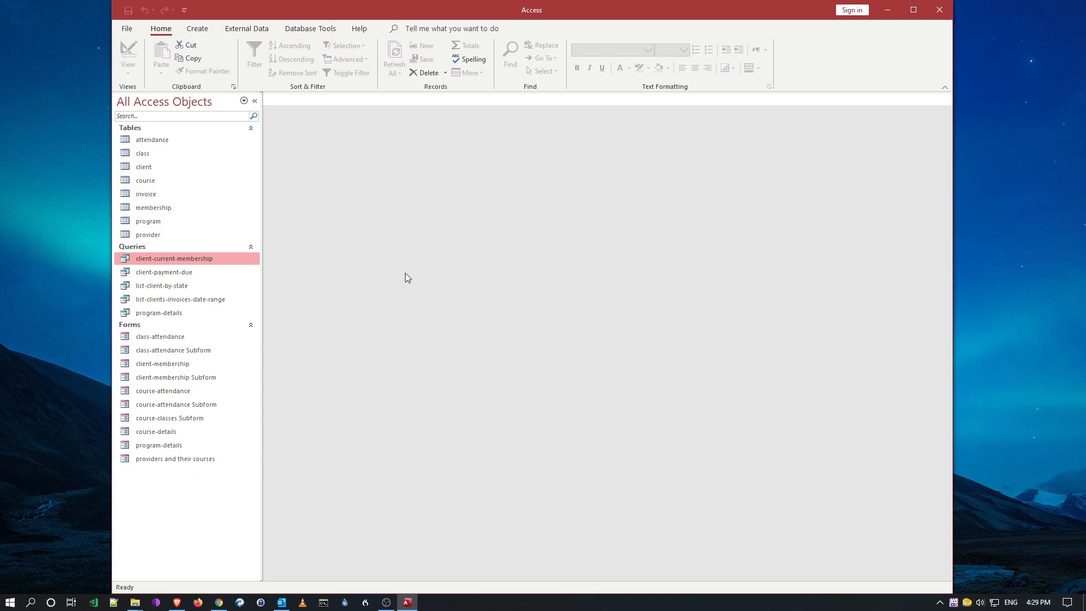
mouse_move(190, 264)
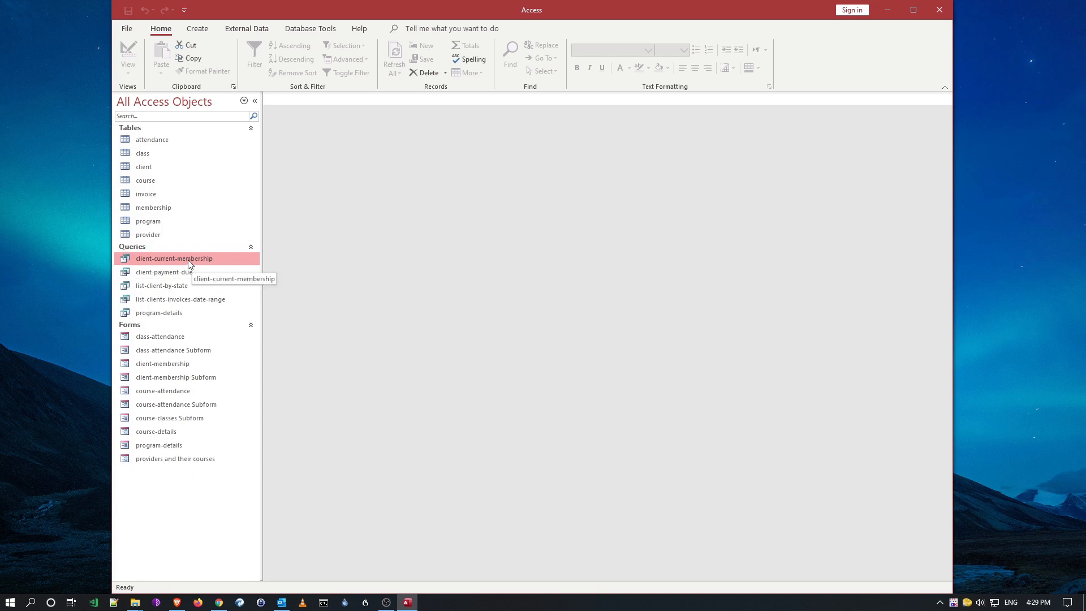
mouse_move(278, 263)
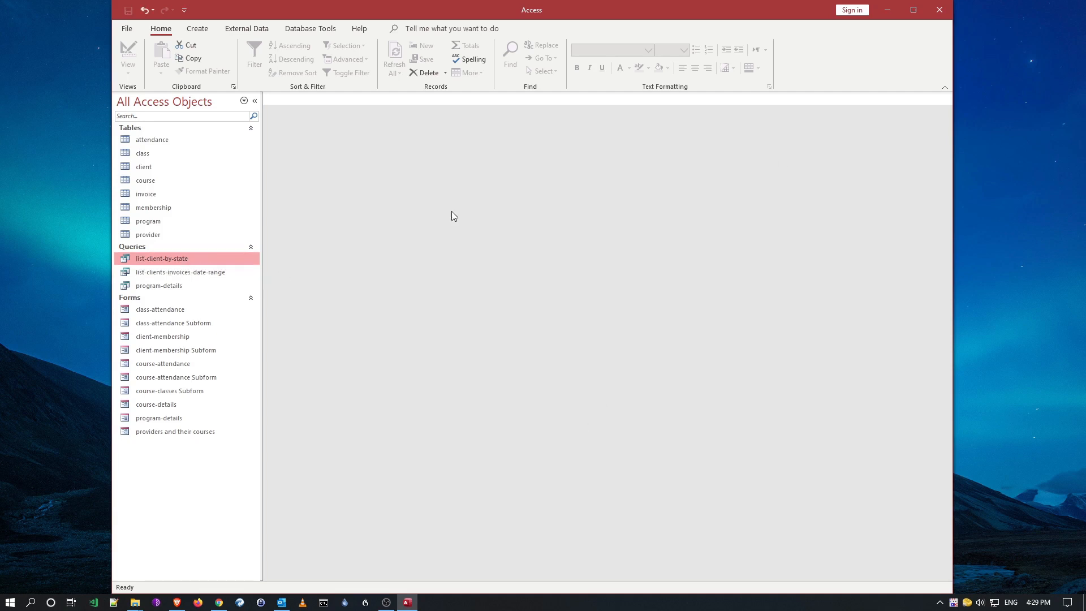
Step: Select the attendance table in the navigation pane
click(151, 139)
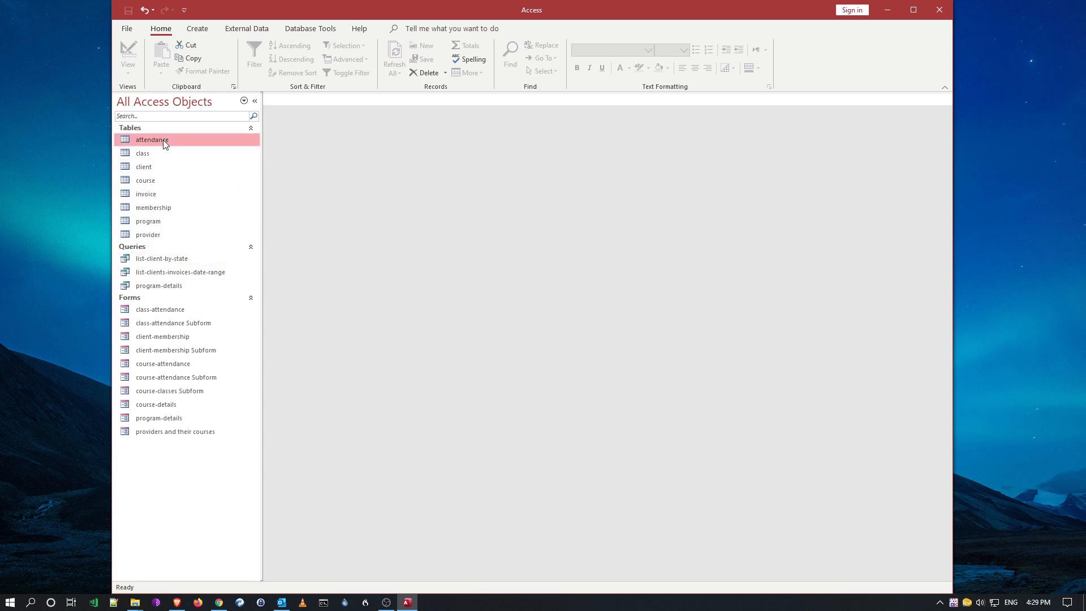
mouse_move(239, 201)
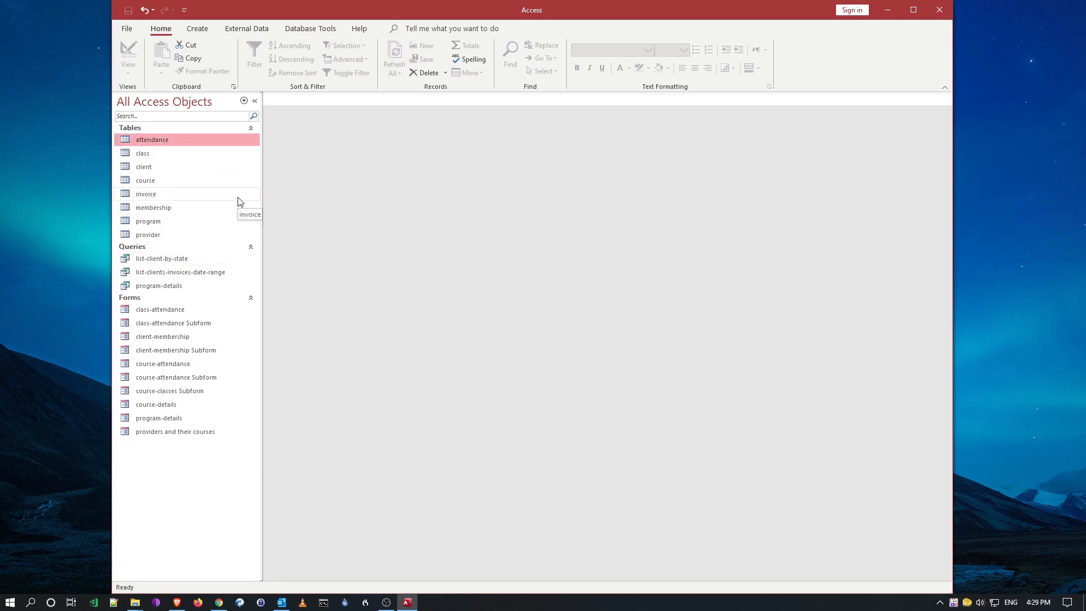
mouse_move(416, 197)
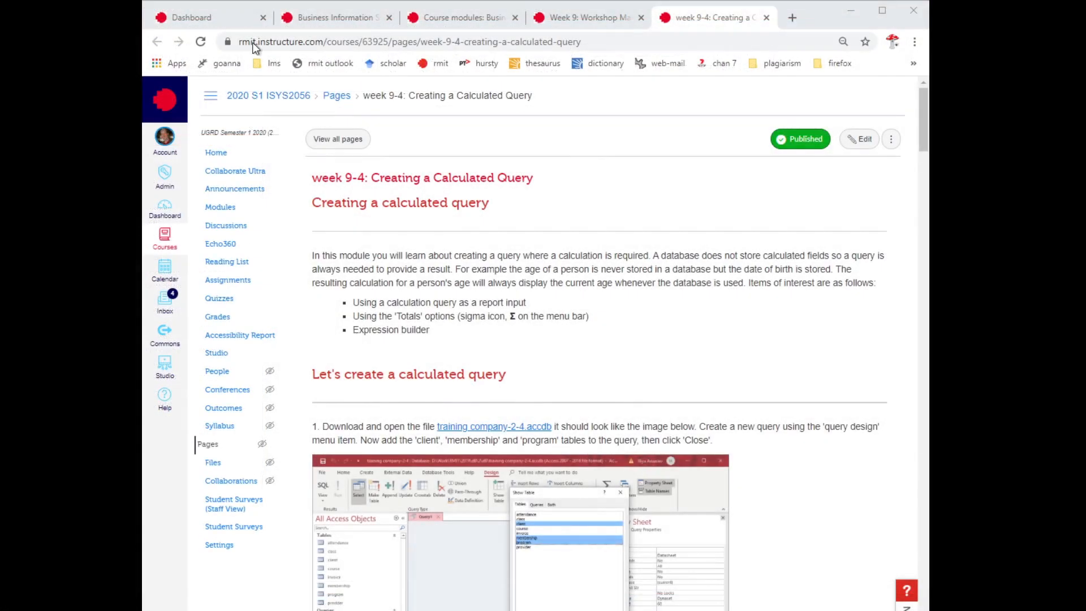
Step: Scroll the week 9-4 Creating a Calculated Query page down to step 1
scroll(down, 3)
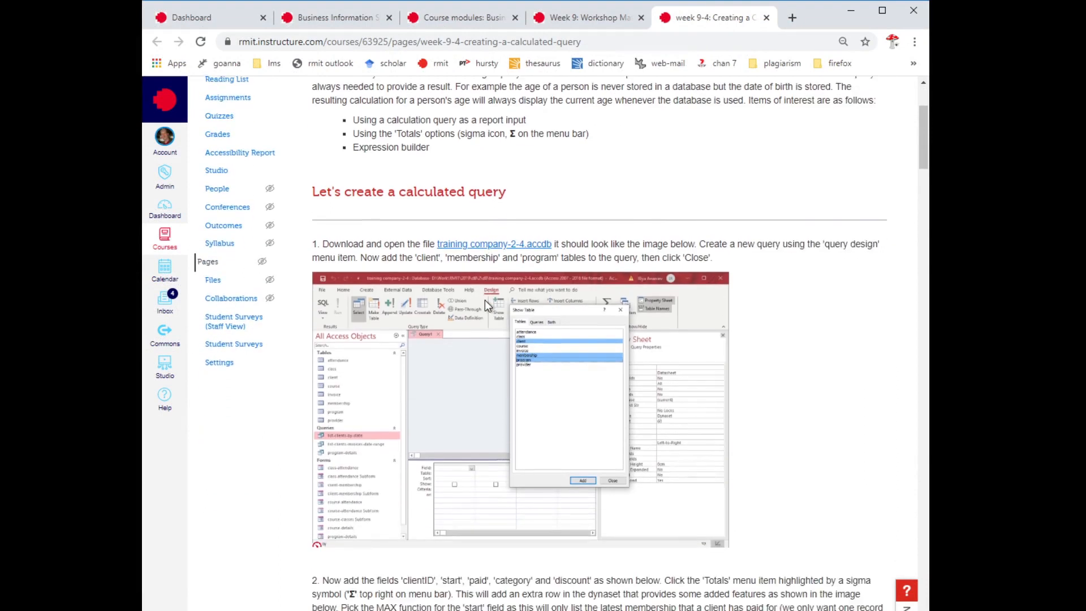
scroll(down, 3)
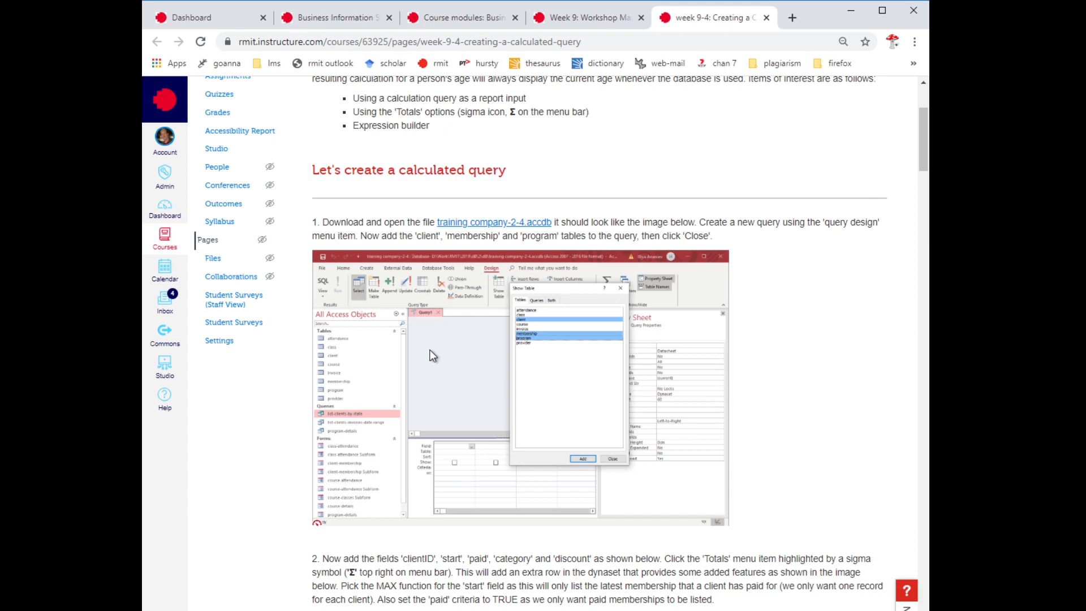
mouse_move(431, 355)
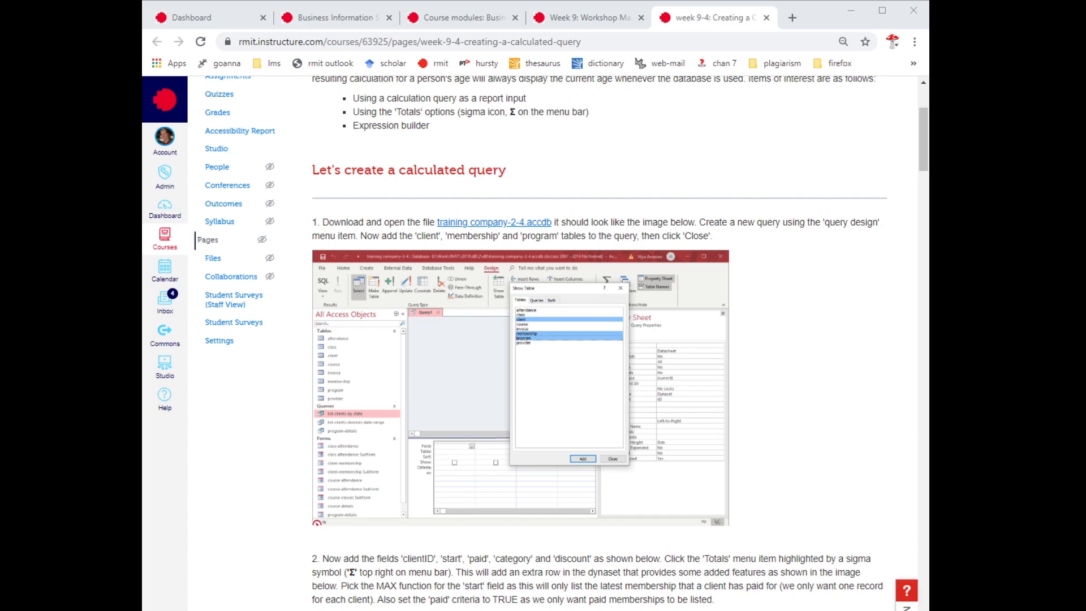
mouse_move(465, 533)
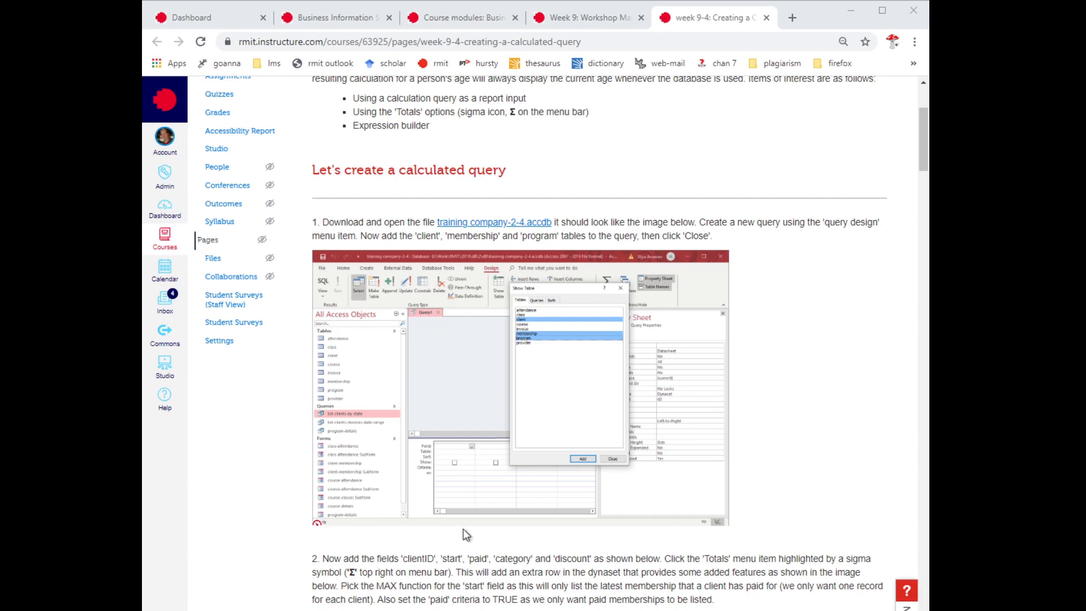
mouse_move(621, 397)
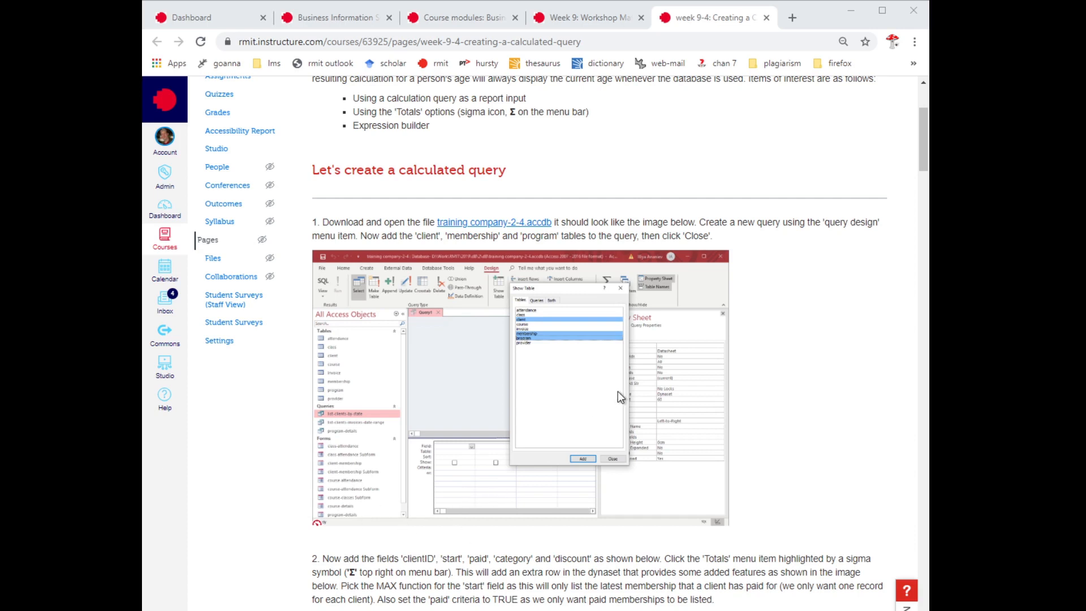
scroll(down, 3)
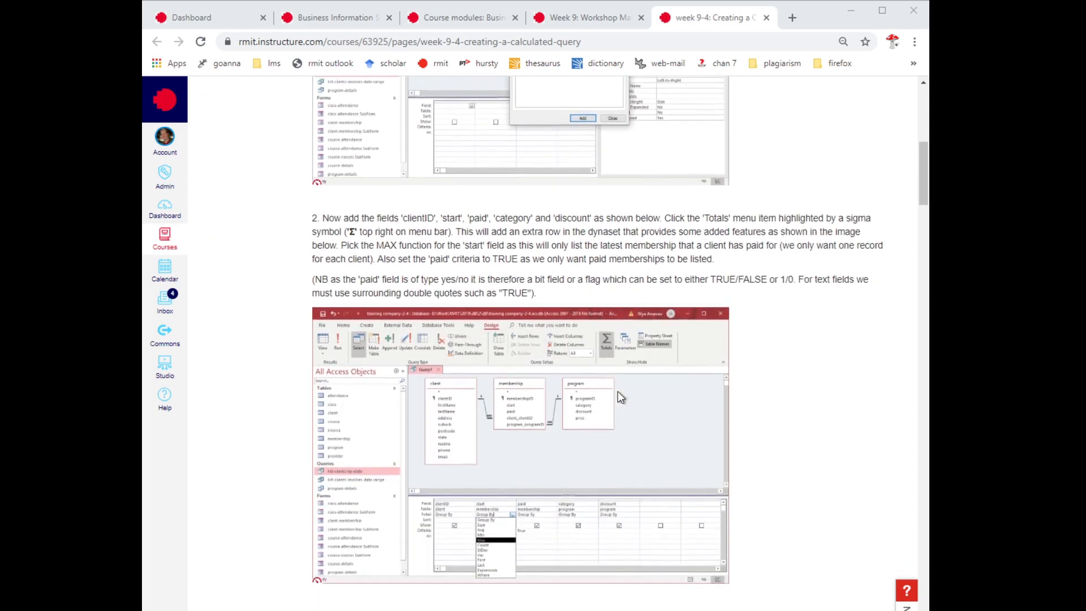
scroll(down, 3)
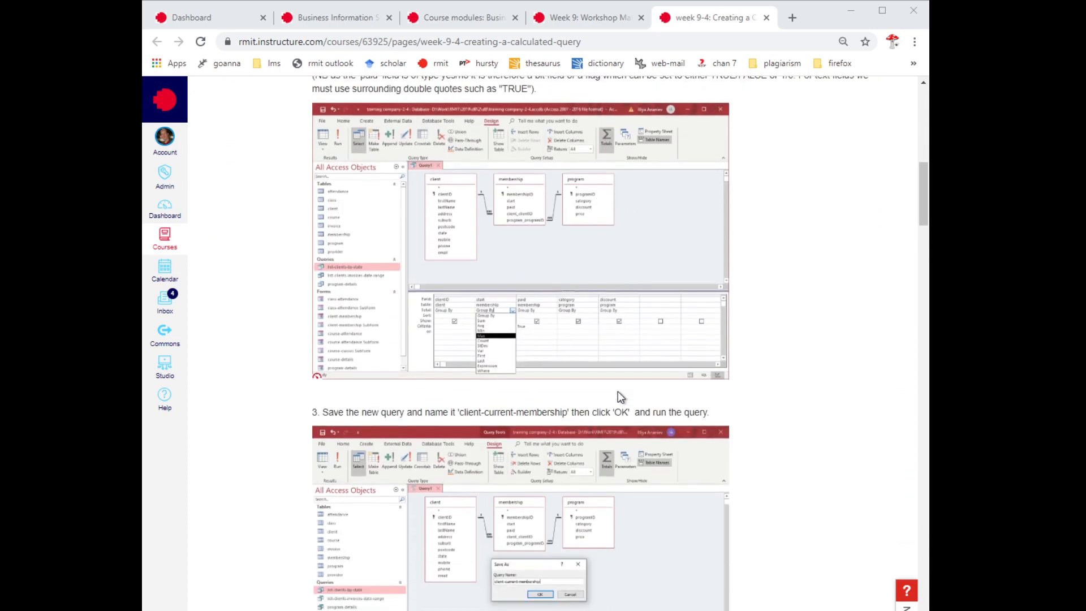
double_click(516, 412)
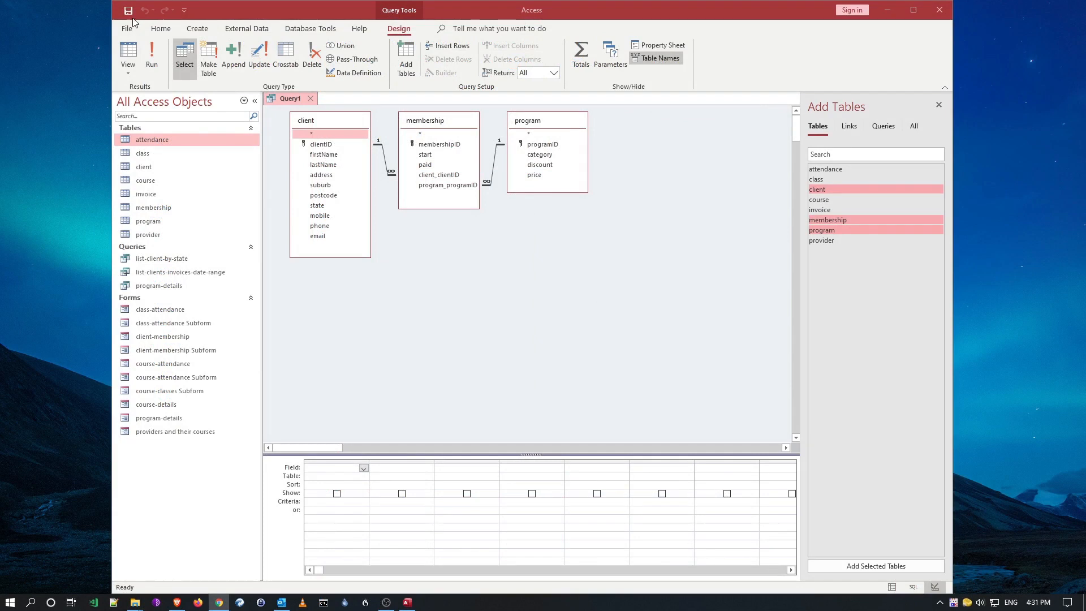
Step: Save the new query as client-current-membership
click(127, 10)
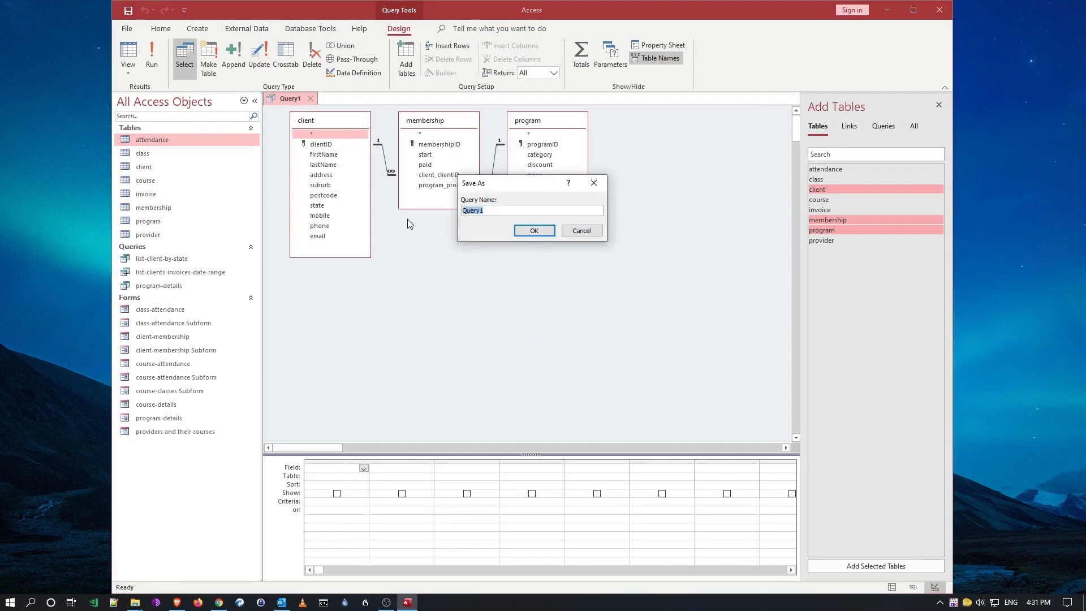
text(client-current-membership)
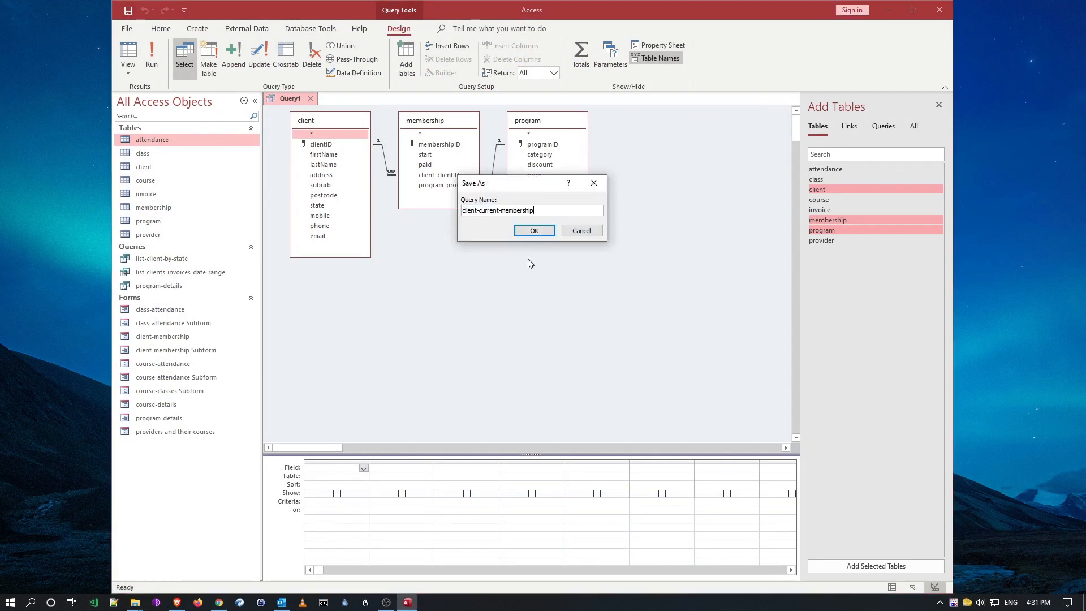
click(533, 230)
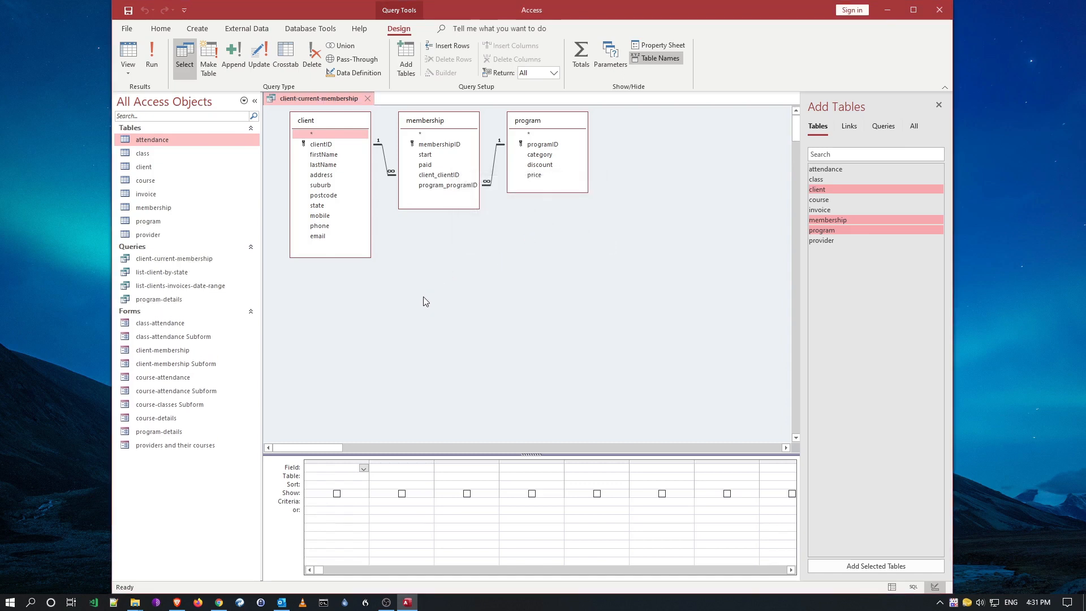
mouse_move(406, 319)
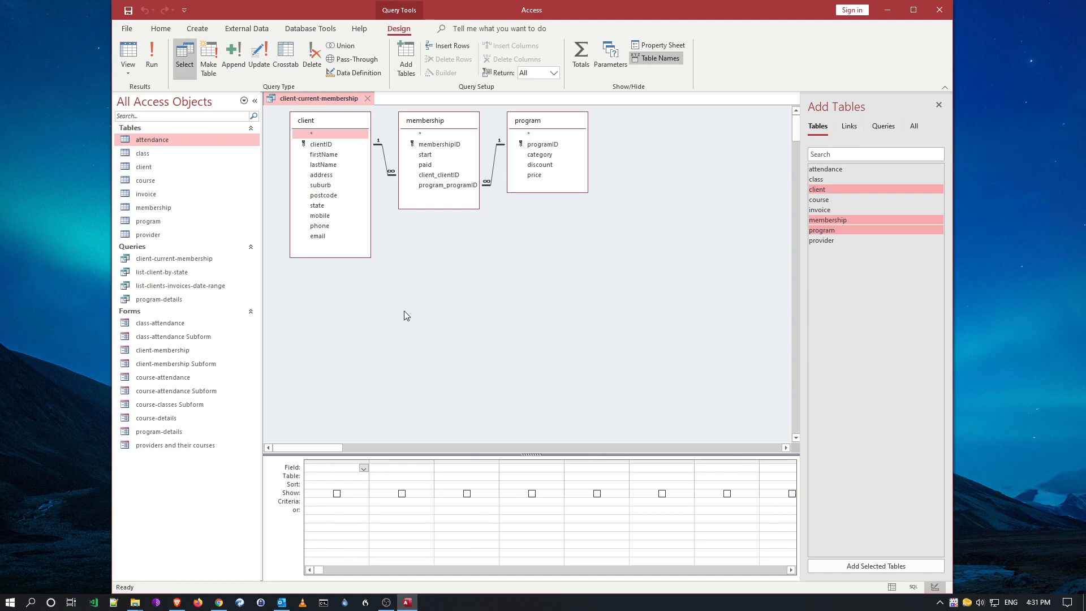
mouse_move(341, 160)
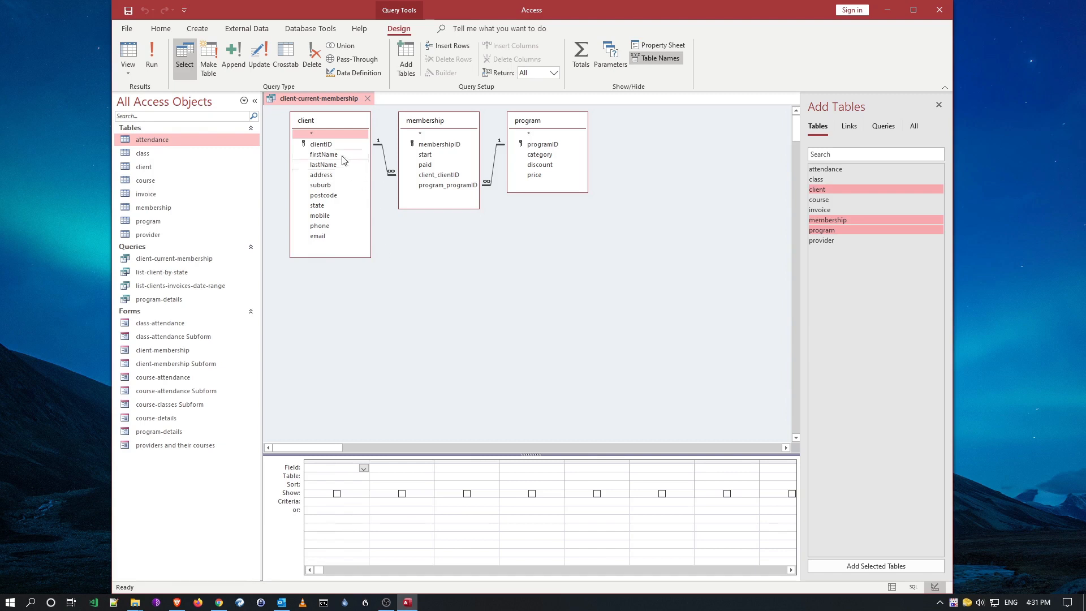
Step: Add clientID, start from membership and category from program to the query grid
double_click(320, 144)
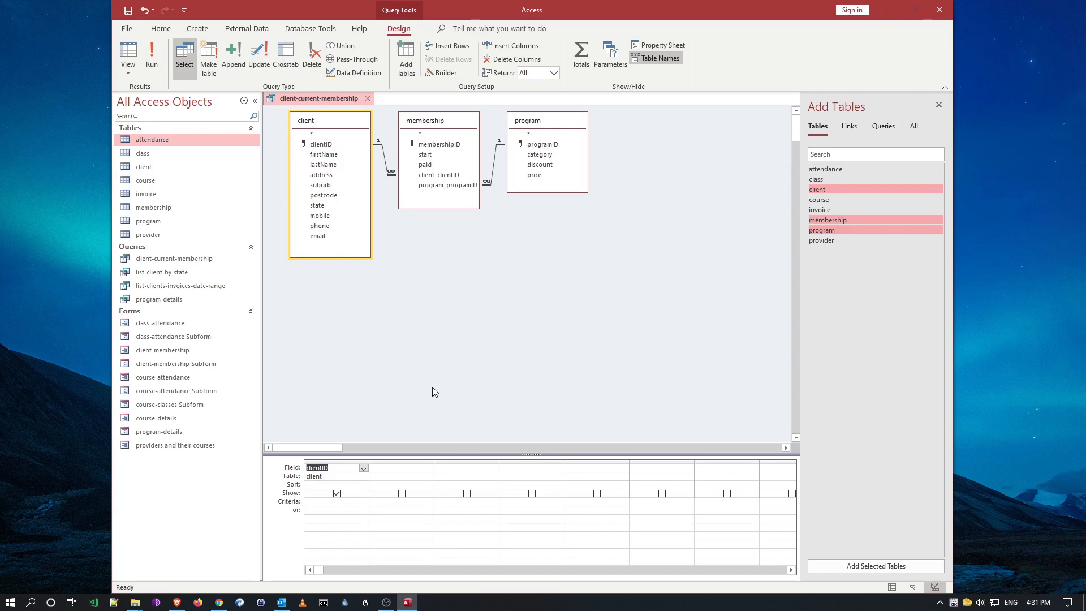
mouse_move(506, 332)
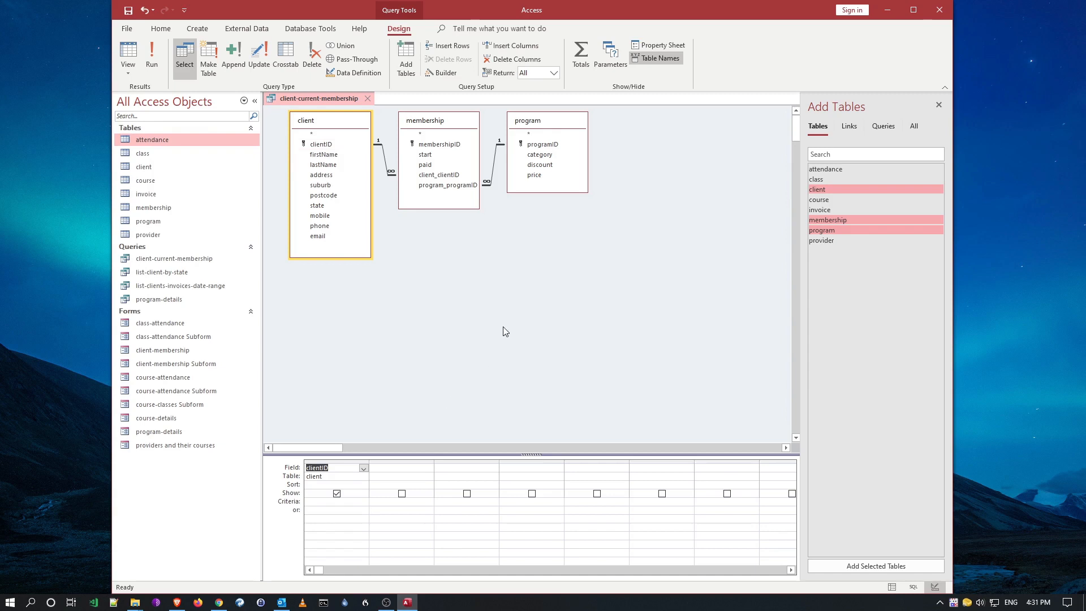
click(425, 154)
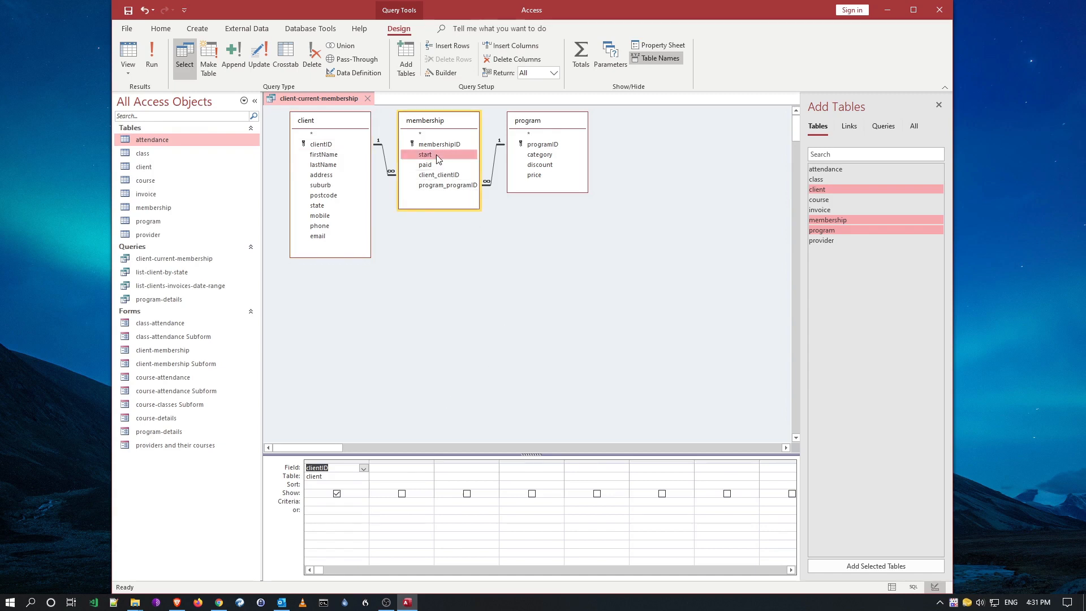
double_click(424, 154)
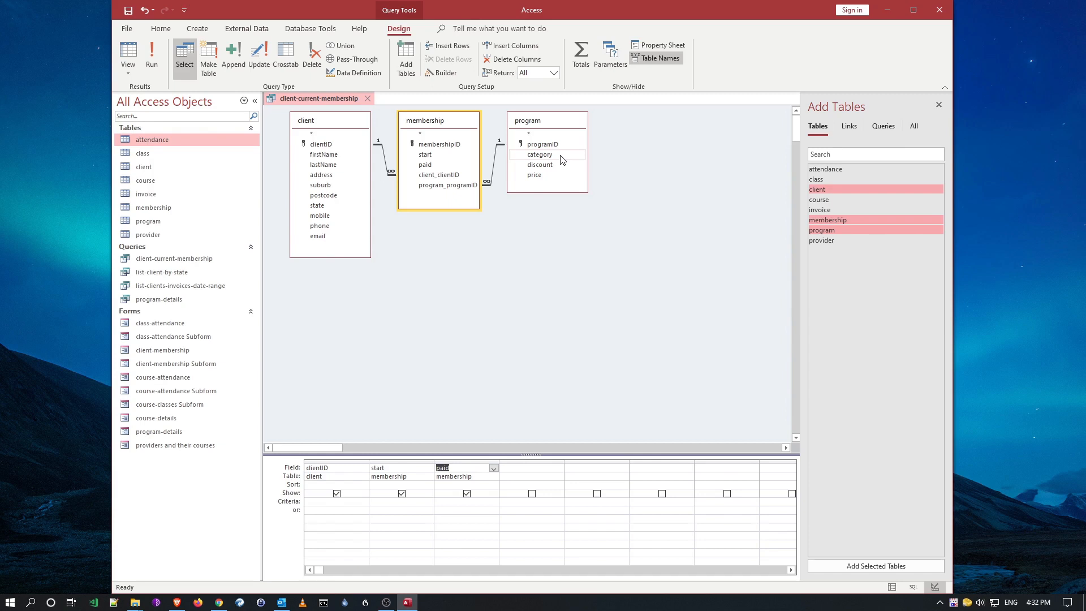
double_click(539, 155)
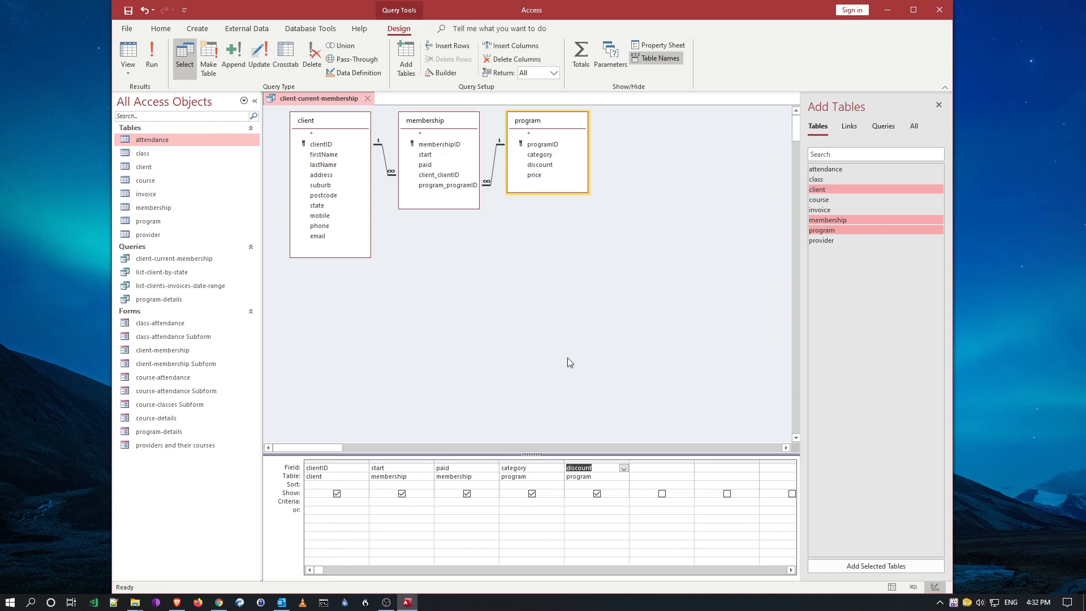
mouse_move(546, 317)
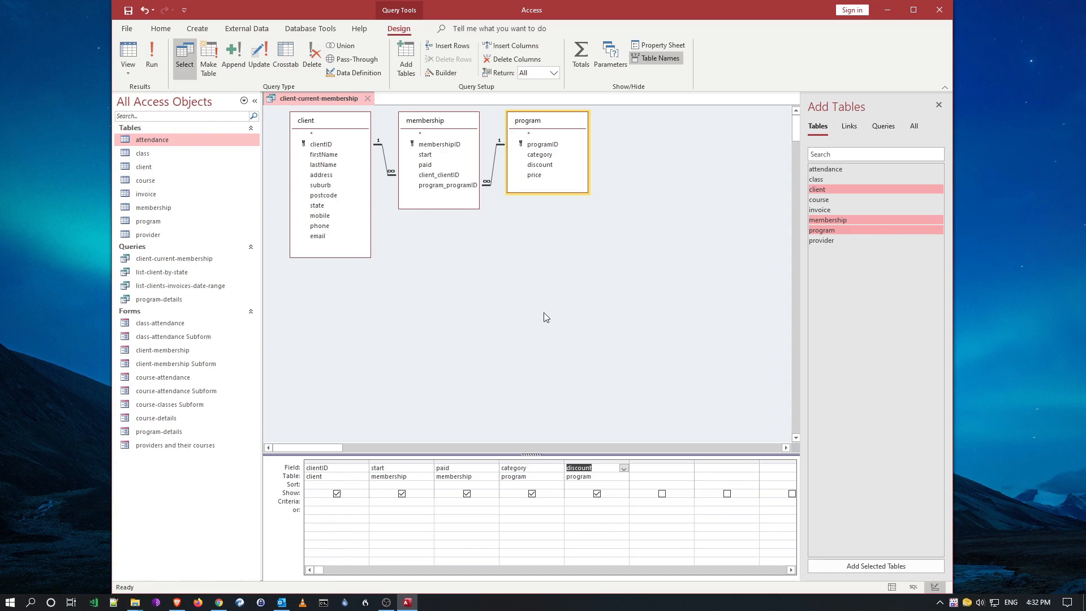
mouse_move(160, 49)
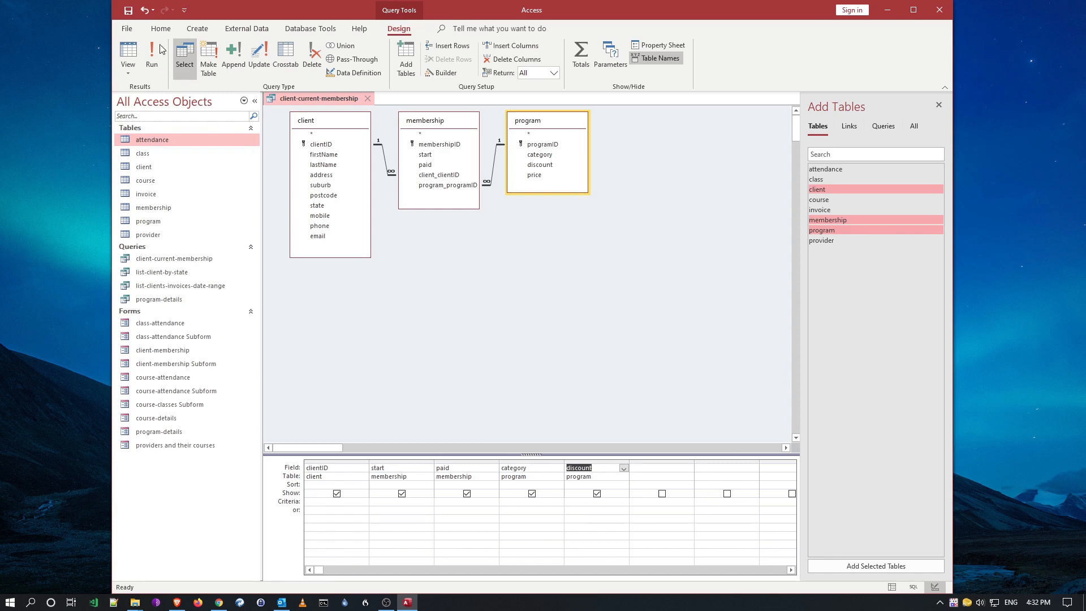
mouse_move(128, 54)
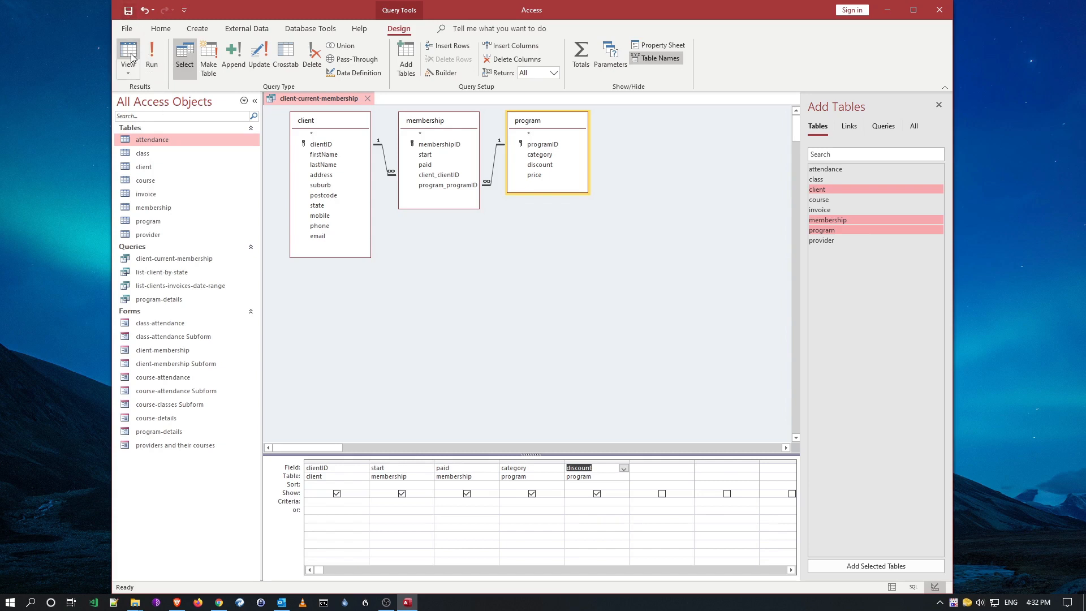
Step: Run client-current-membership to view its 2100 records, then close the query
click(128, 55)
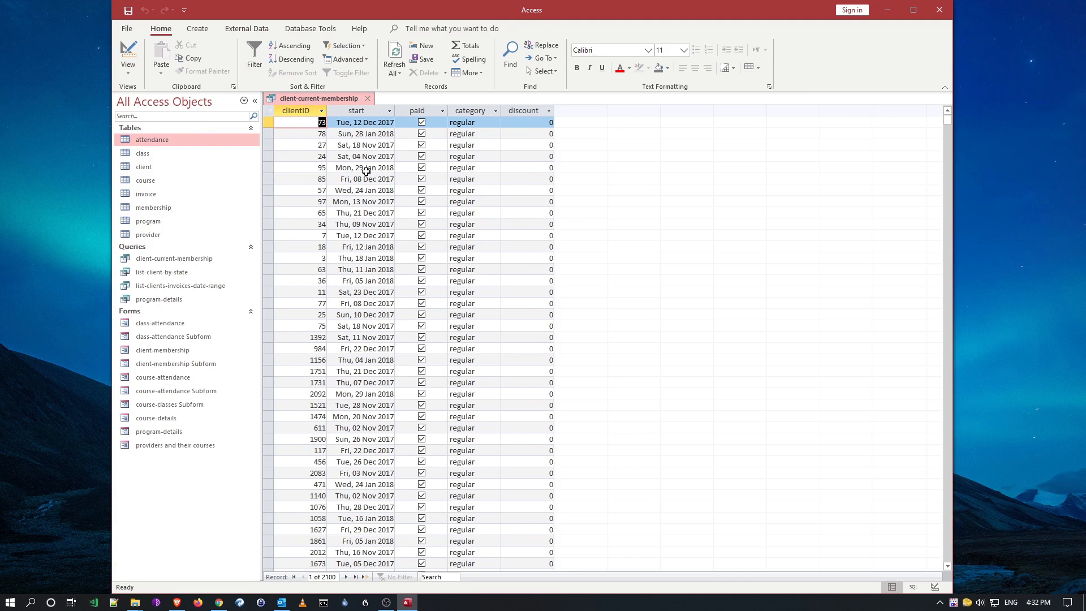
mouse_move(476, 248)
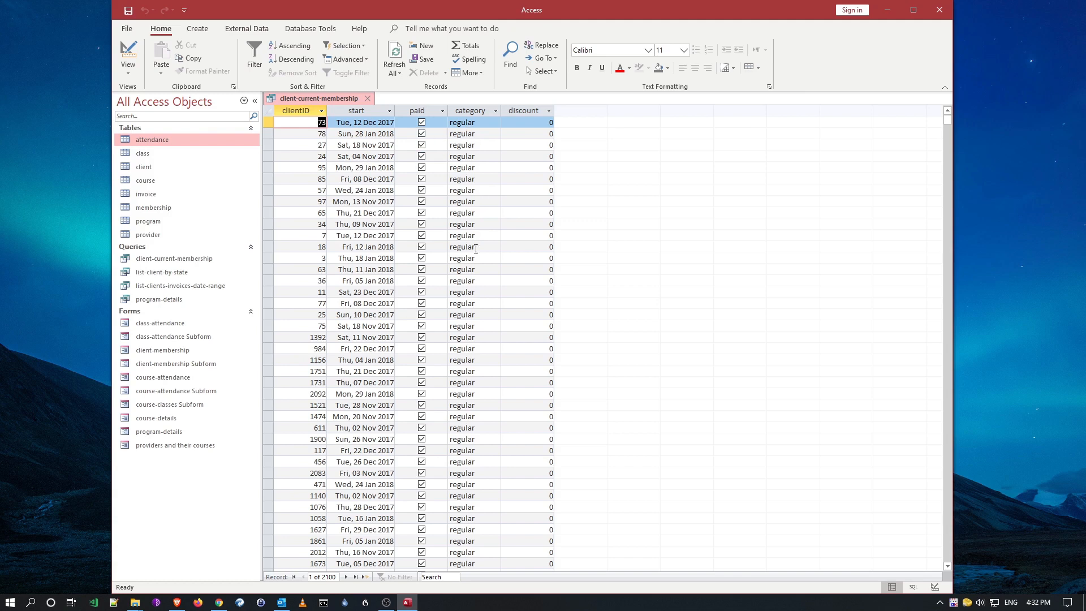
mouse_move(517, 193)
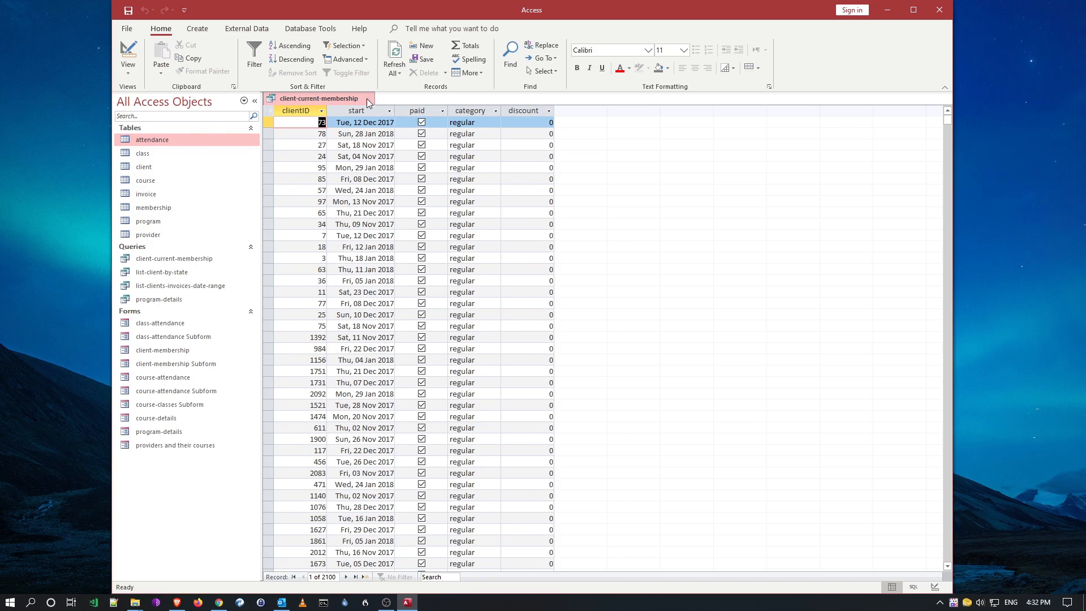
click(367, 97)
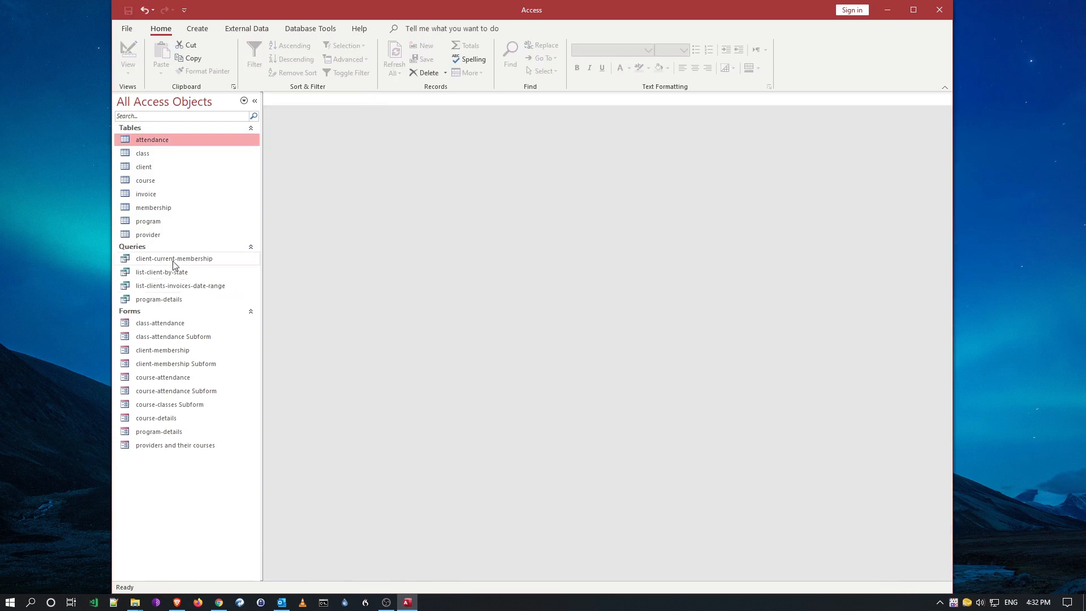
mouse_move(379, 275)
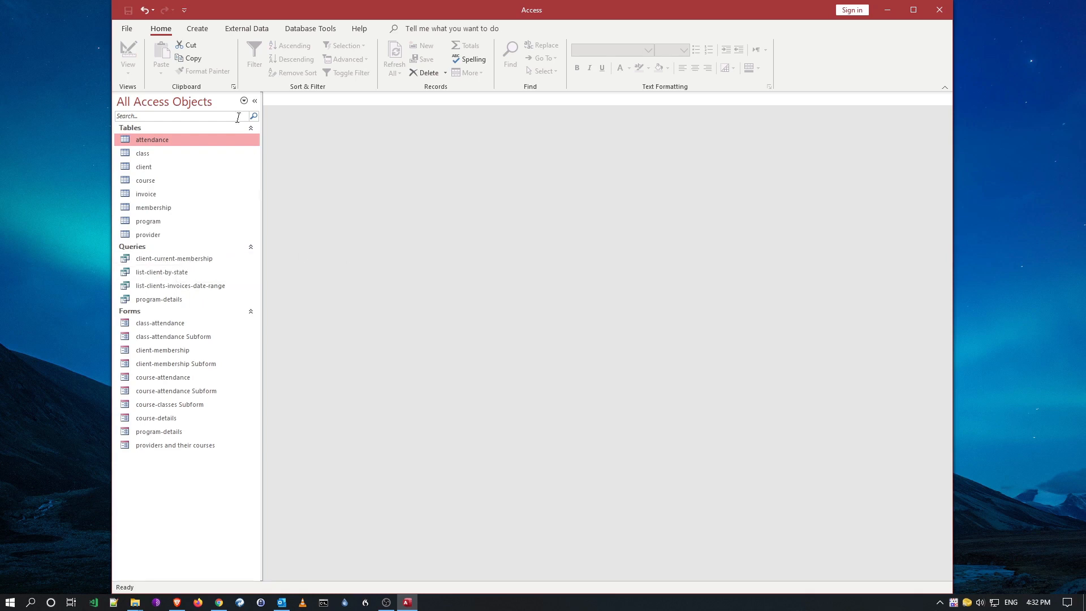
Step: Create a blank query design and add the client-current-membership query as a source
click(196, 28)
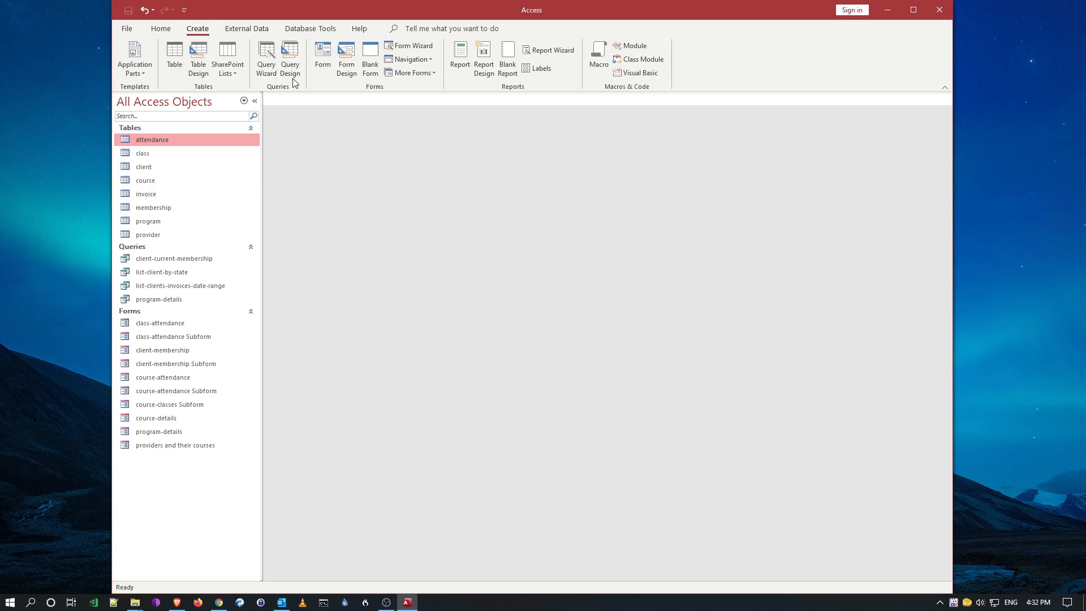
click(290, 57)
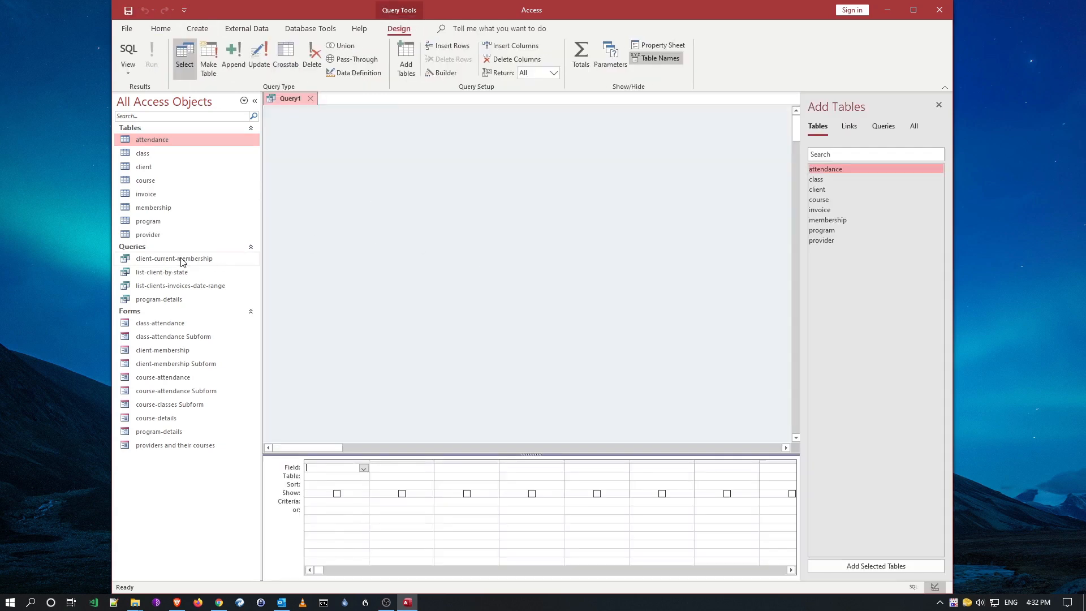
mouse_move(853, 154)
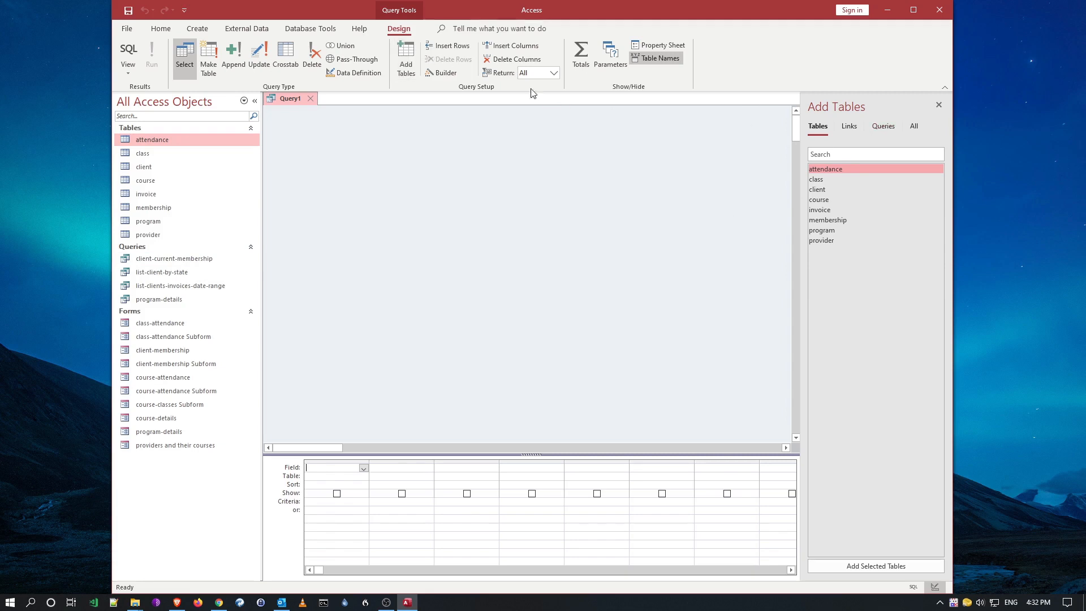
click(882, 126)
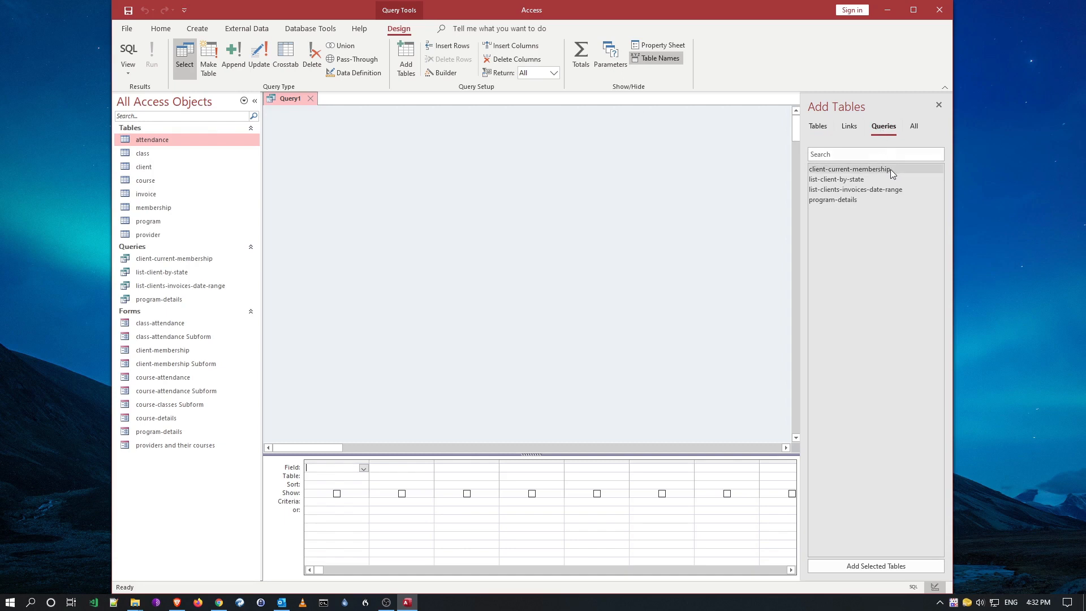
click(849, 169)
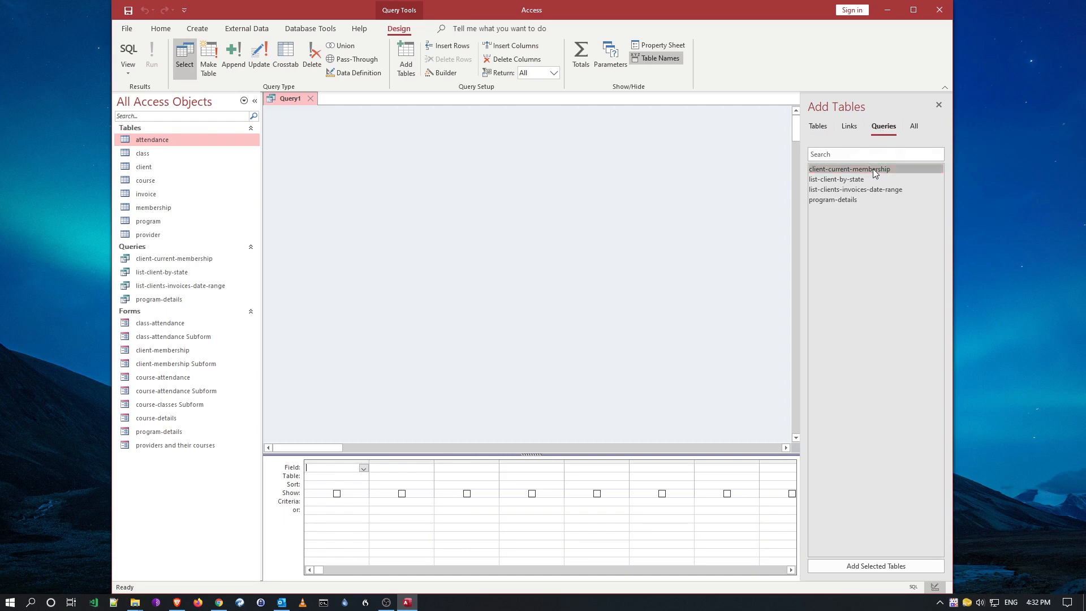
double_click(849, 169)
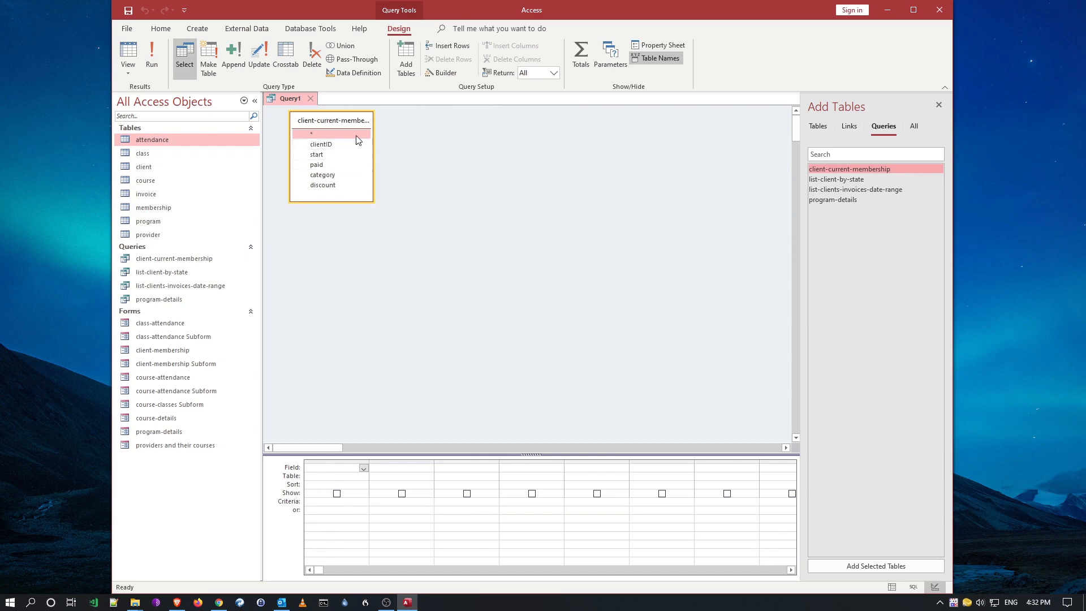
mouse_move(399, 226)
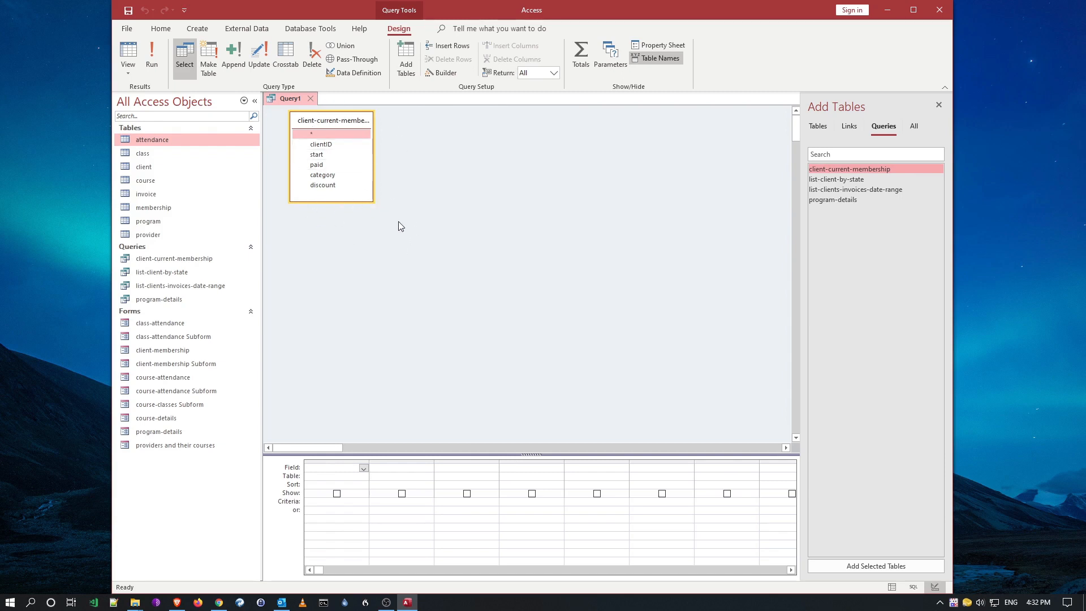
mouse_move(815, 187)
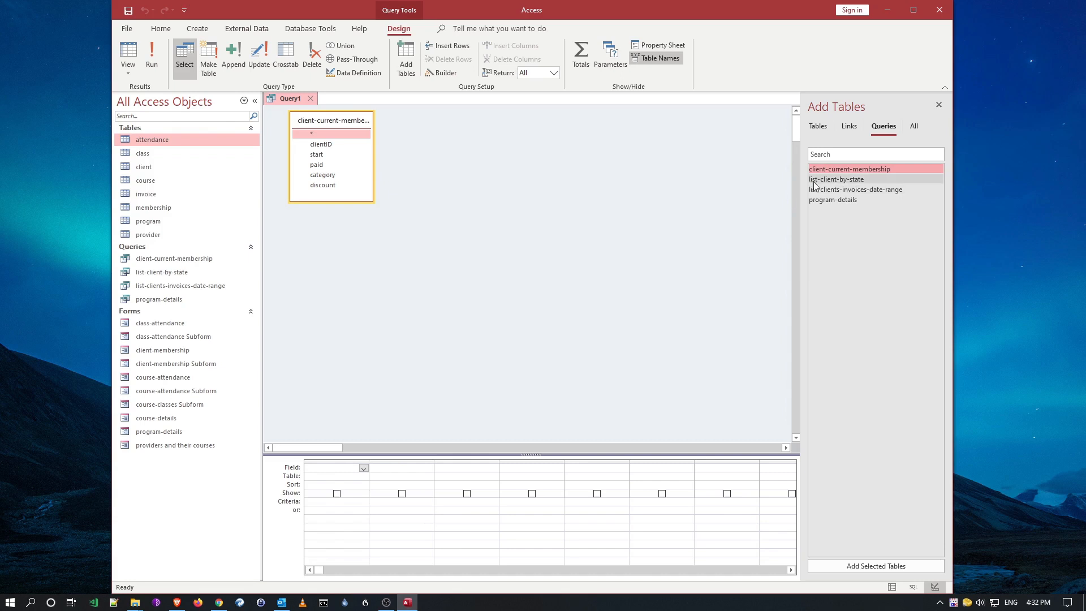
Step: Add the attendance, class, client and course tables and tidy the table boxes
click(816, 125)
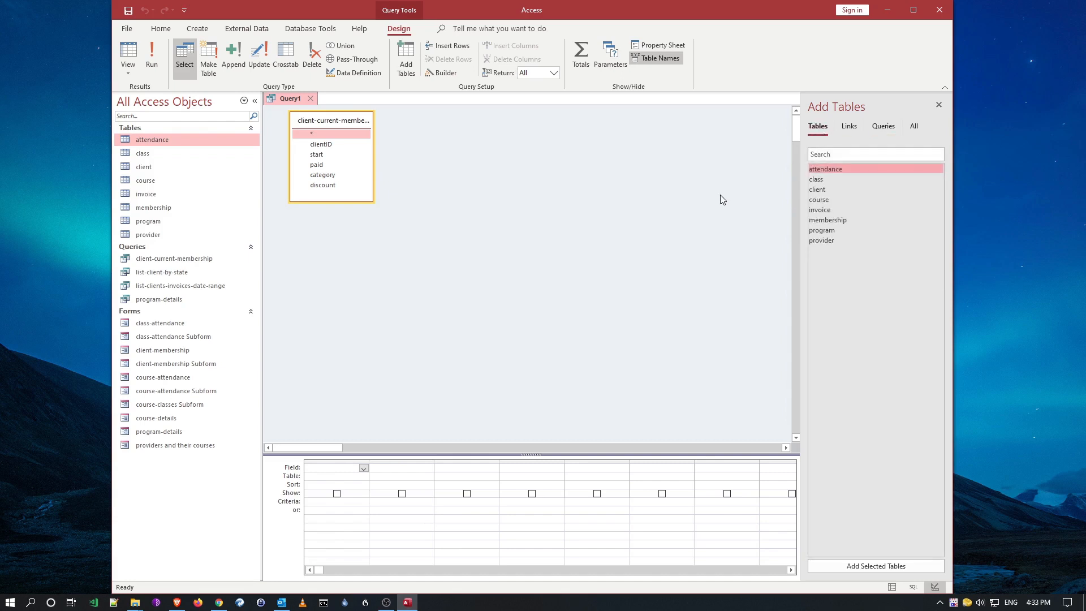
mouse_move(430, 220)
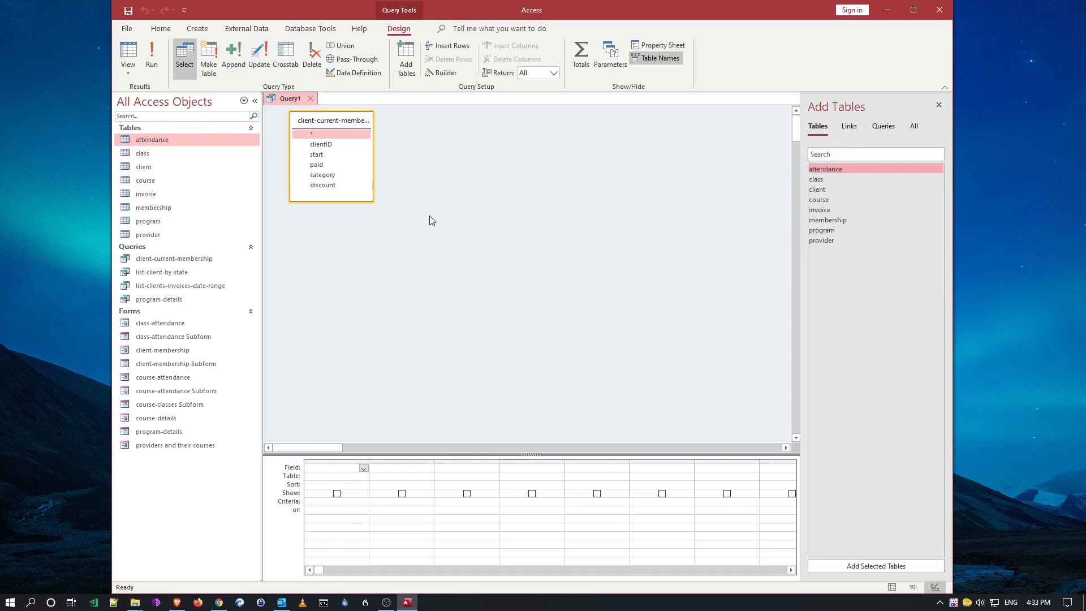
mouse_move(486, 210)
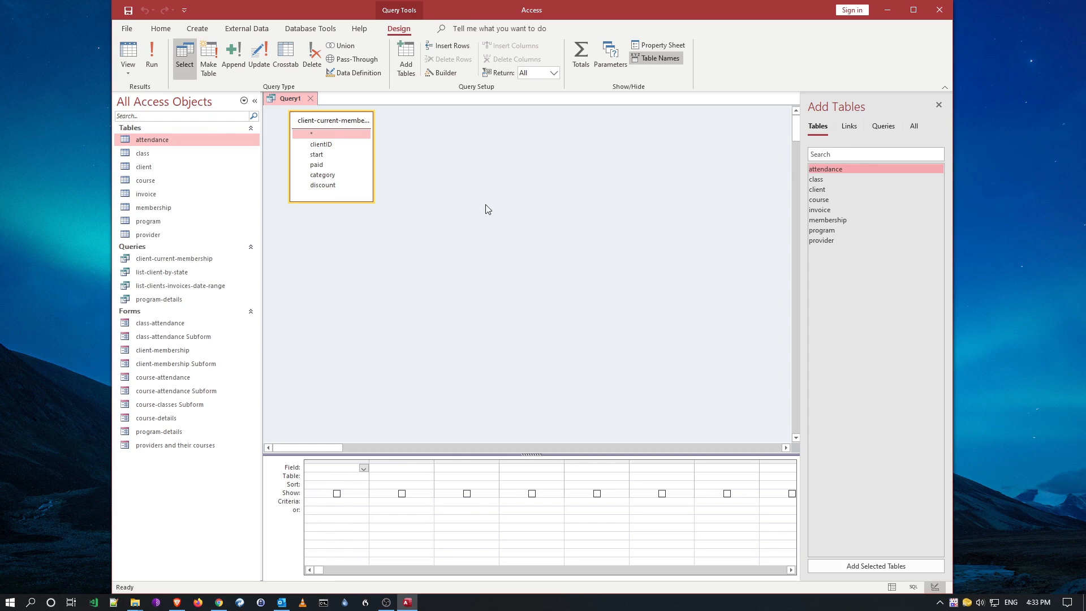
mouse_move(525, 234)
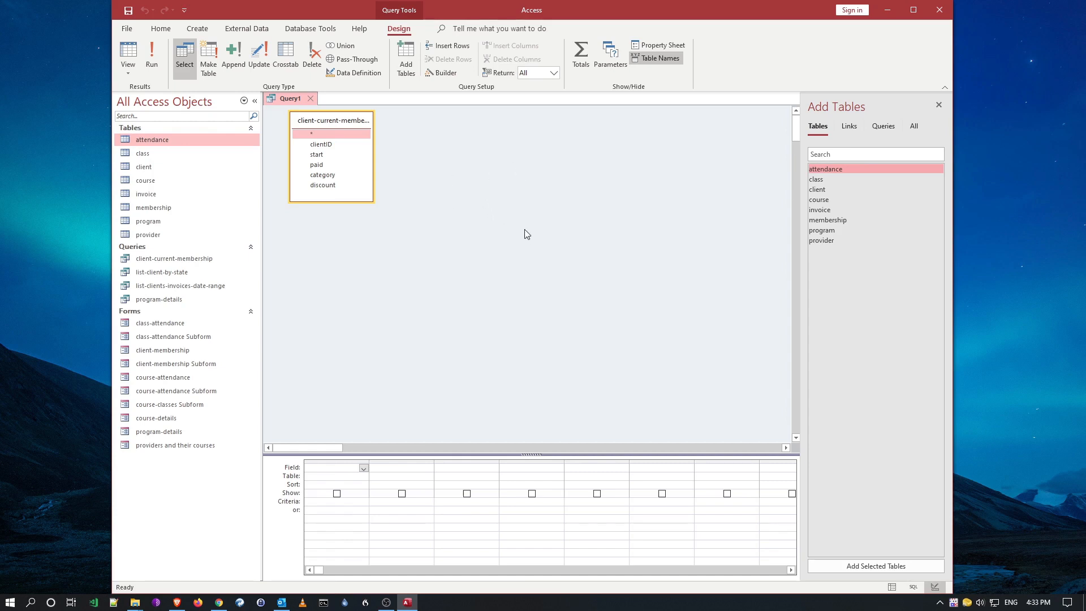
mouse_move(398, 184)
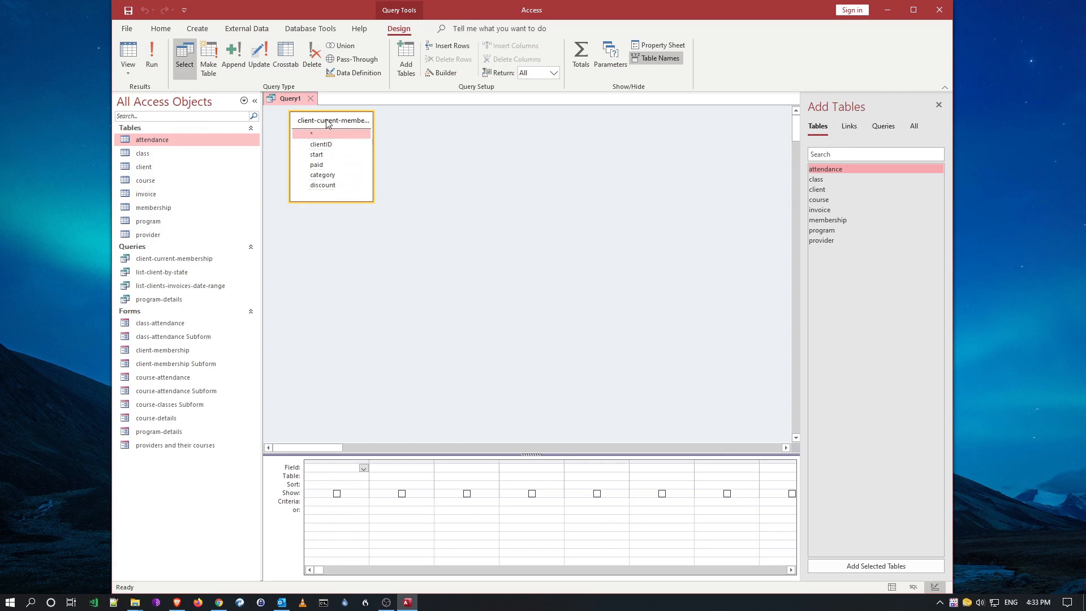
mouse_move(426, 159)
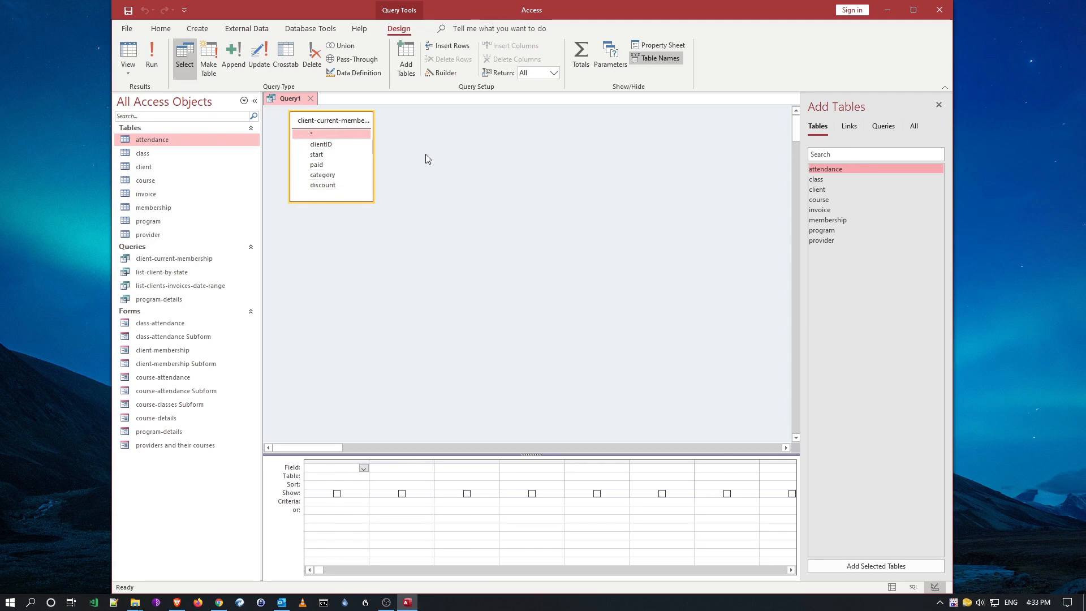
mouse_move(824, 189)
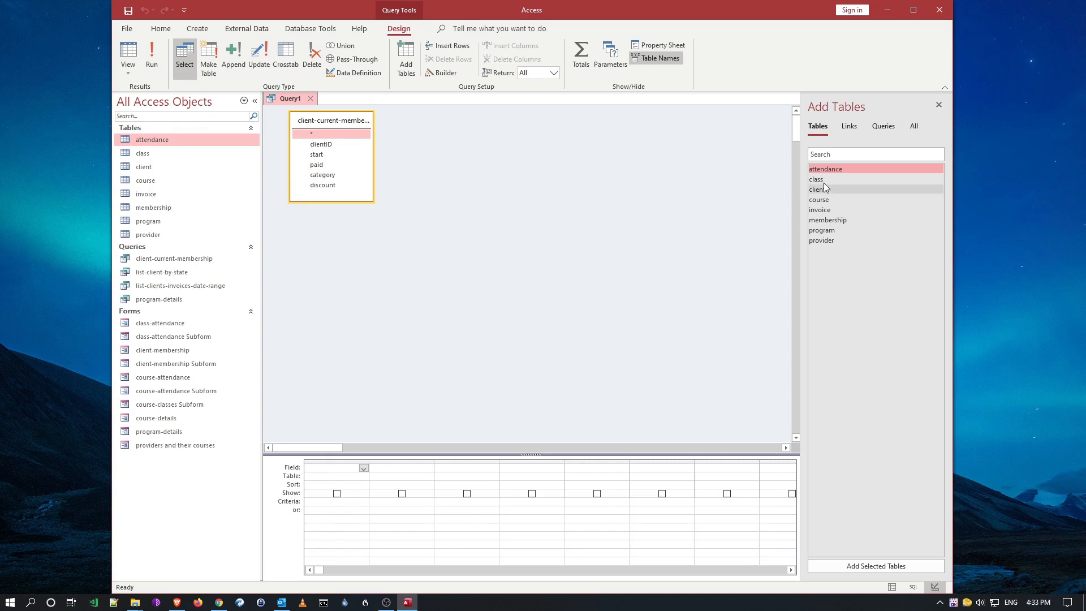
click(816, 179)
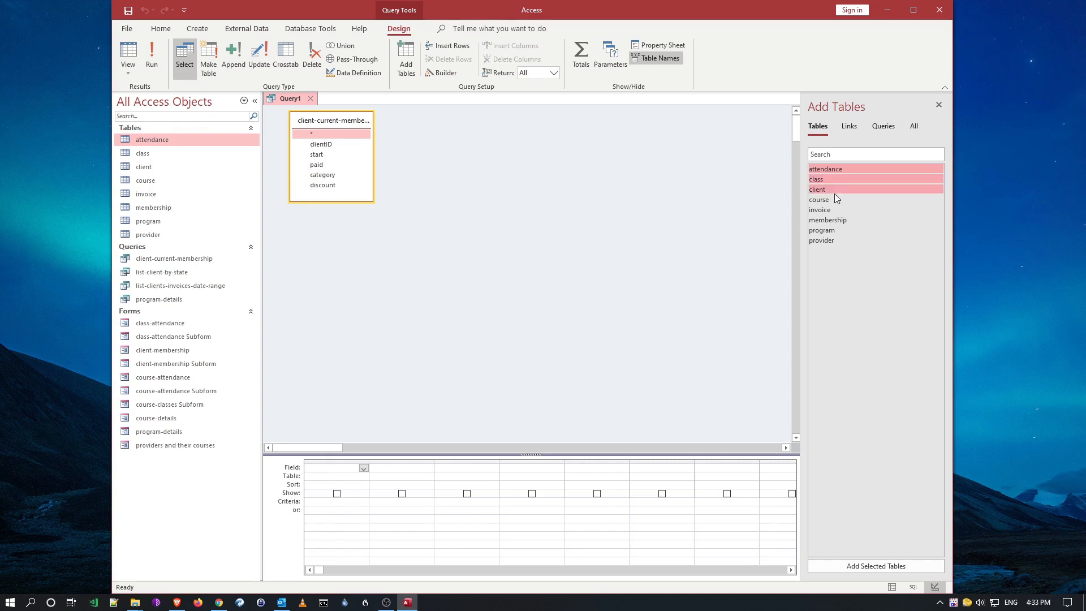
click(831, 199)
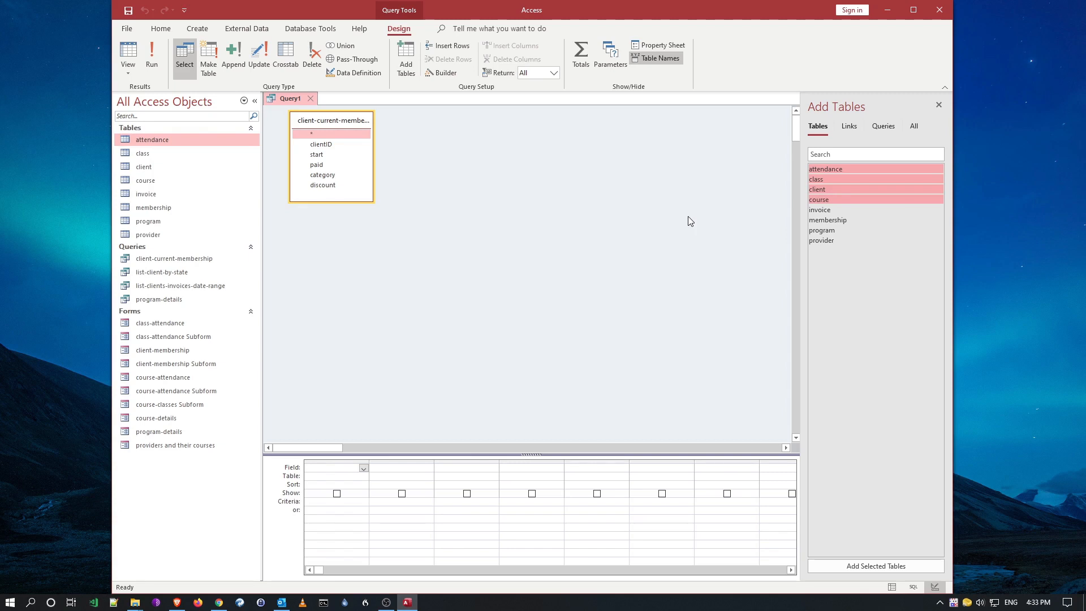
mouse_move(650, 336)
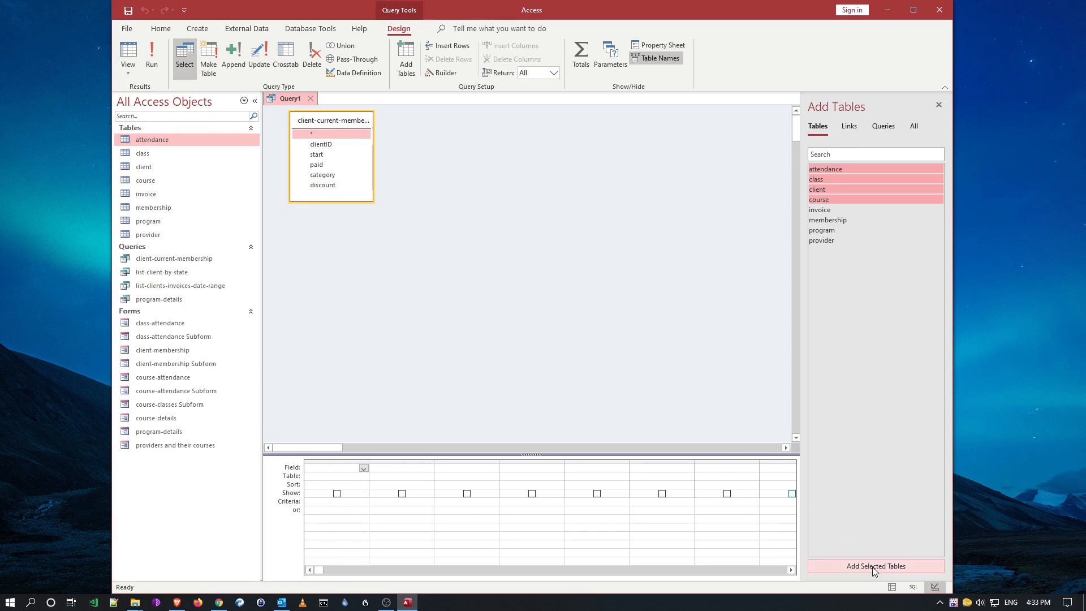
click(875, 566)
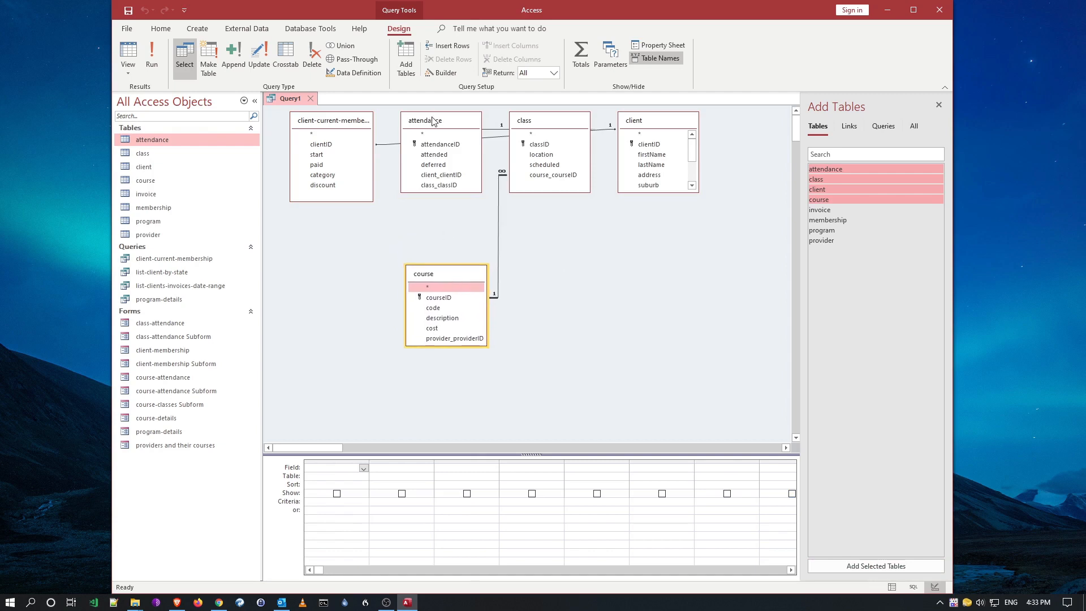
drag(440, 120, 431, 162)
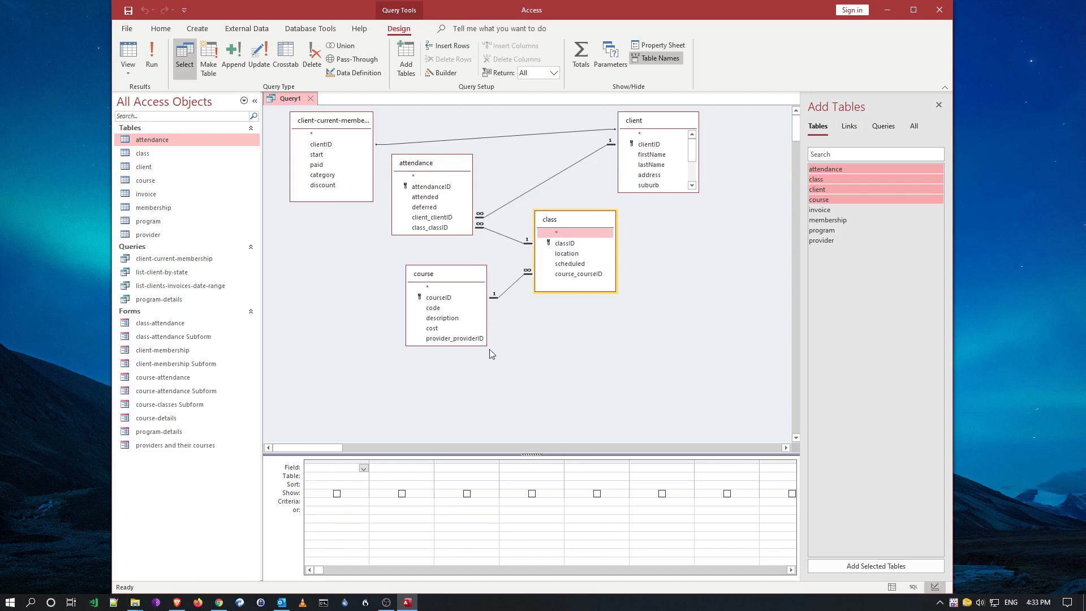
mouse_move(685, 192)
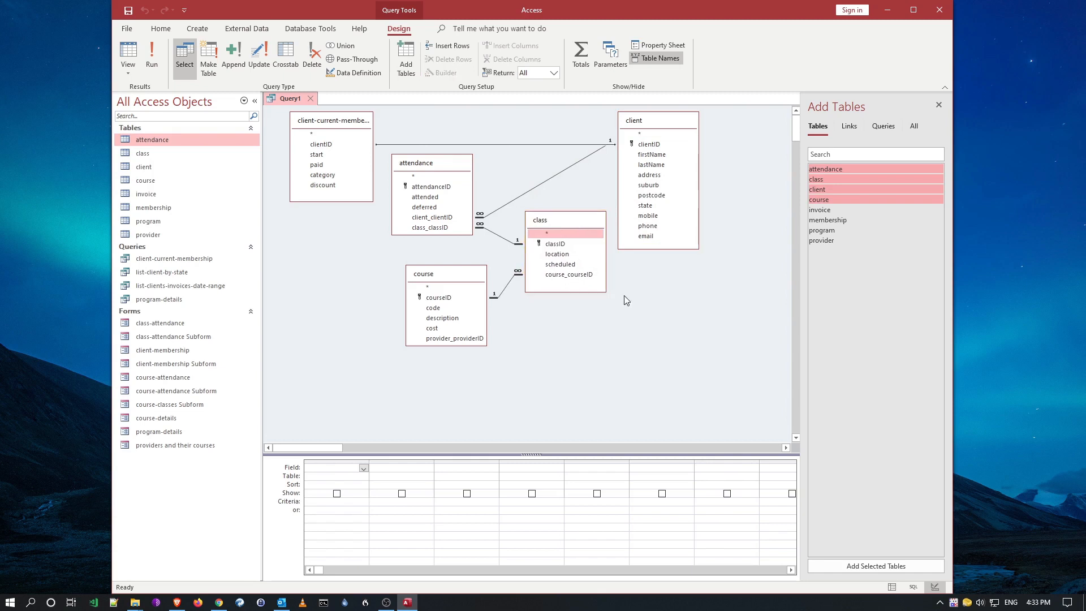
mouse_move(617, 297)
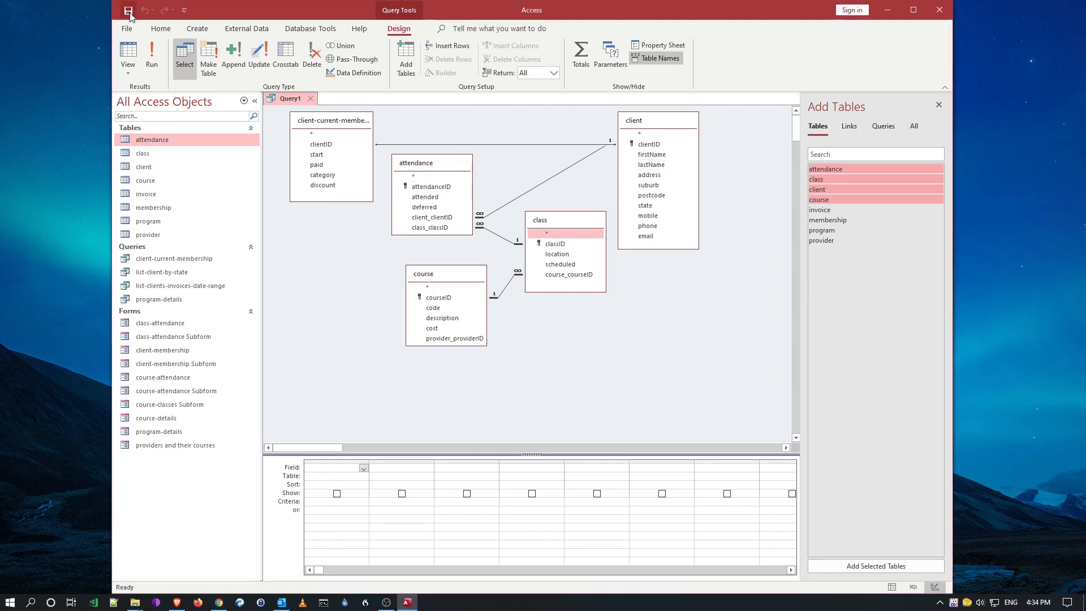
Step: Save the new query as client-payment-due
click(127, 10)
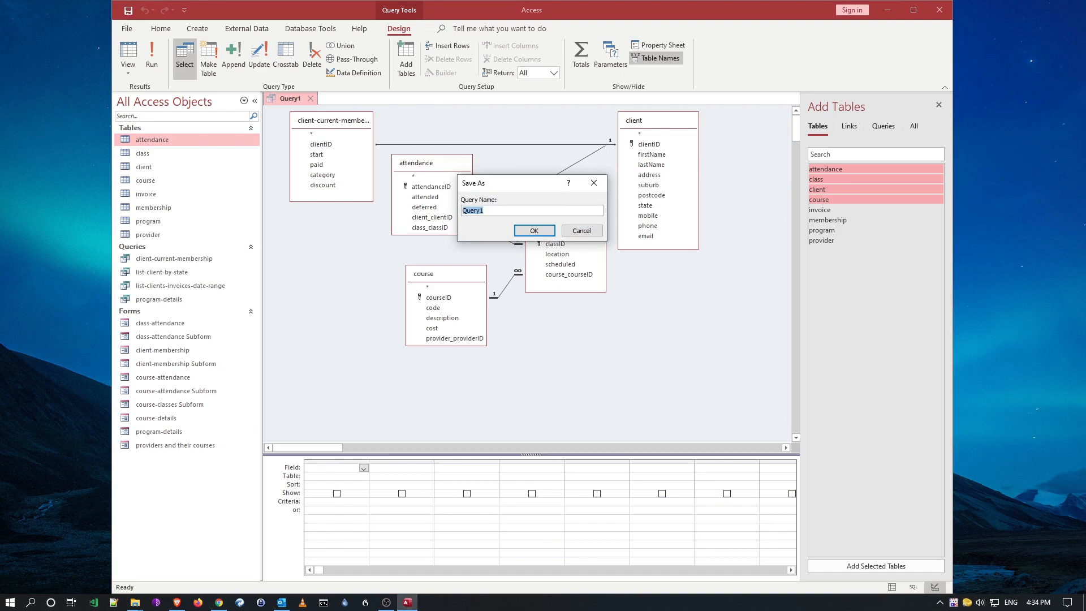
text(client-)
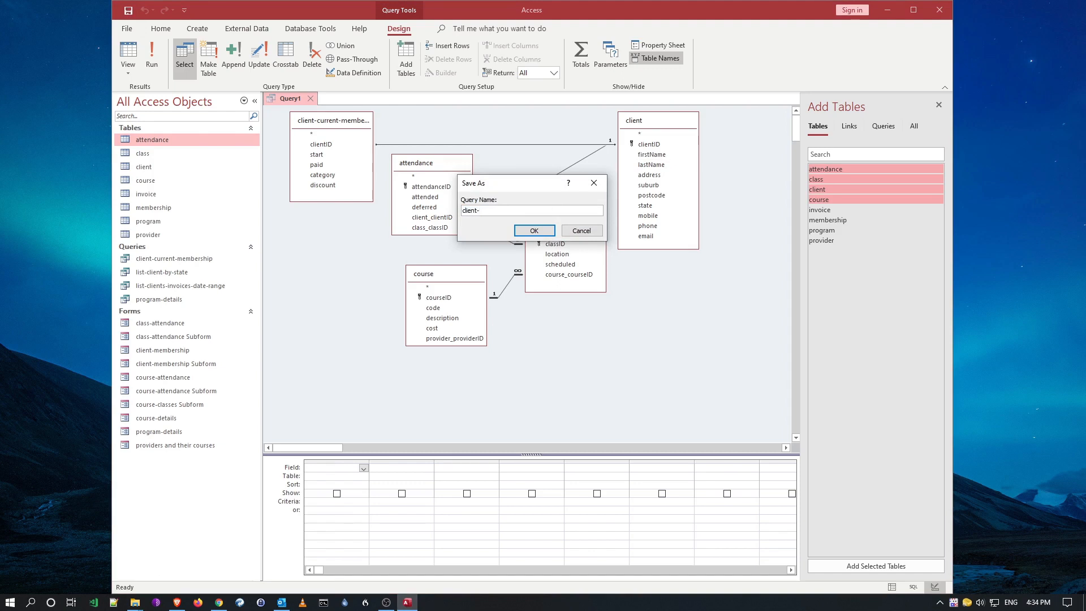
text(payment-)
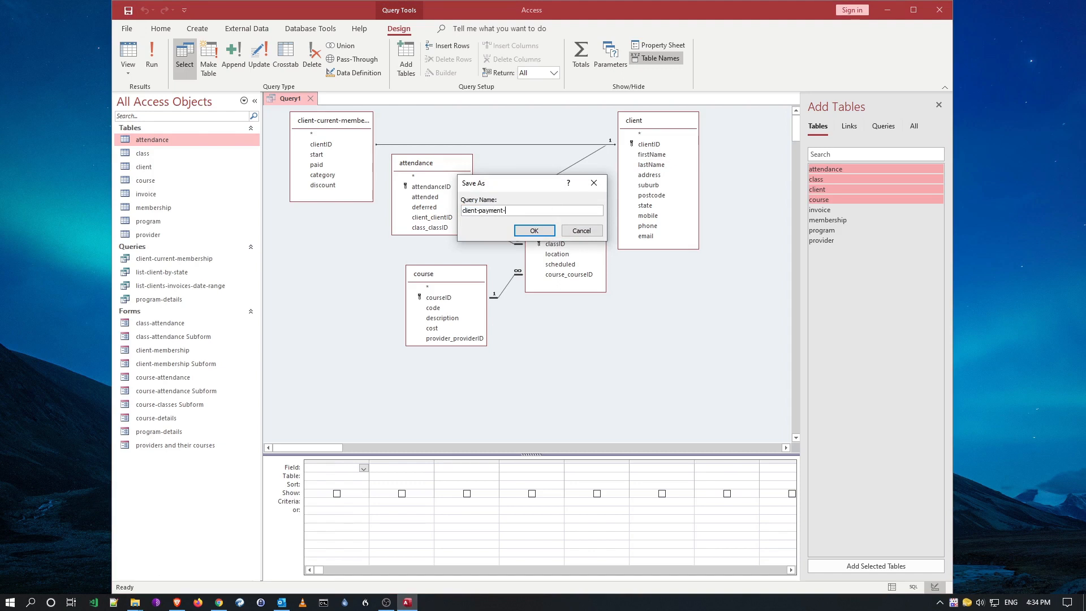
click(533, 230)
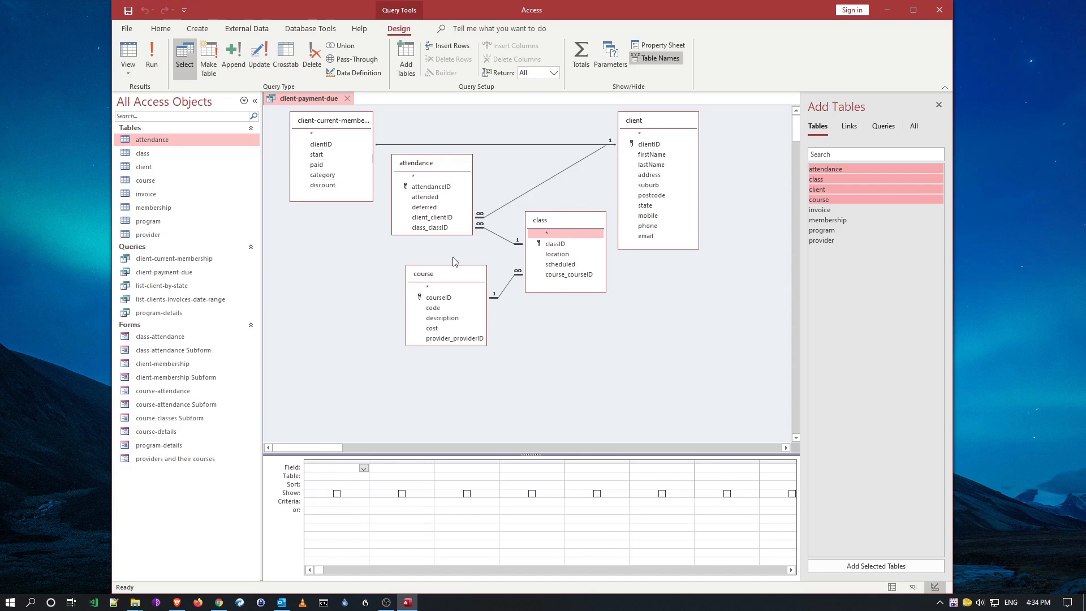
mouse_move(562, 329)
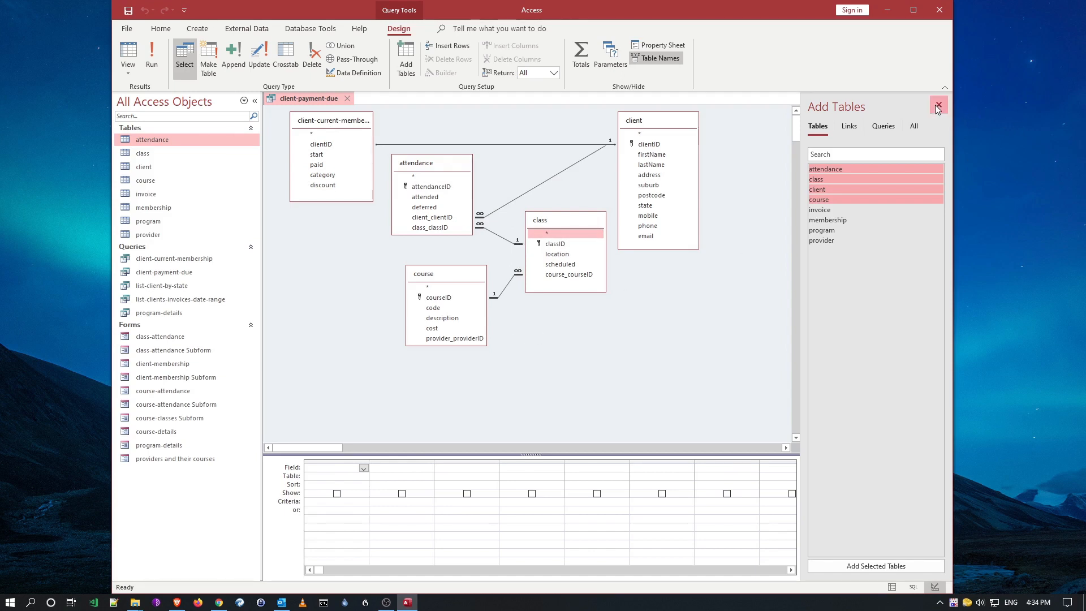
Step: Add clientID from client-current-membership plus firstName, lastName and address from client
click(937, 105)
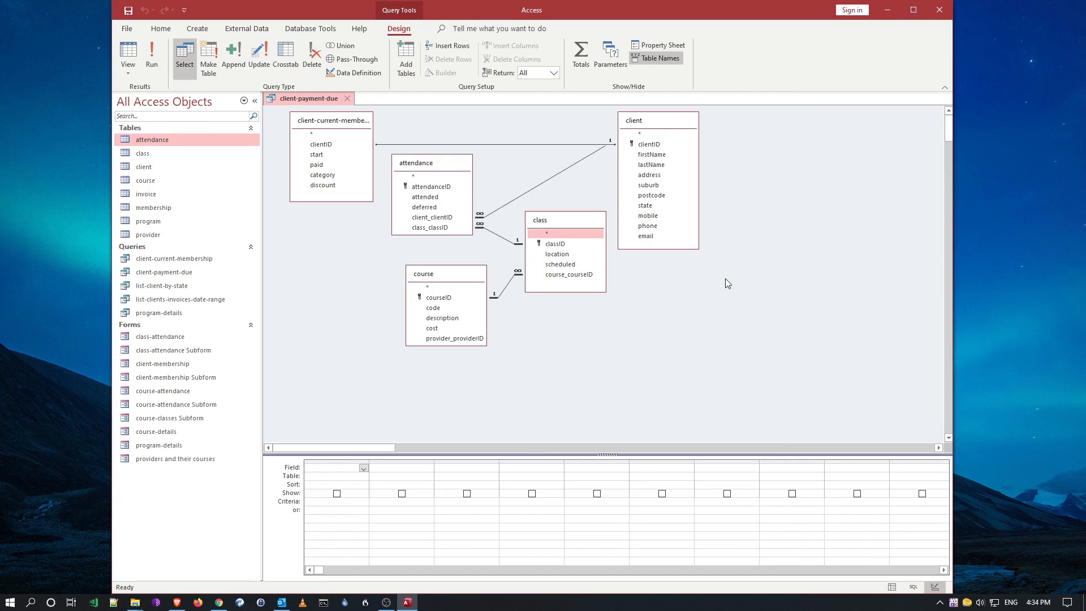
mouse_move(368, 274)
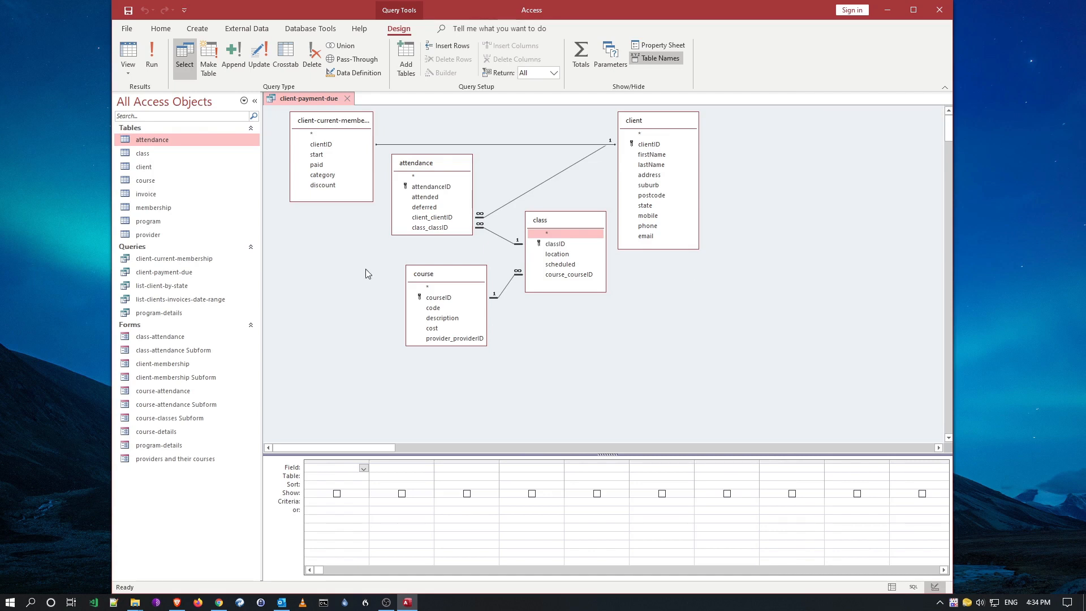
click(320, 143)
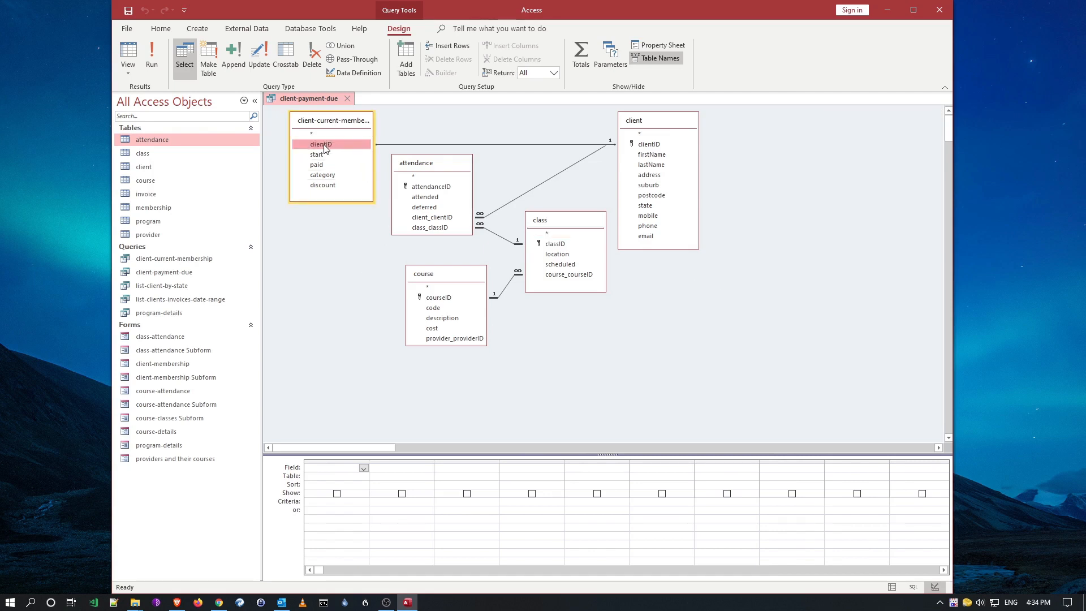
click(649, 143)
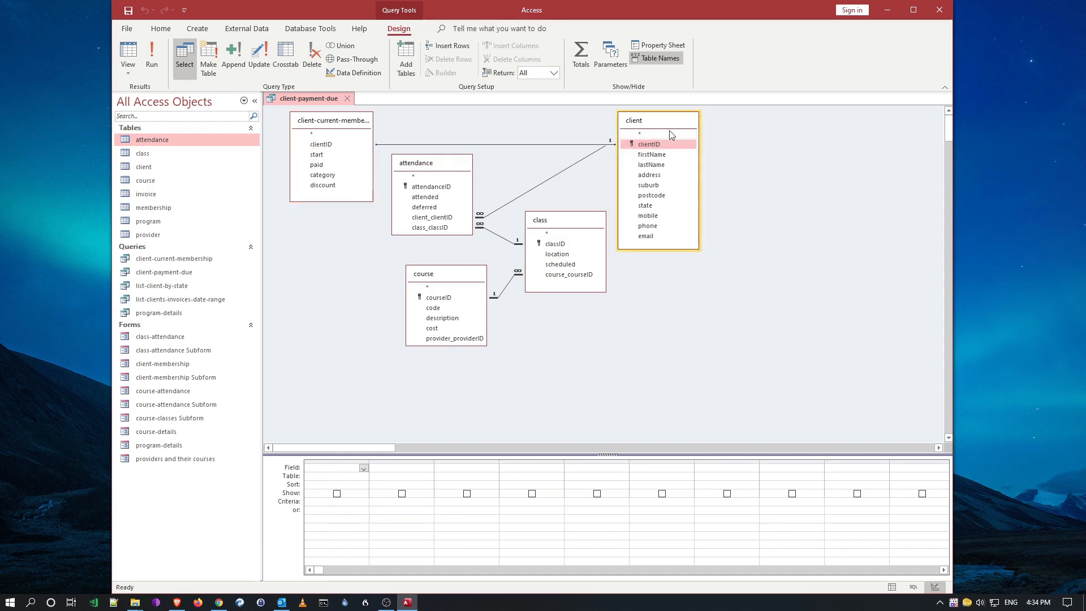
mouse_move(319, 152)
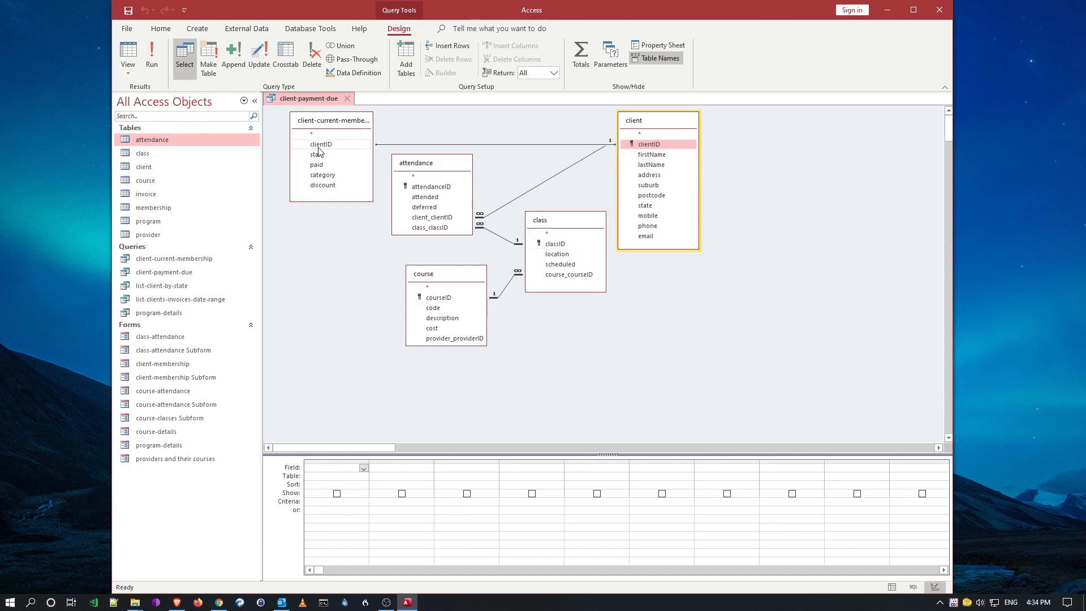
click(319, 143)
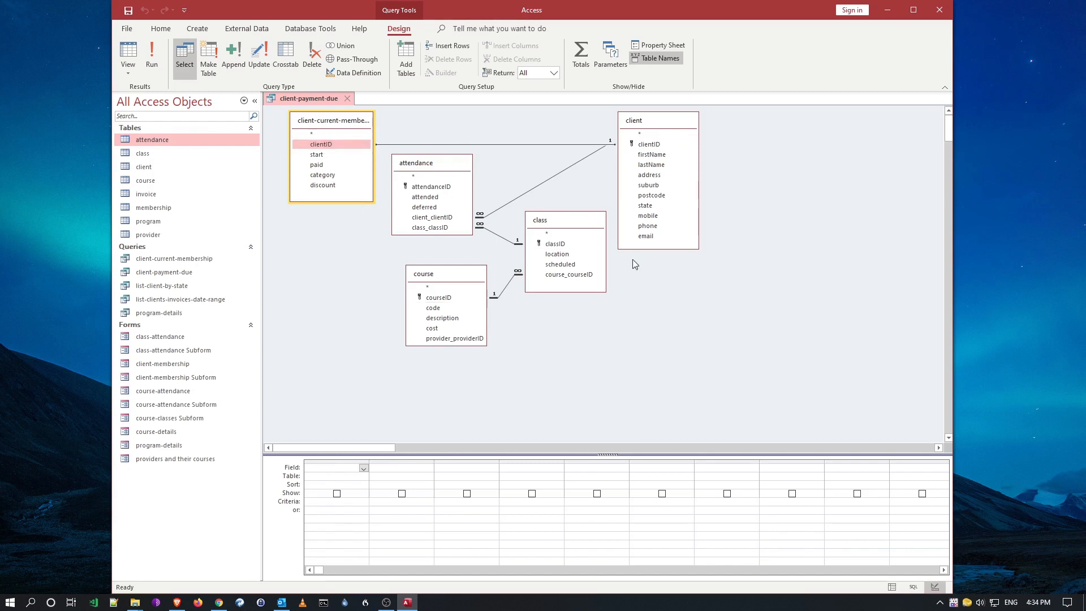
mouse_move(432, 275)
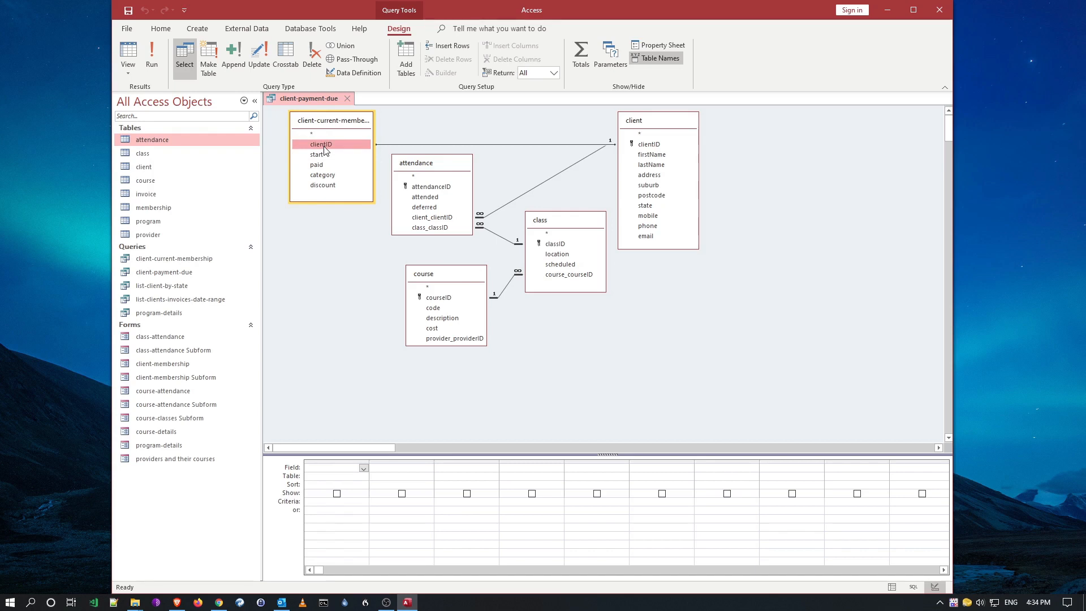
double_click(320, 143)
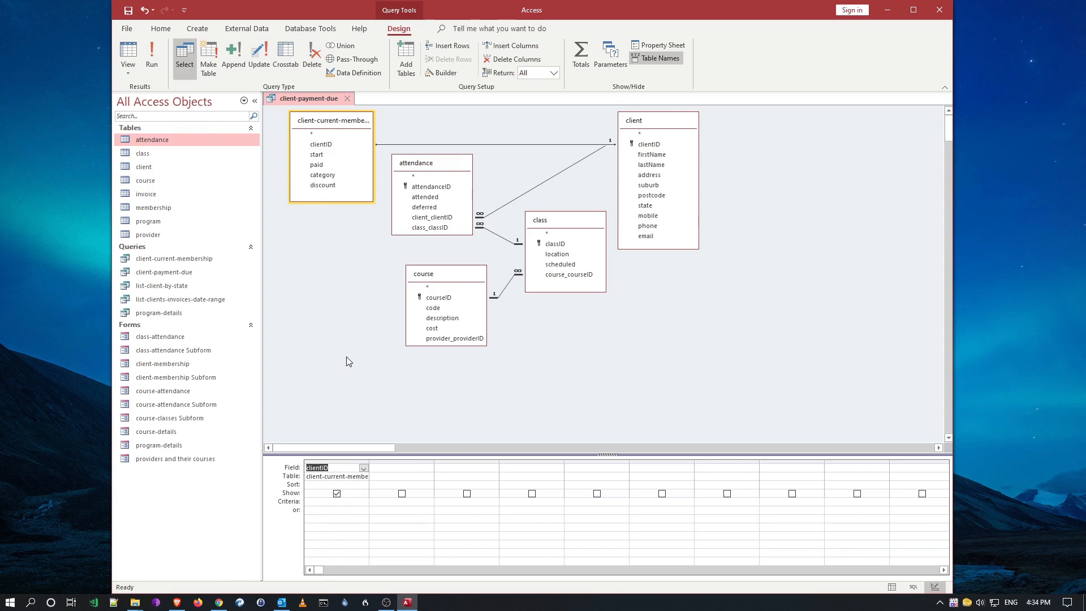
mouse_move(742, 192)
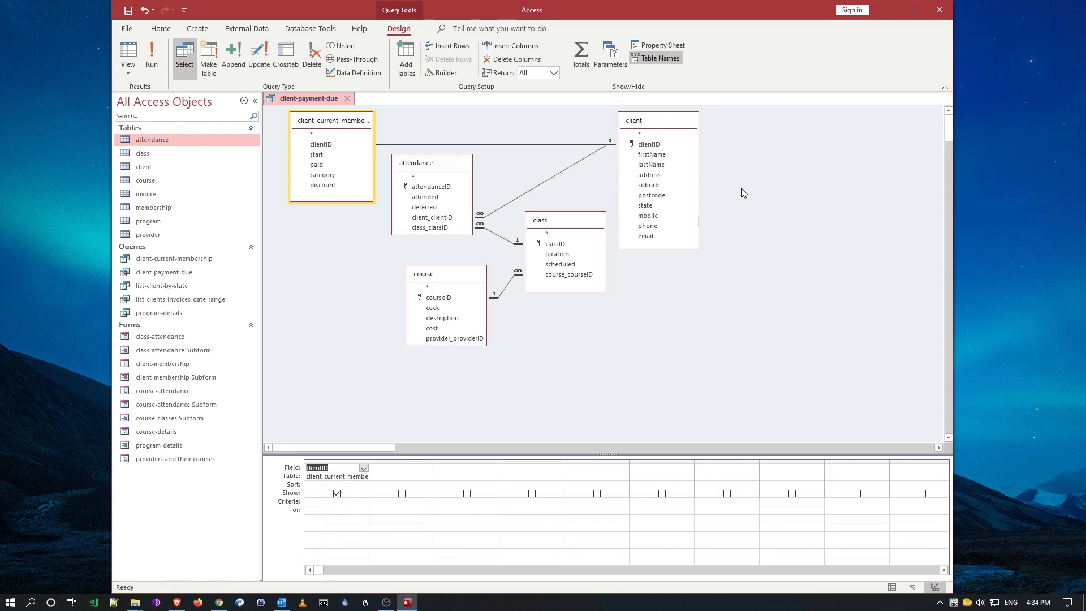
mouse_move(651, 154)
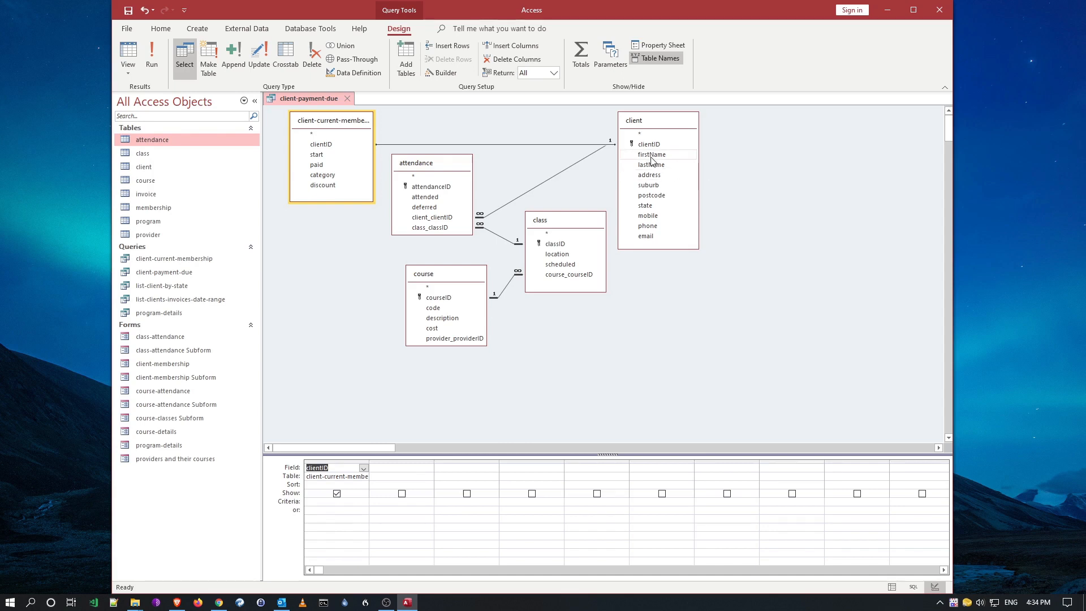
double_click(651, 154)
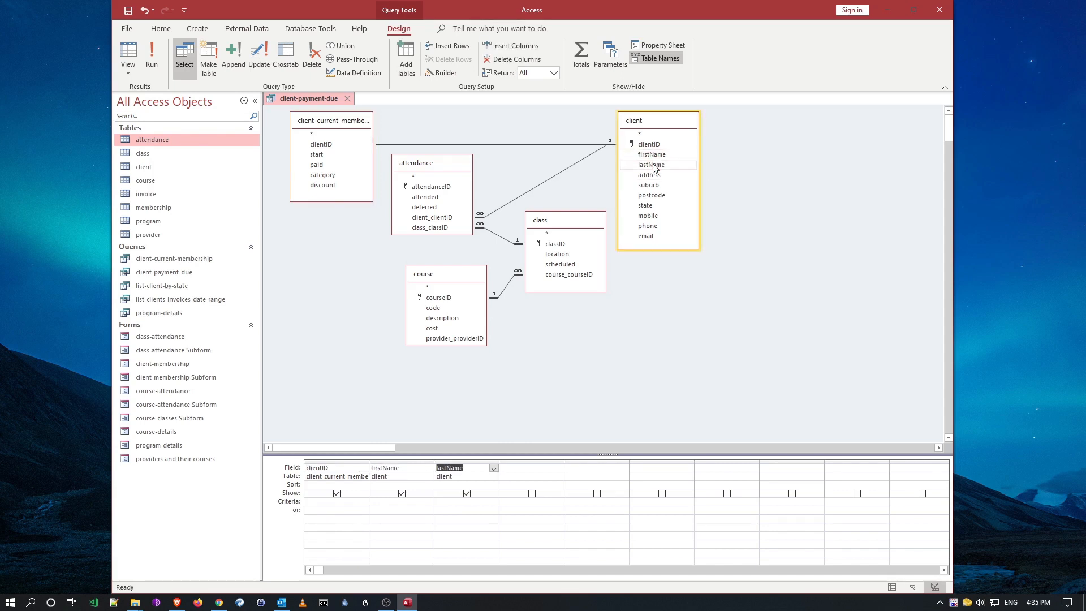
double_click(649, 174)
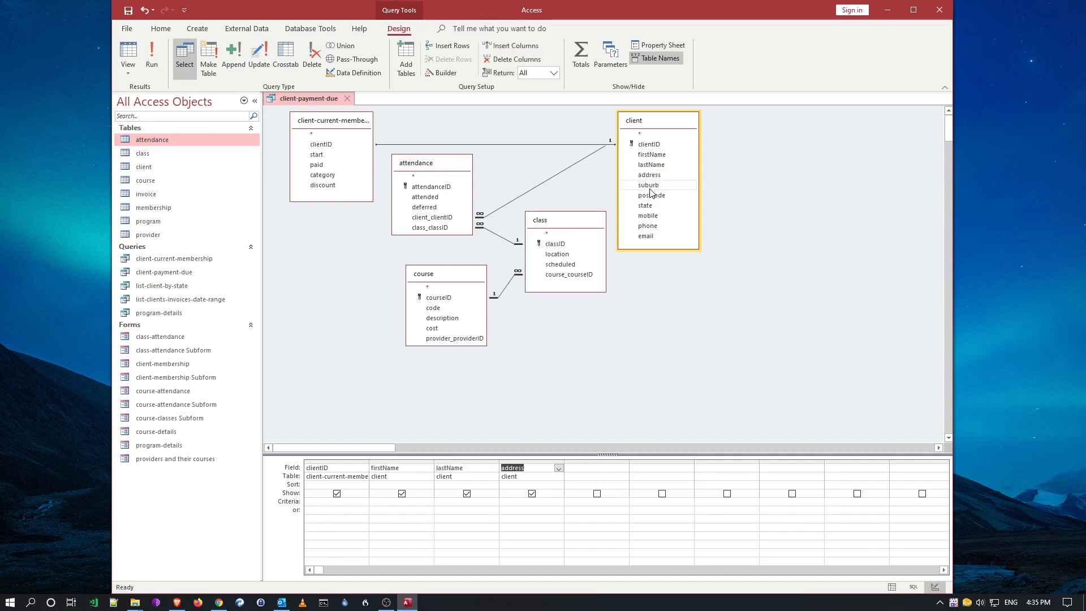
Step: Add suburb, remove the mistakenly added postcode column, and add discount
click(648, 185)
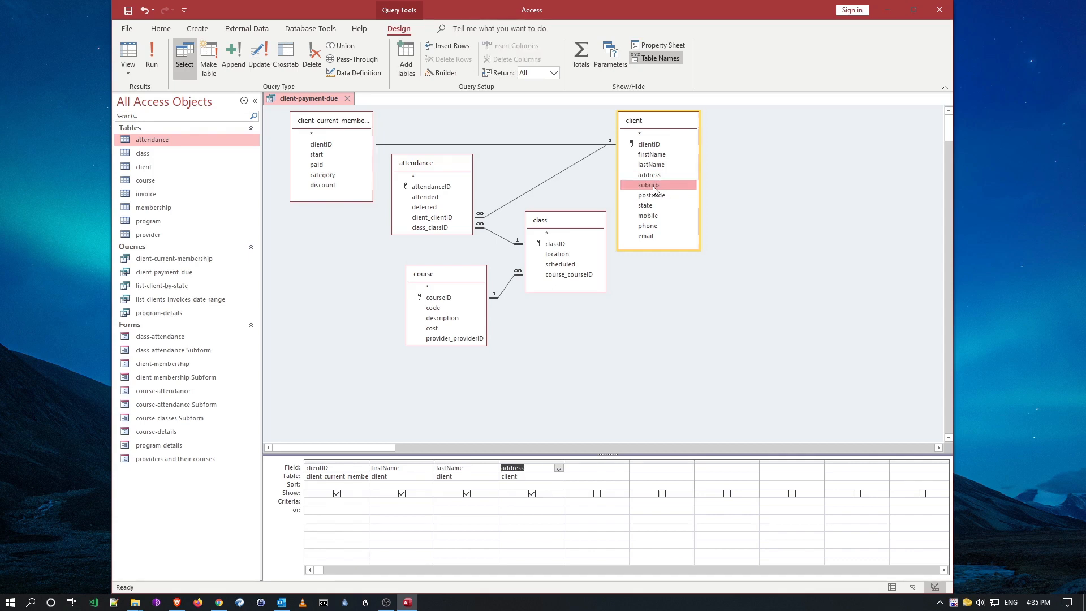
double_click(648, 184)
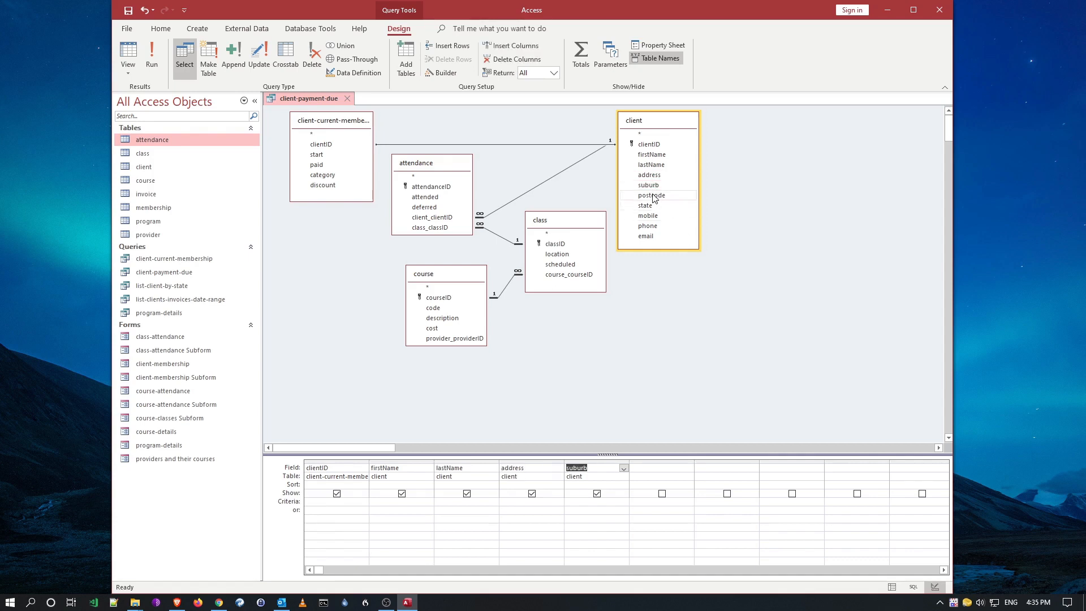
double_click(652, 195)
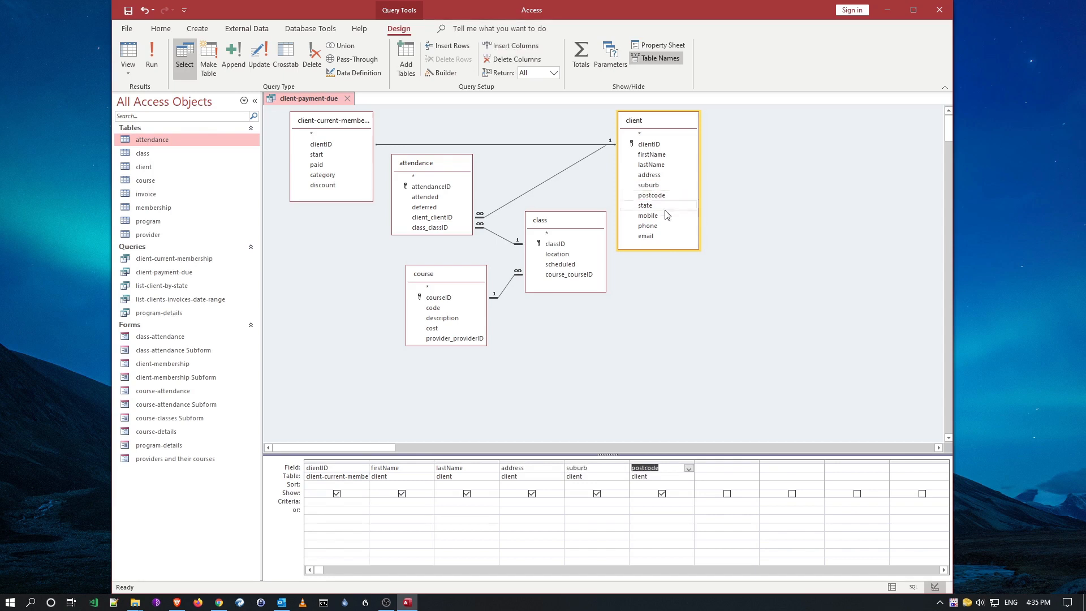
mouse_move(658, 210)
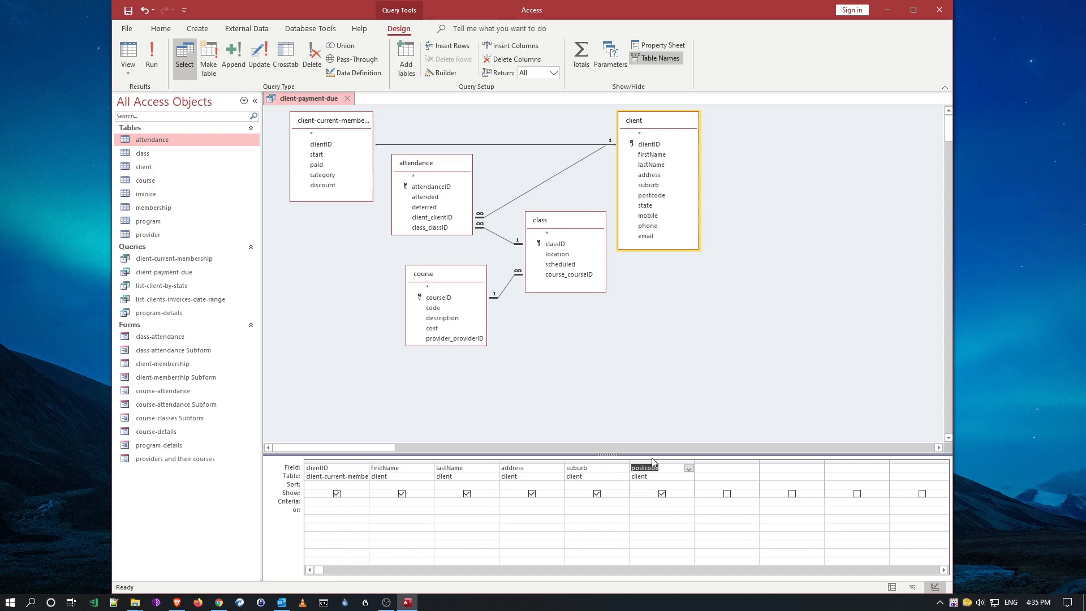
click(661, 467)
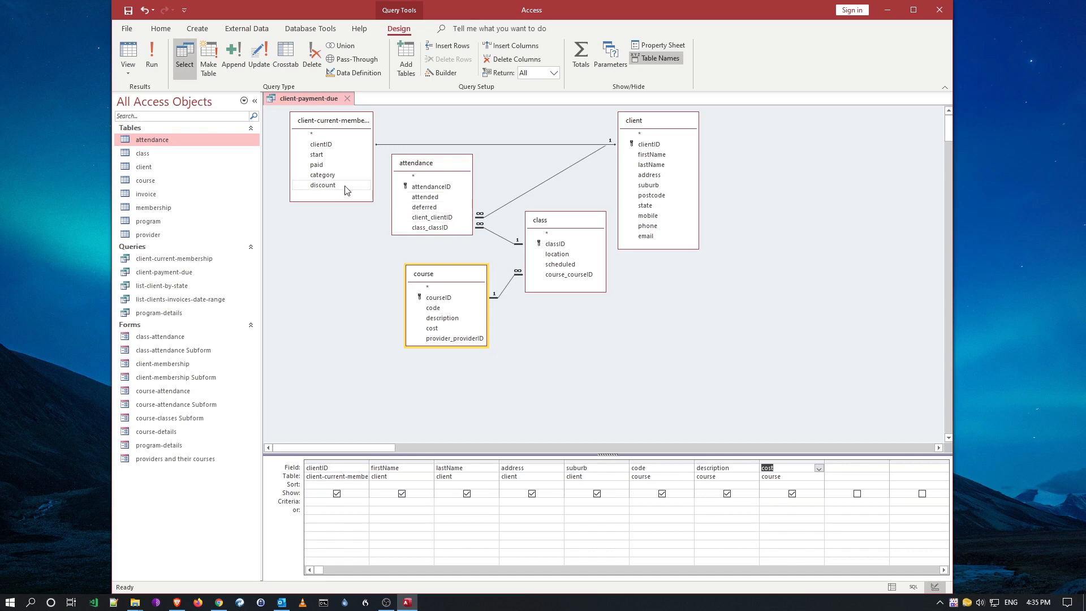
click(321, 184)
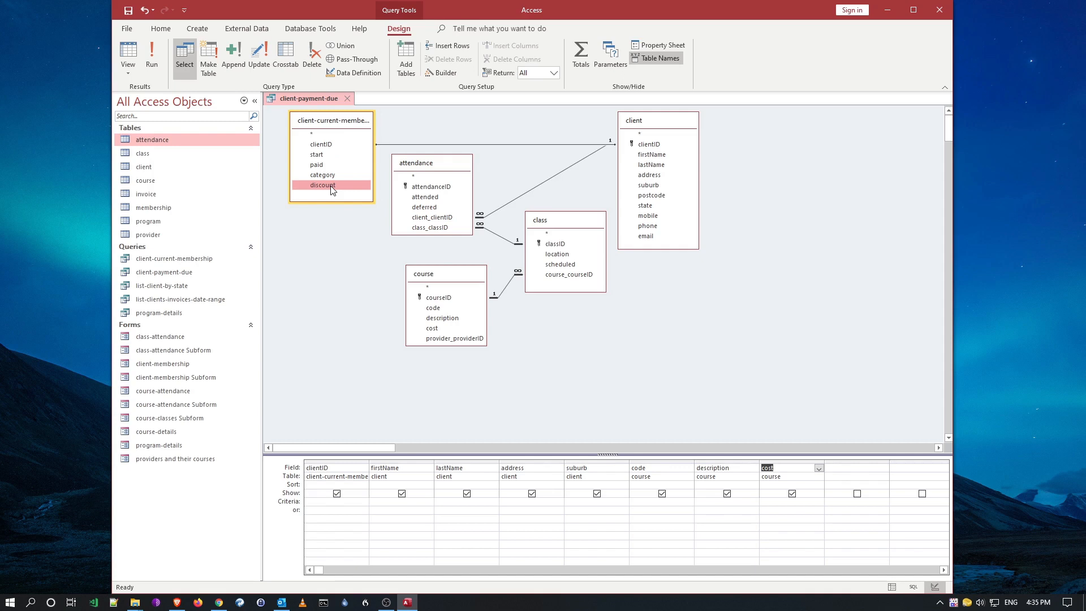
double_click(323, 184)
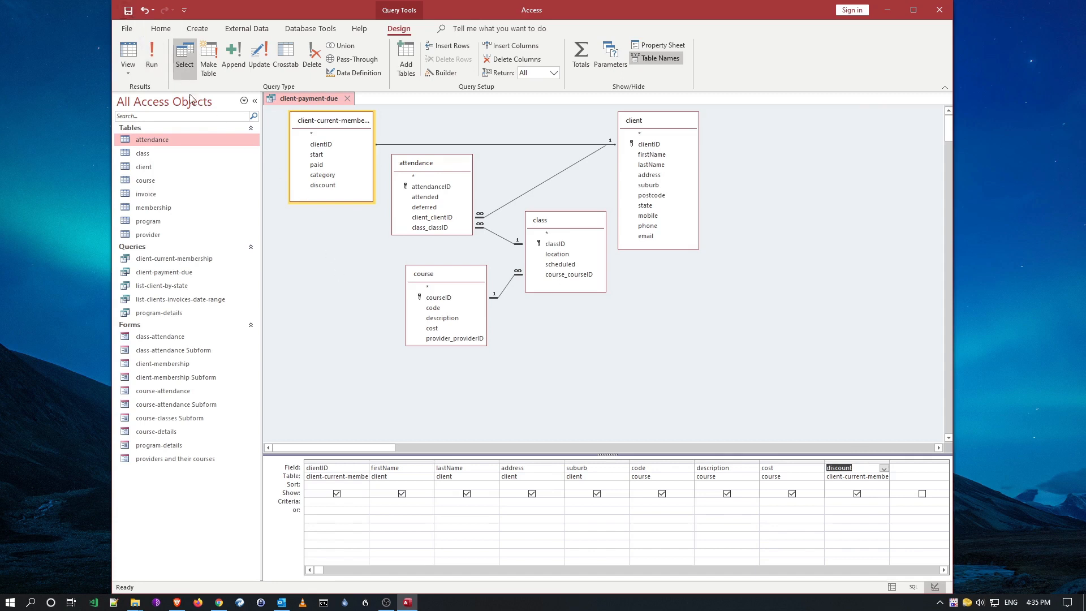
Step: Run the query to check its 20600 records, then return to Design View
click(150, 55)
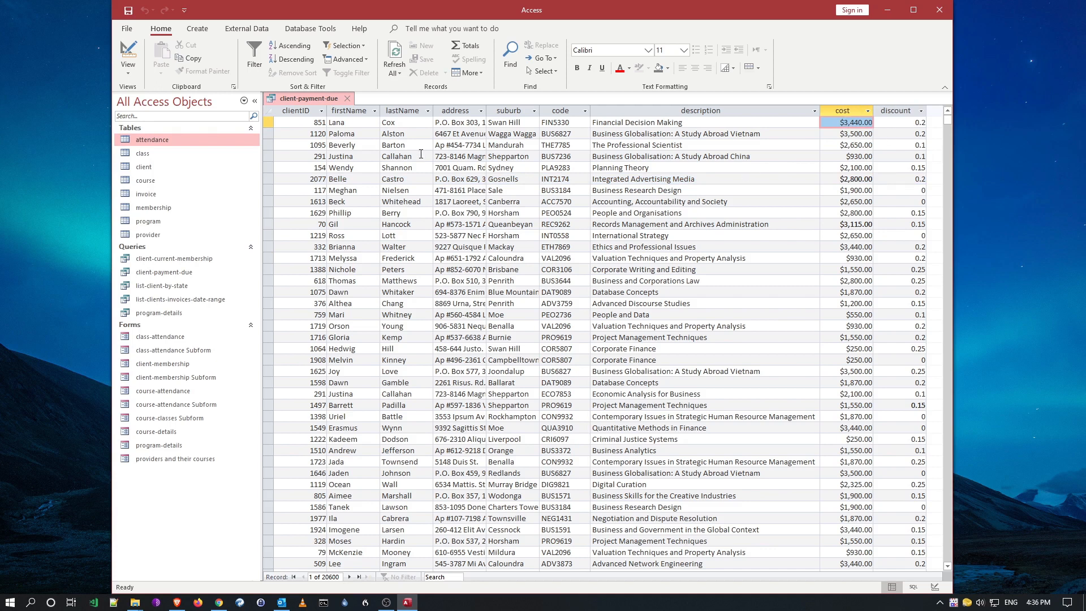
click(298, 122)
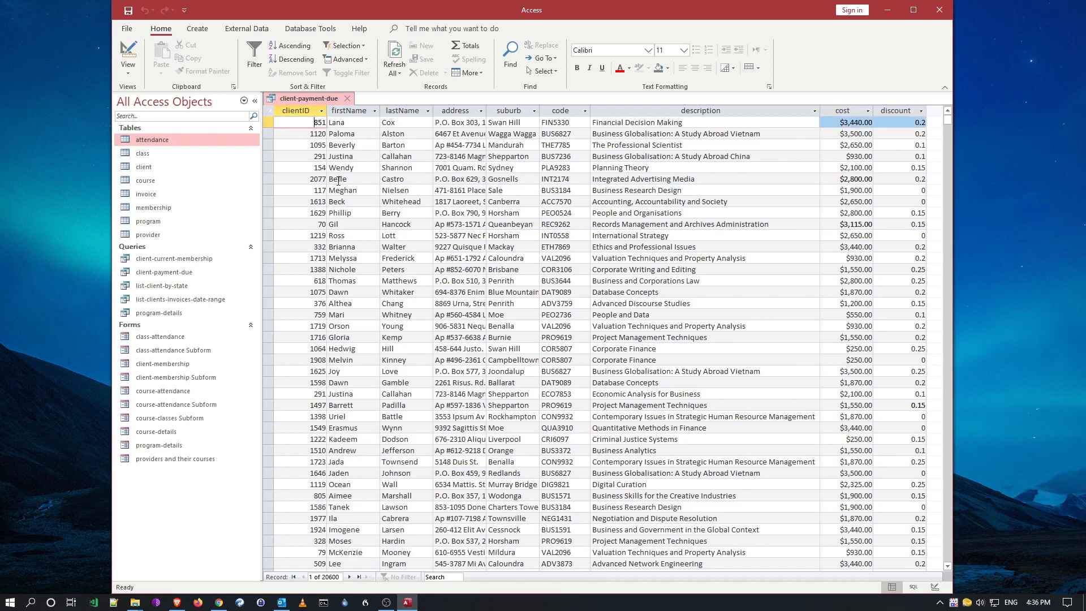
click(125, 55)
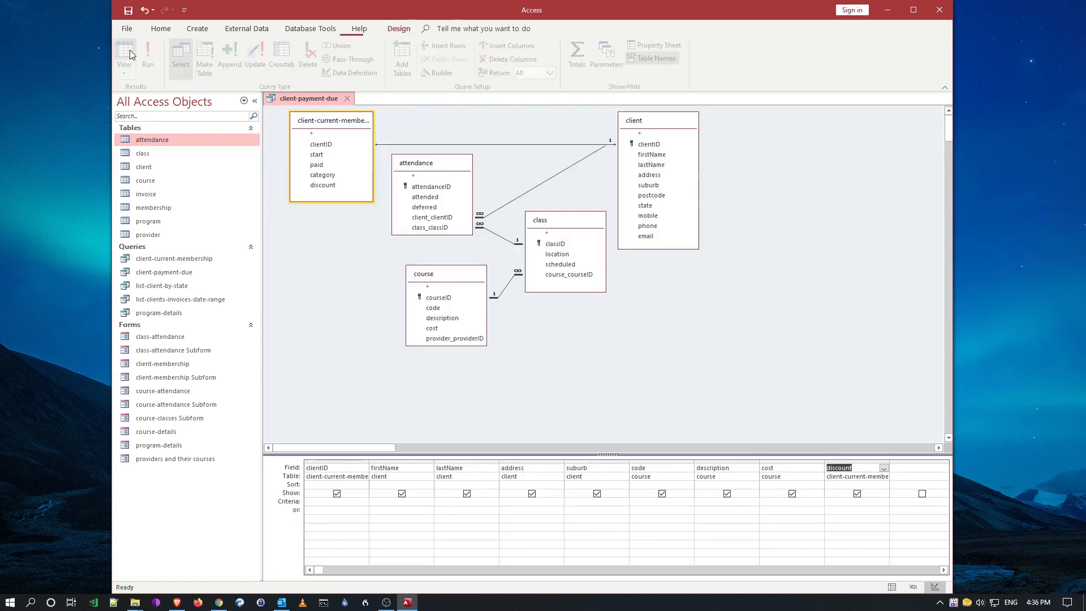
click(398, 29)
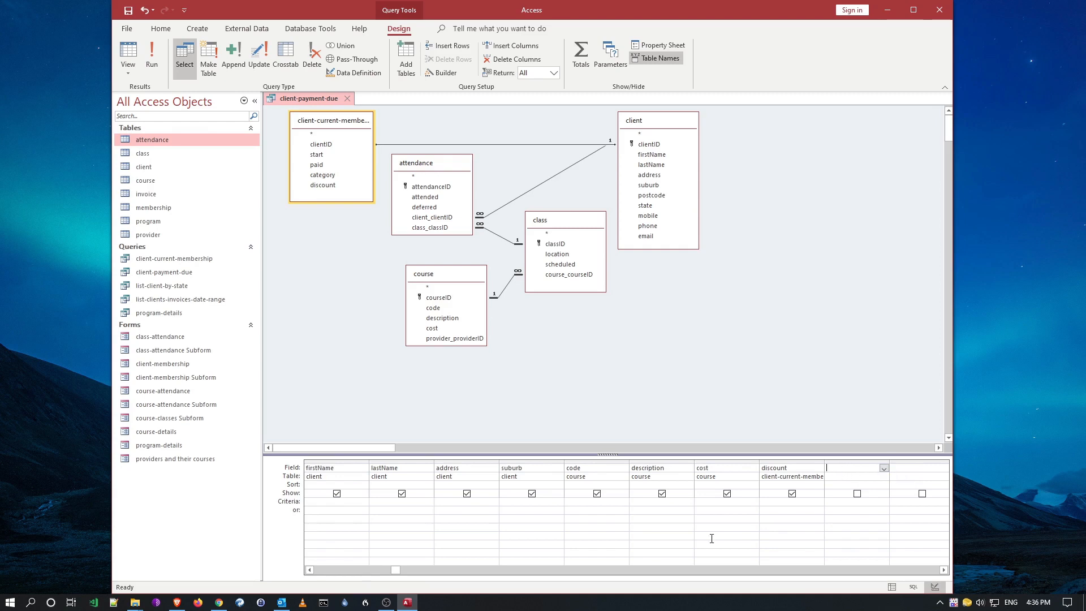
mouse_move(426, 574)
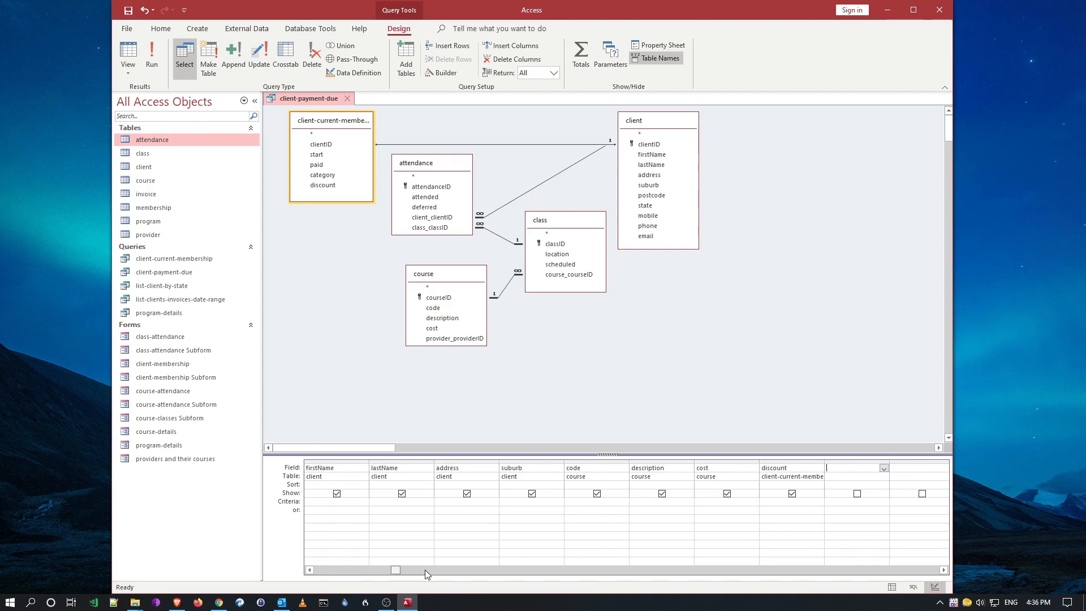
mouse_move(412, 576)
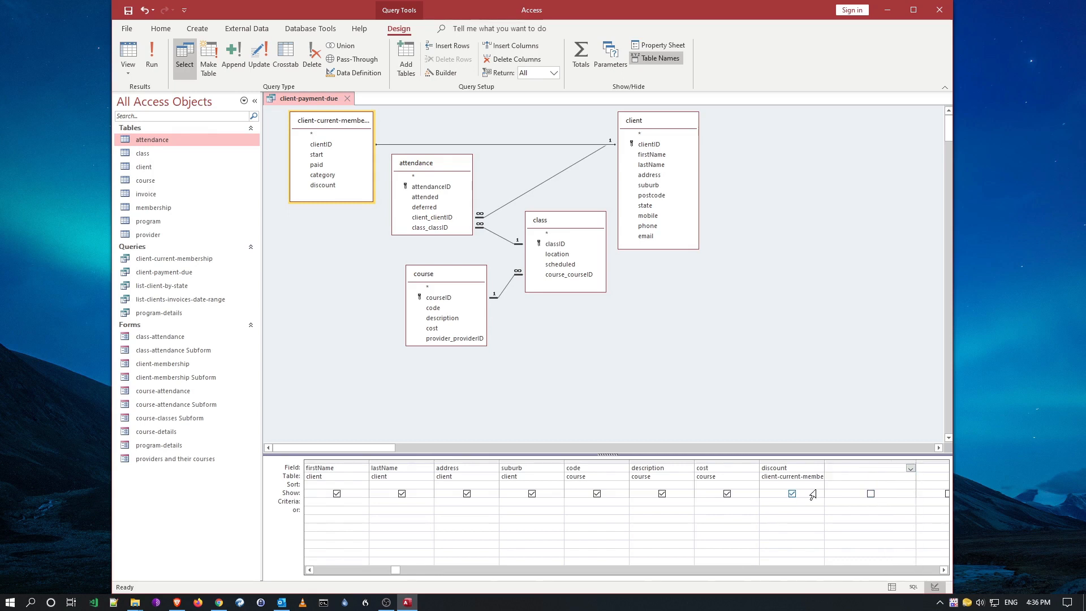
click(909, 468)
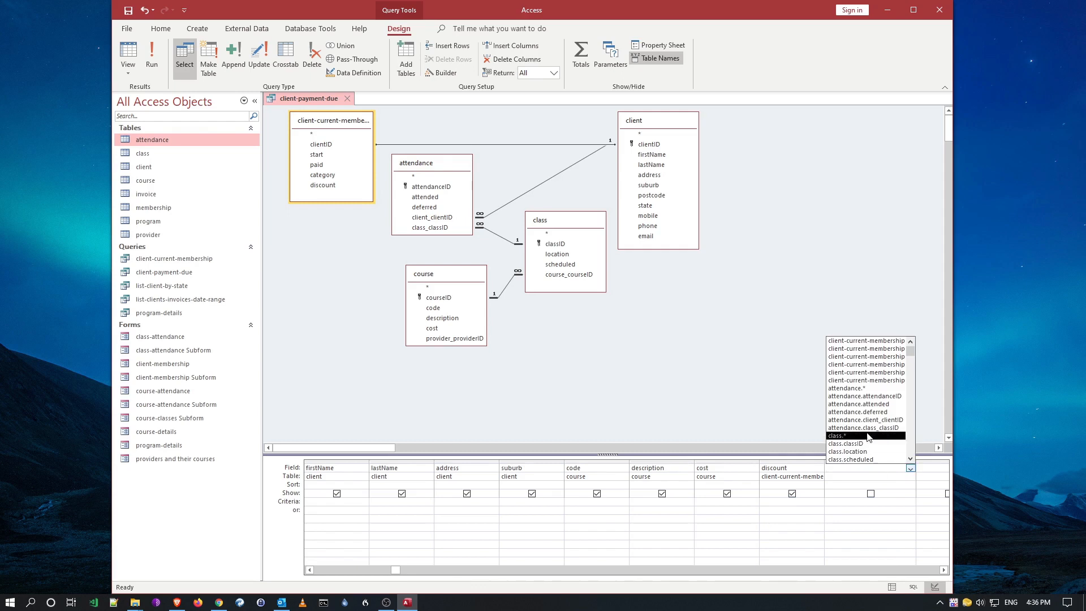
mouse_move(865, 451)
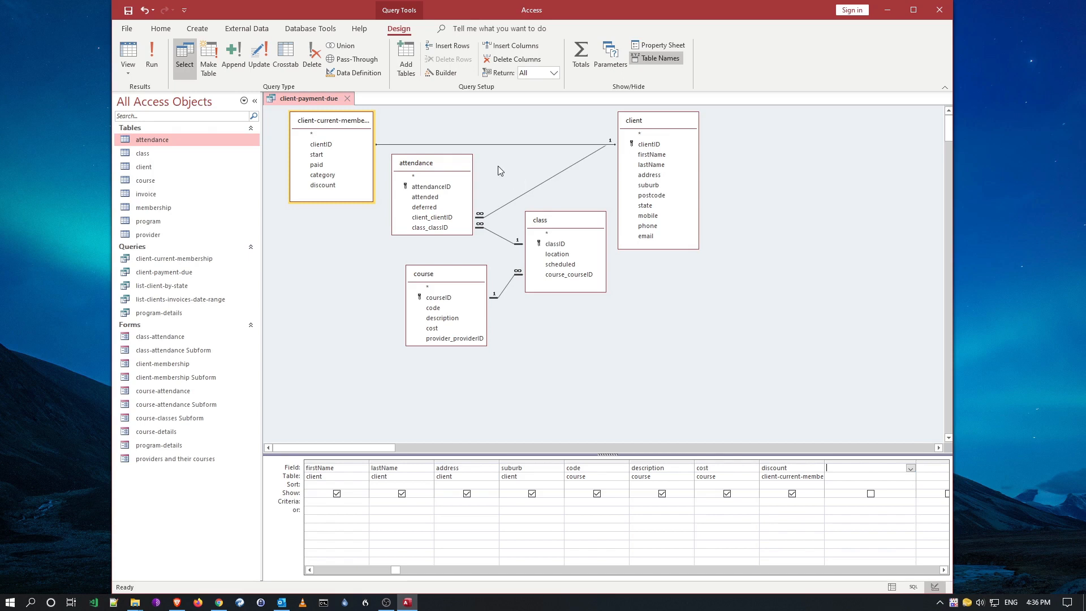
mouse_move(444, 72)
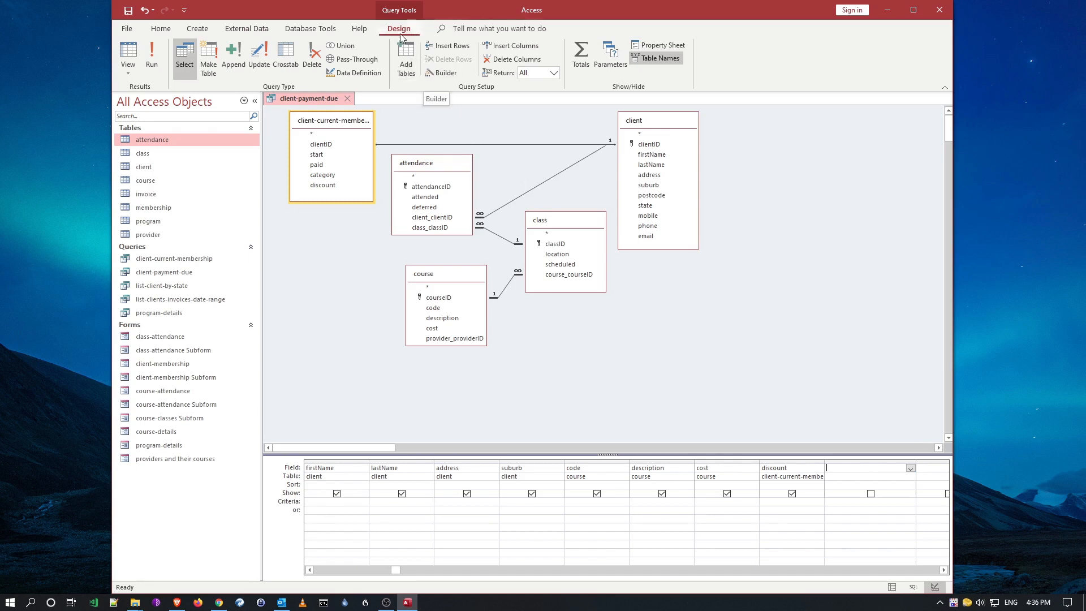
click(445, 73)
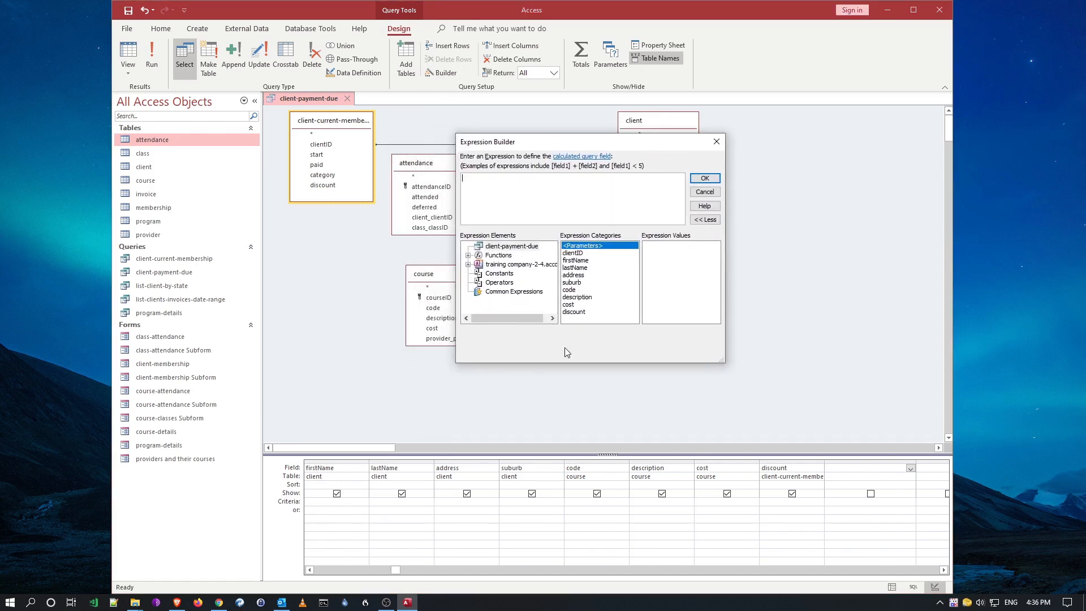
mouse_move(552, 285)
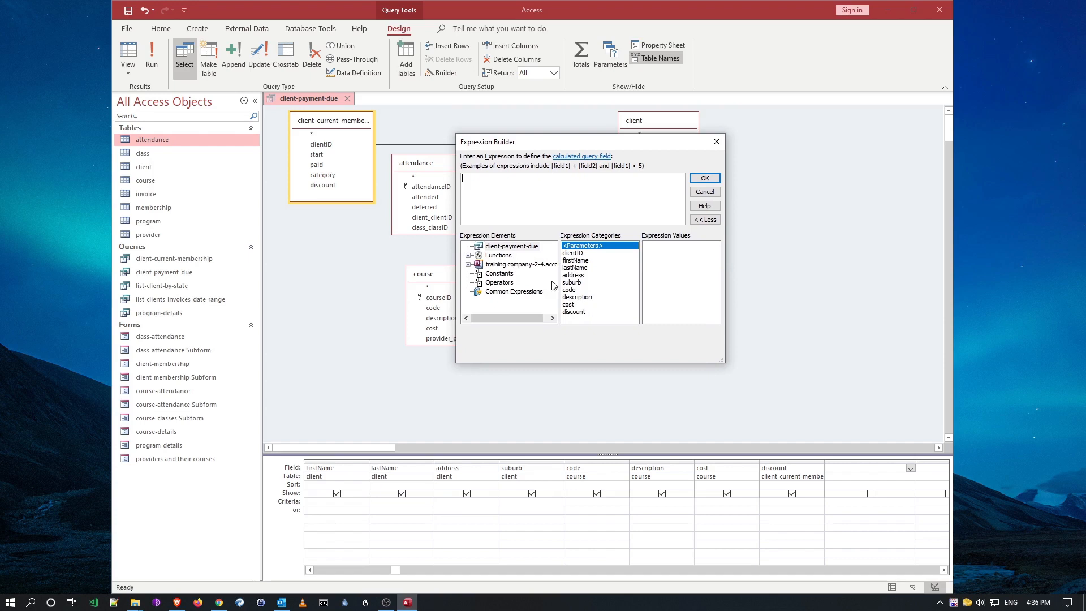
mouse_move(668, 312)
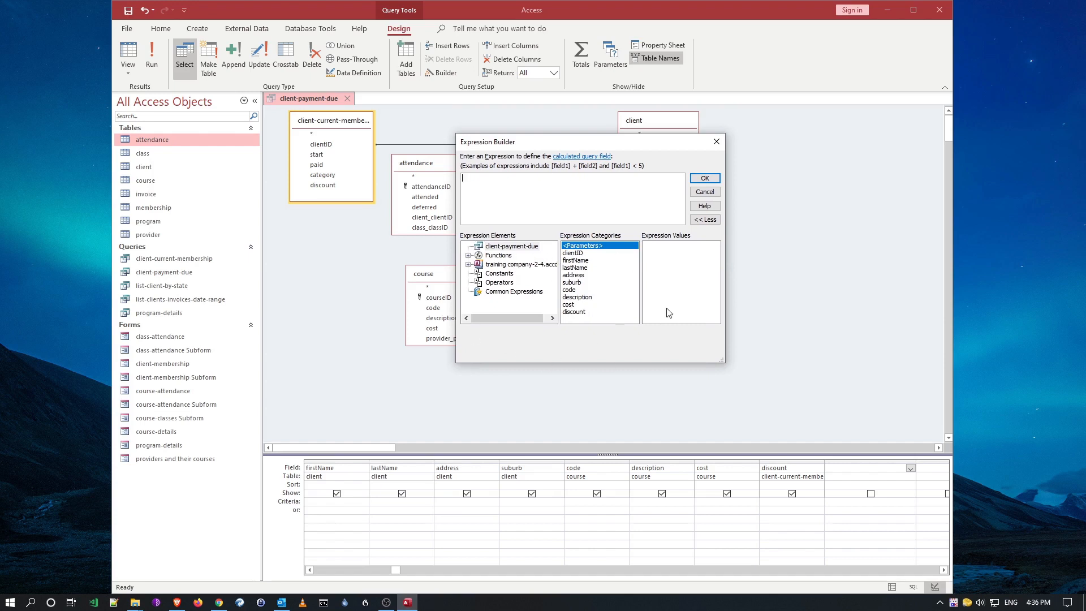
mouse_move(462, 187)
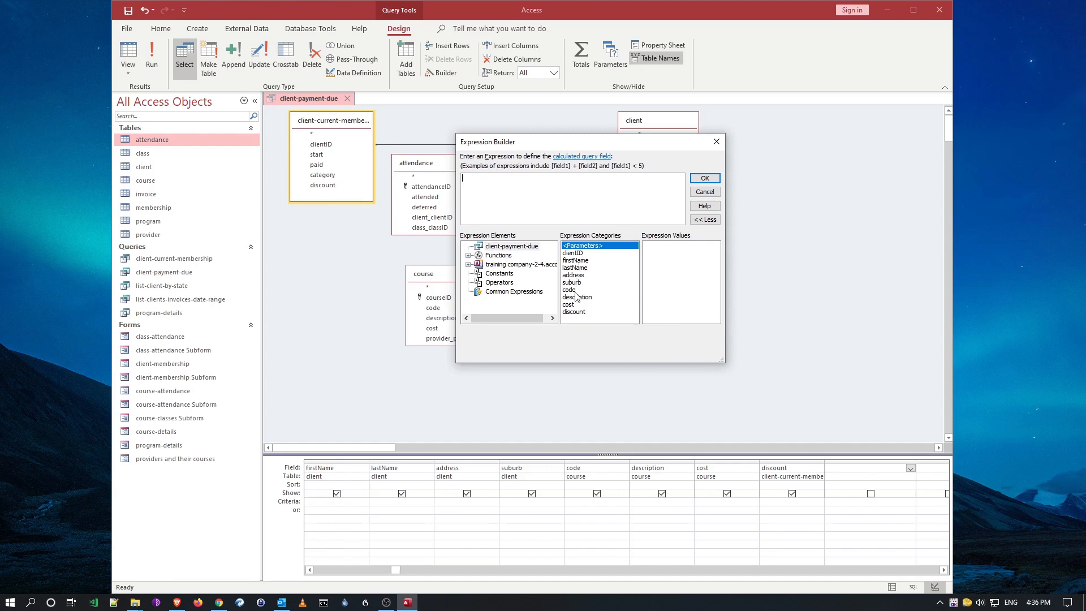
mouse_move(456, 476)
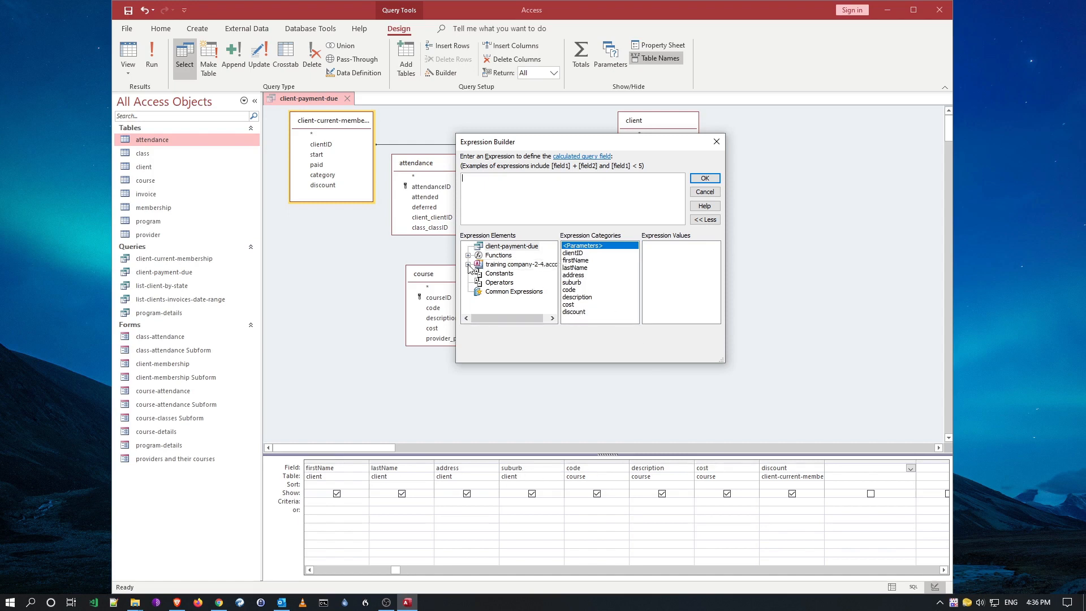
Step: Browse the database objects in Expression Builder and show the client-payment-due fields
click(468, 265)
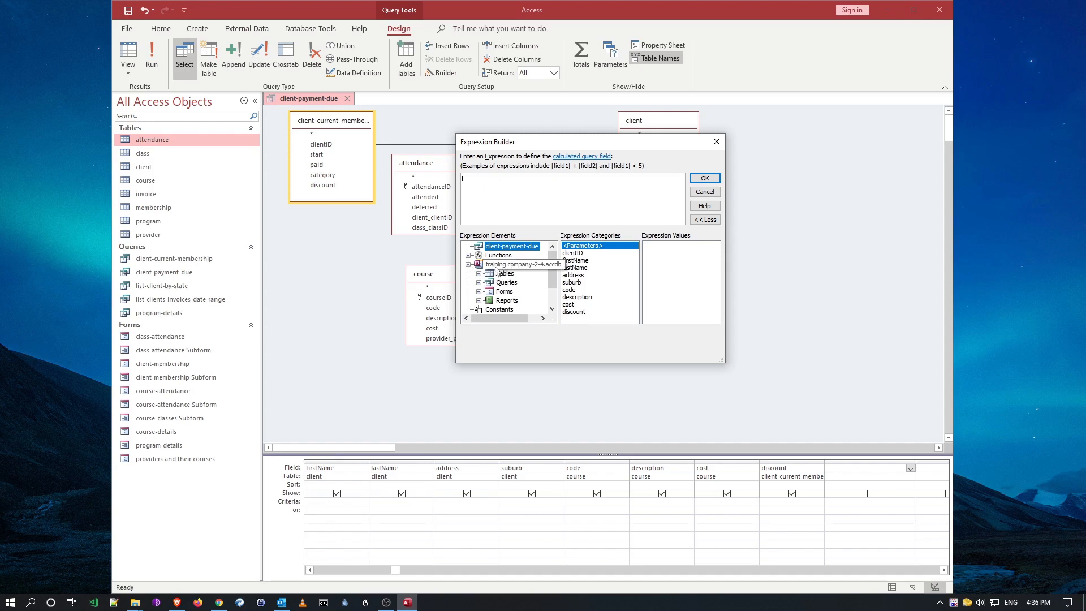
click(516, 265)
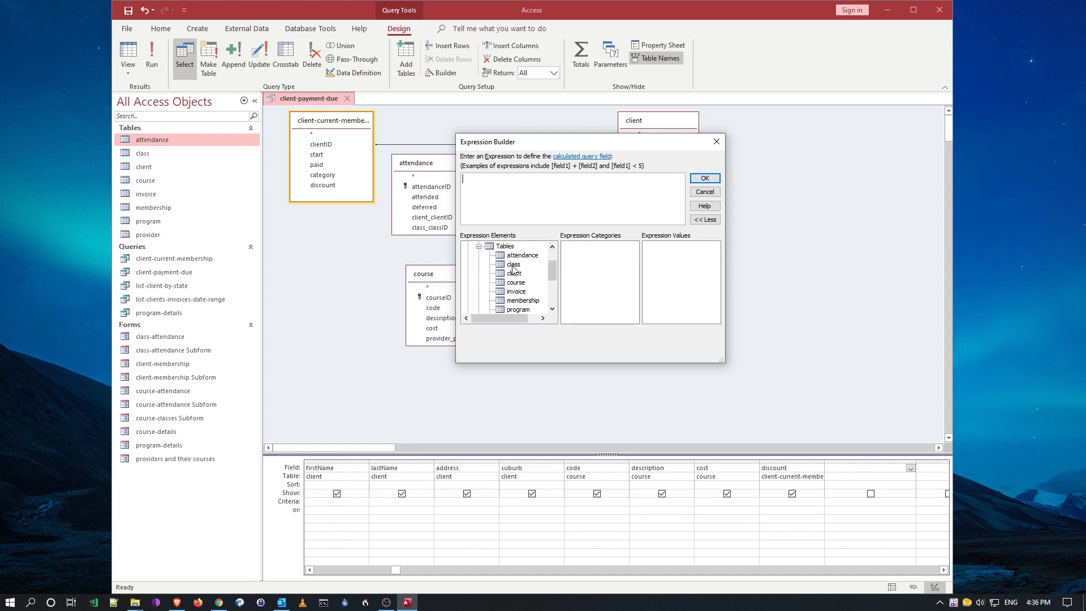
click(516, 281)
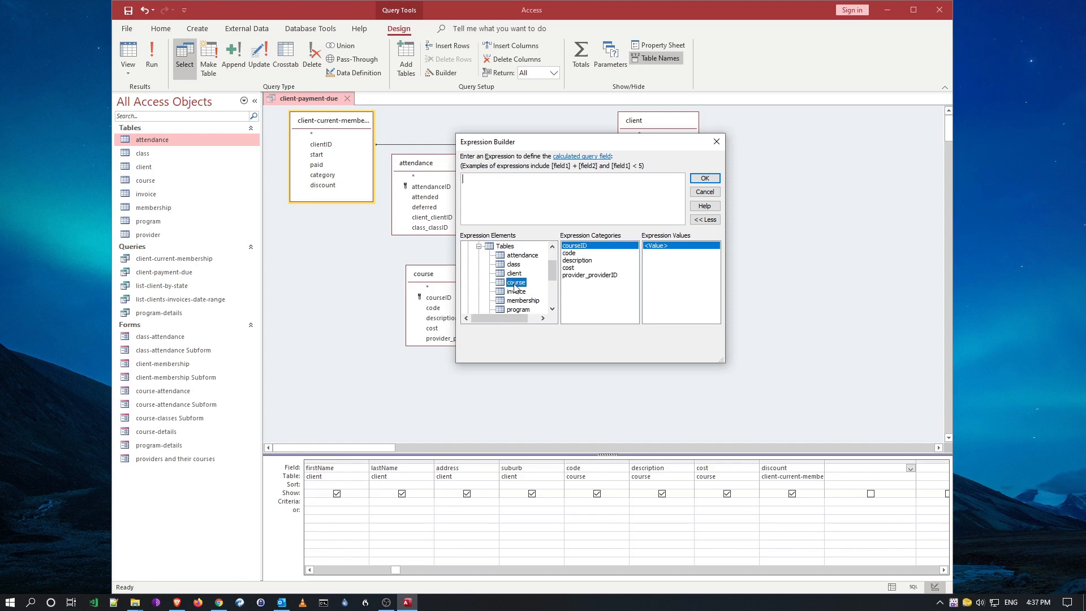
click(489, 270)
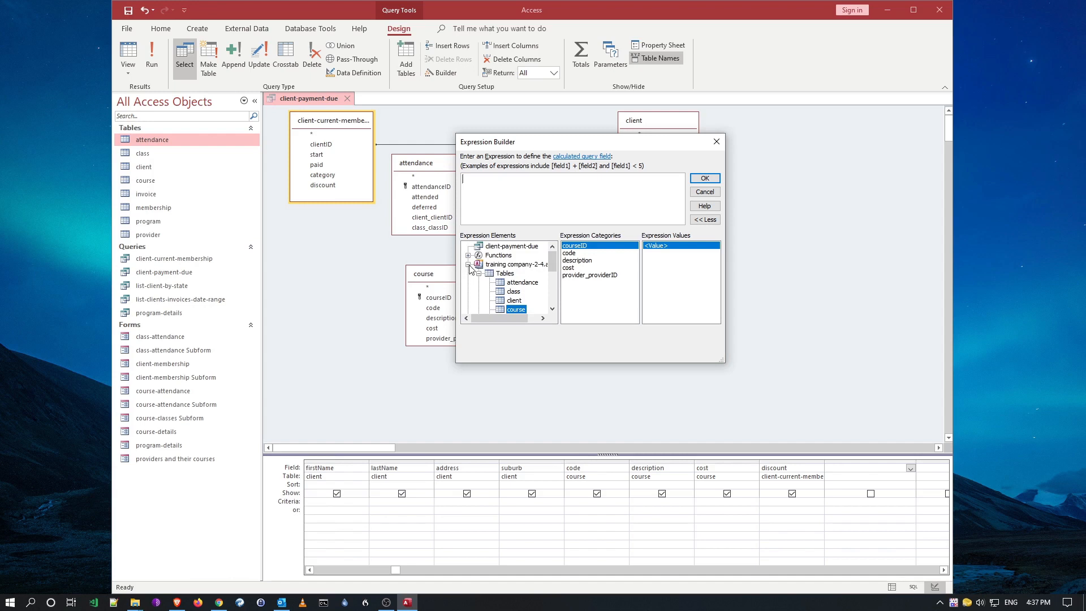
click(520, 263)
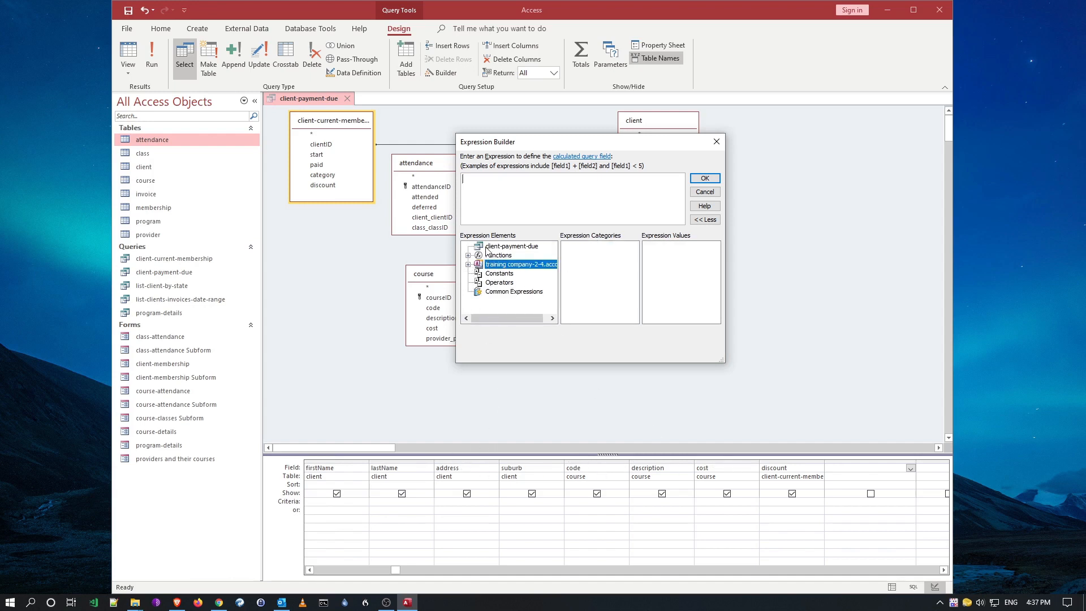
click(510, 245)
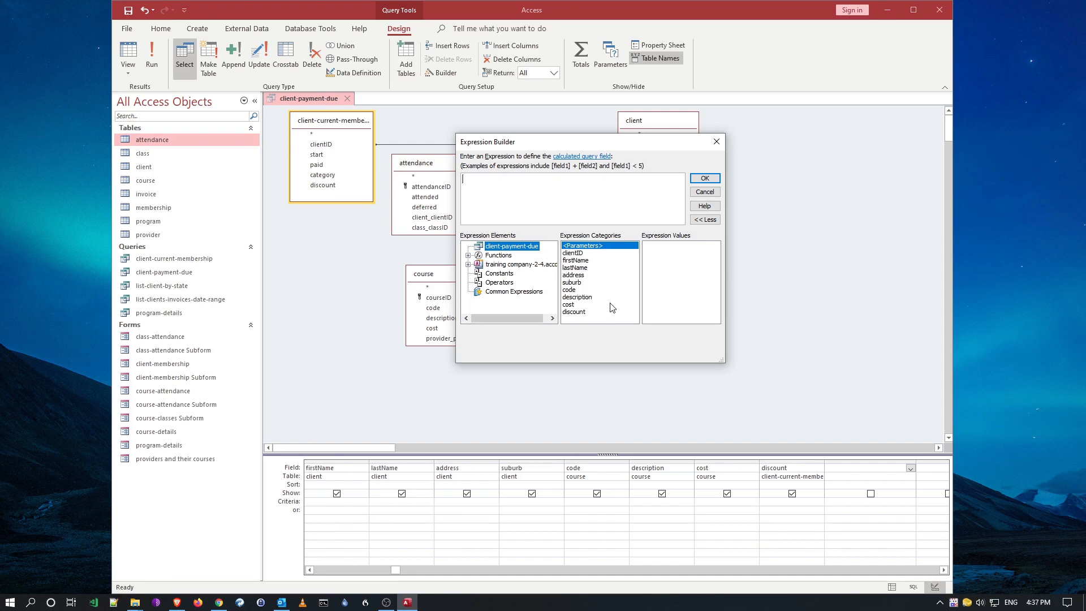
mouse_move(599, 309)
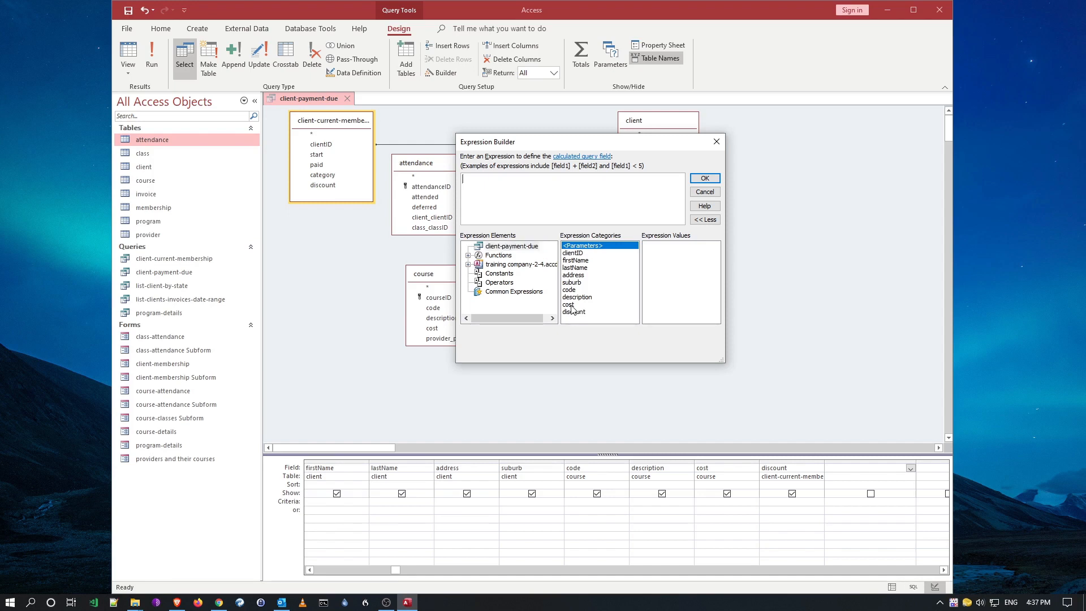
Step: Build the expression [cost] - ([cost] * [discount]) and confirm it
double_click(568, 304)
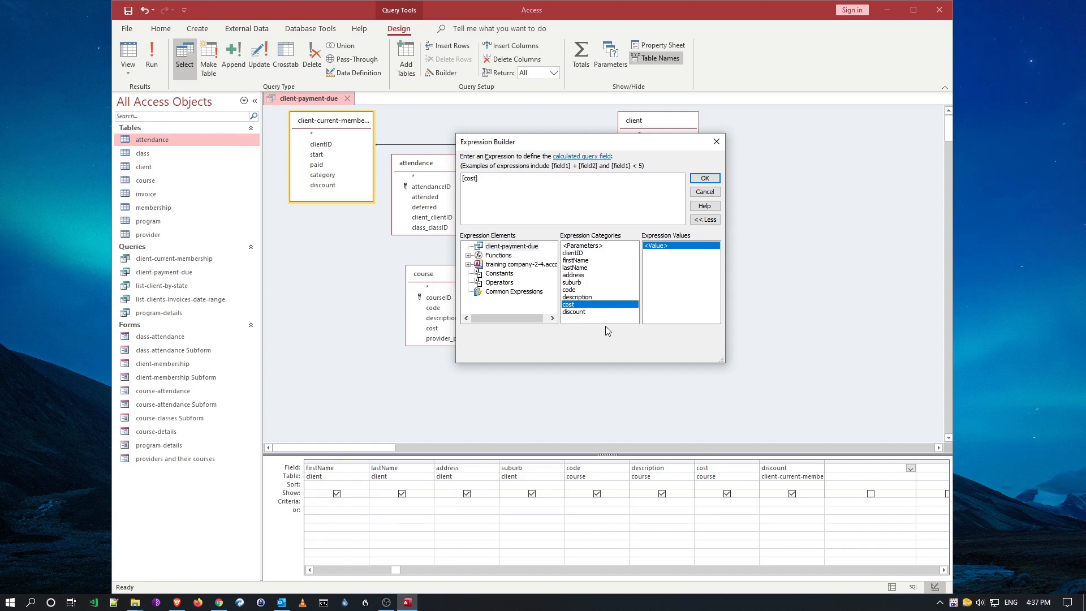
text(-)
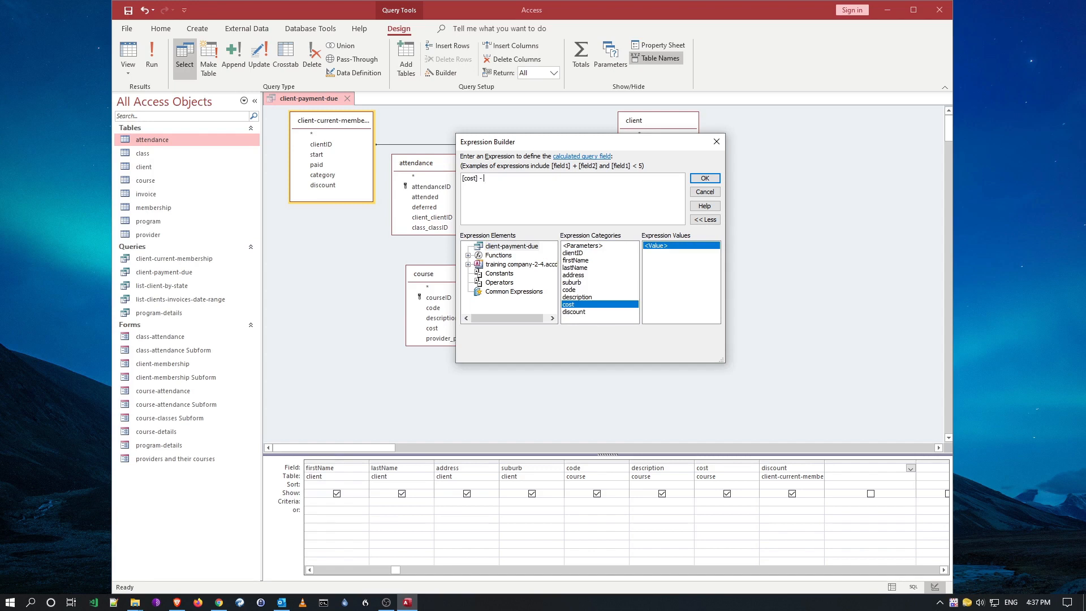
text(( [cost] -)
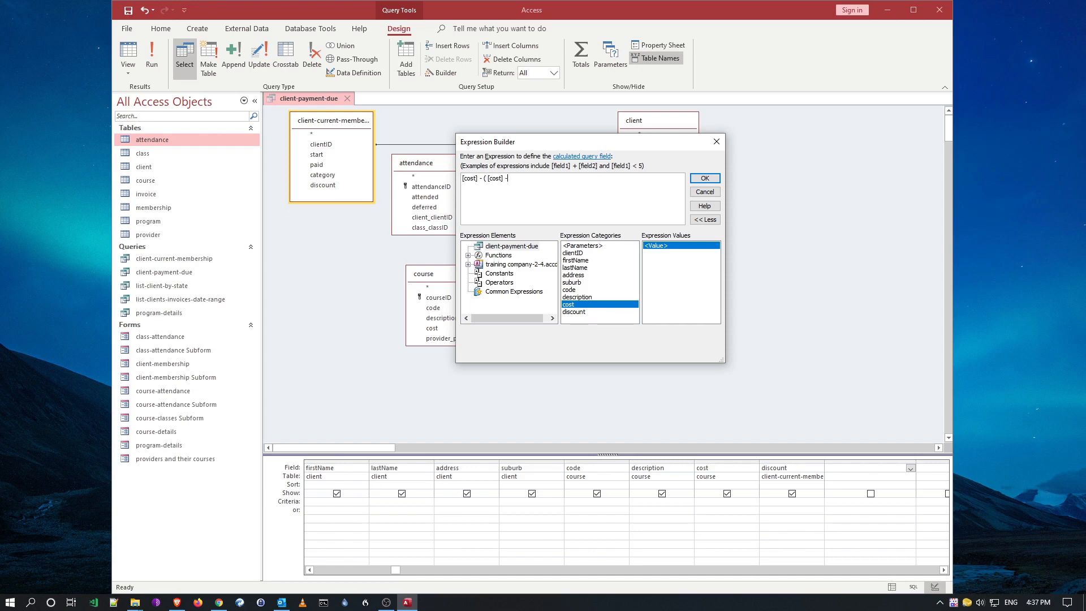
mouse_move(610, 318)
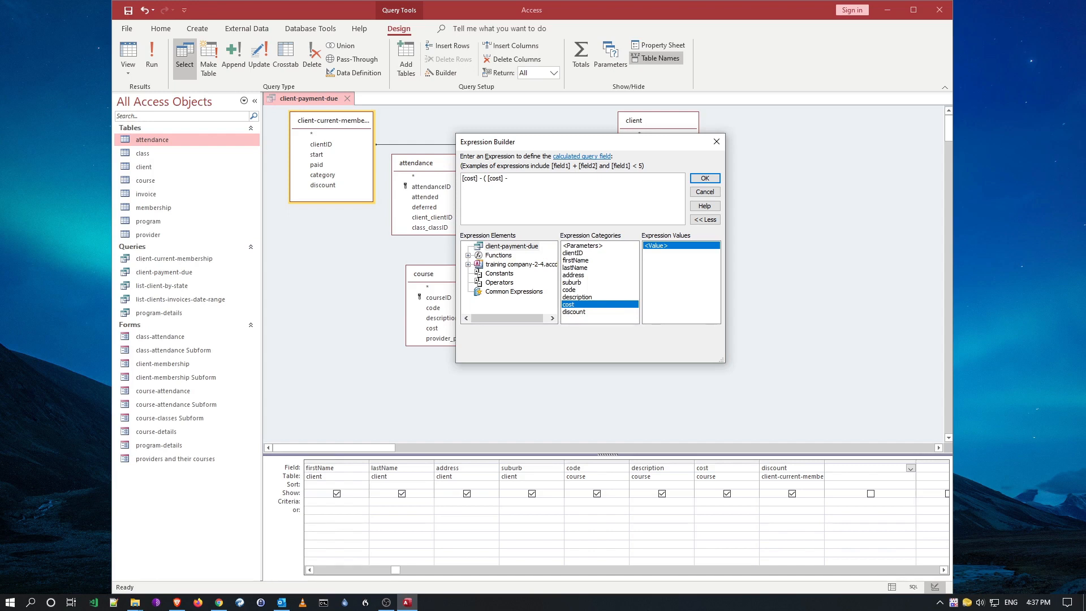
text(-)
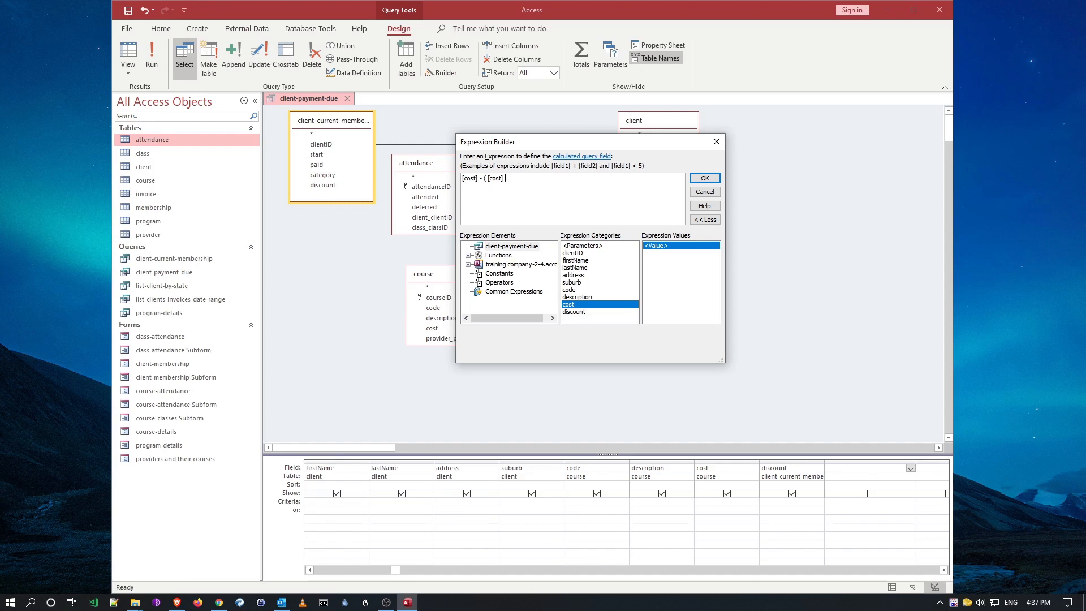
text(*)
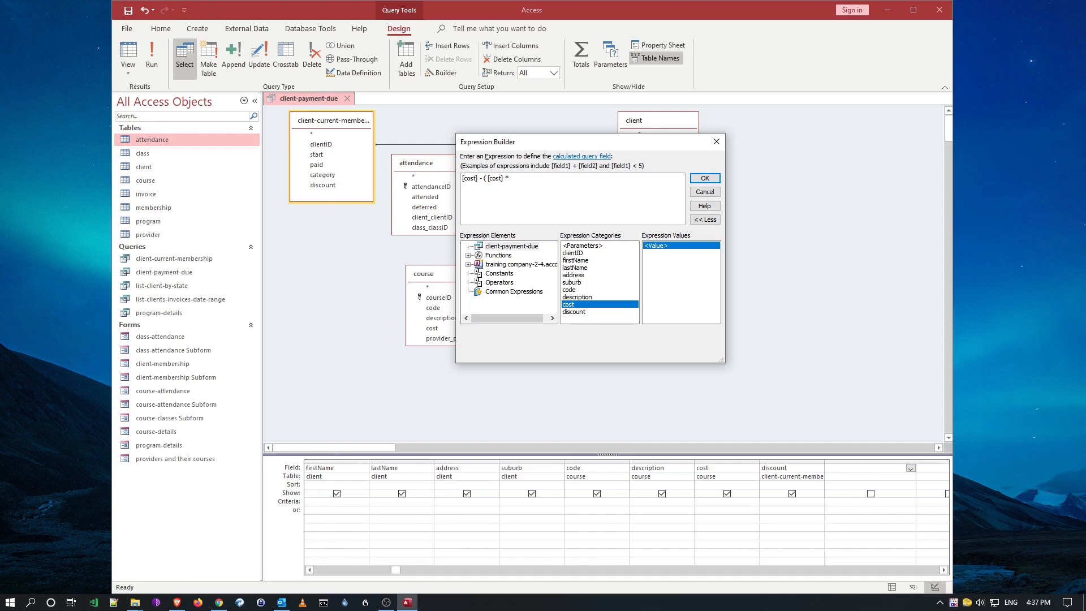
double_click(573, 312)
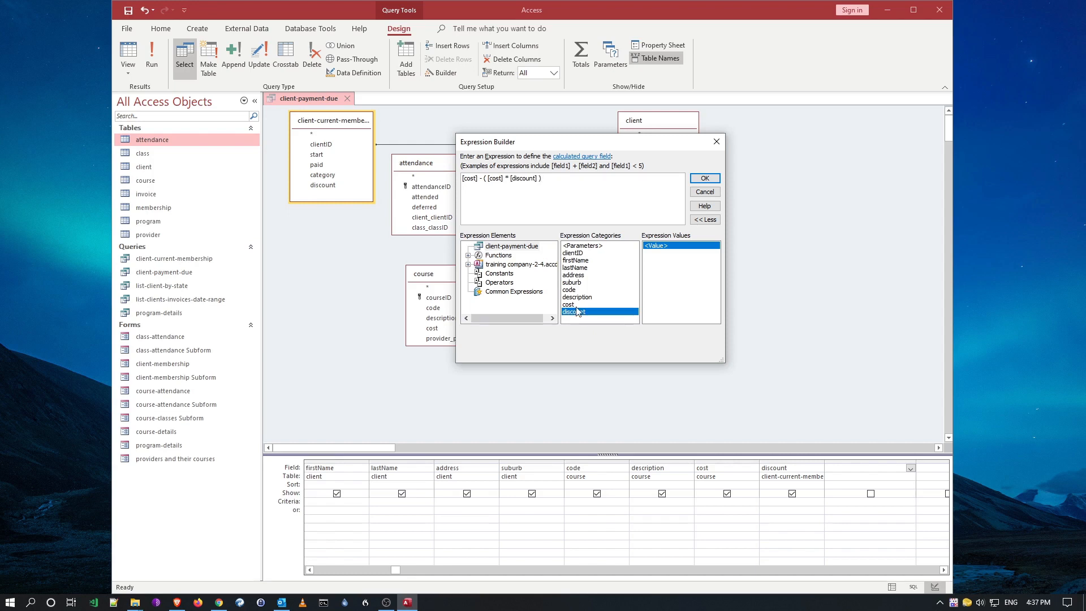
click(703, 177)
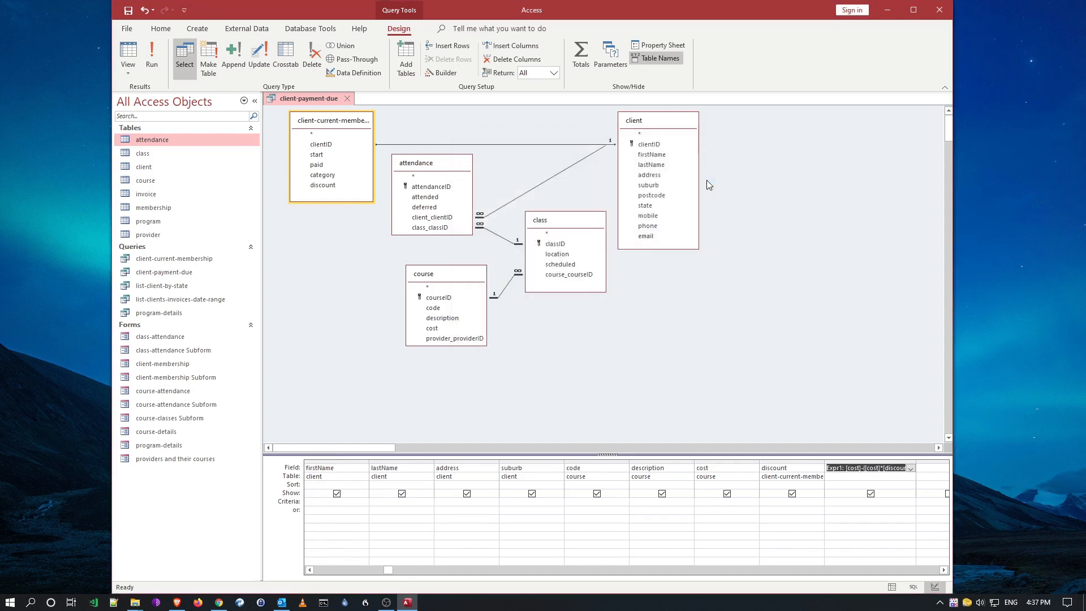
mouse_move(915, 461)
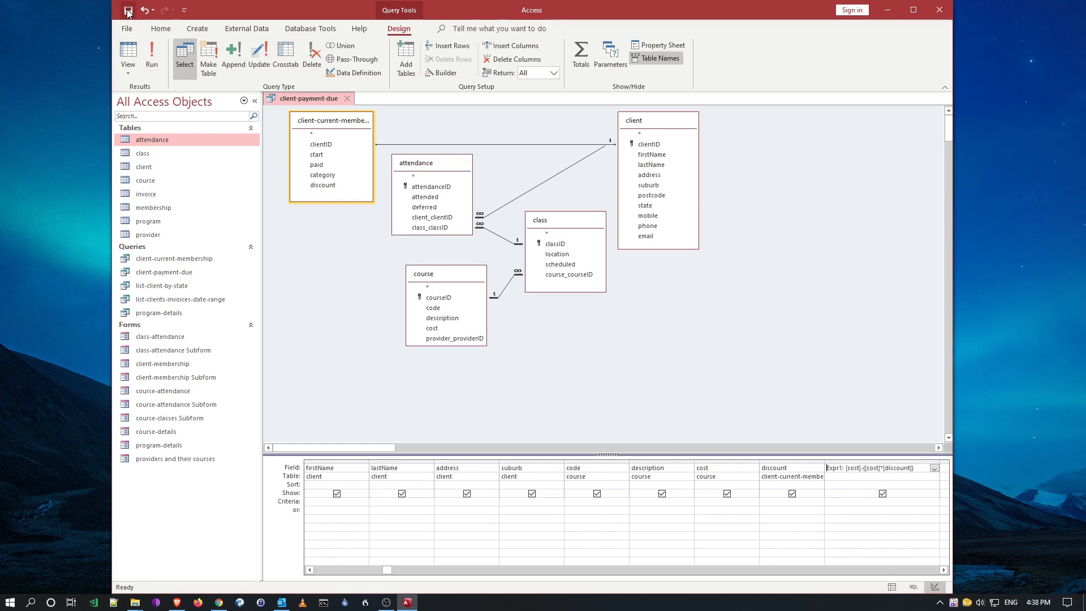
click(128, 55)
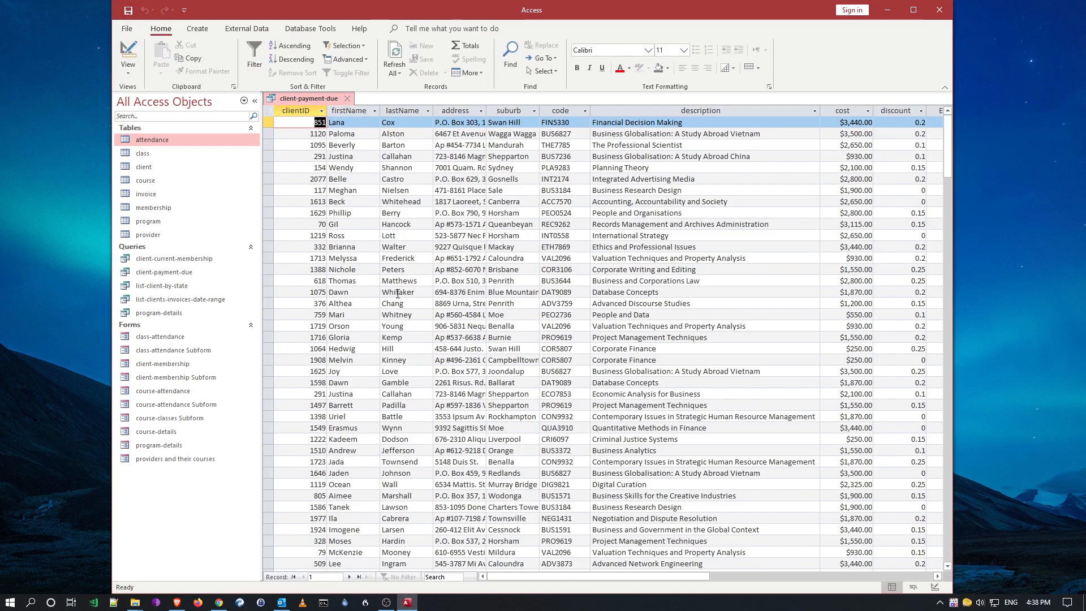
scroll(right, 3)
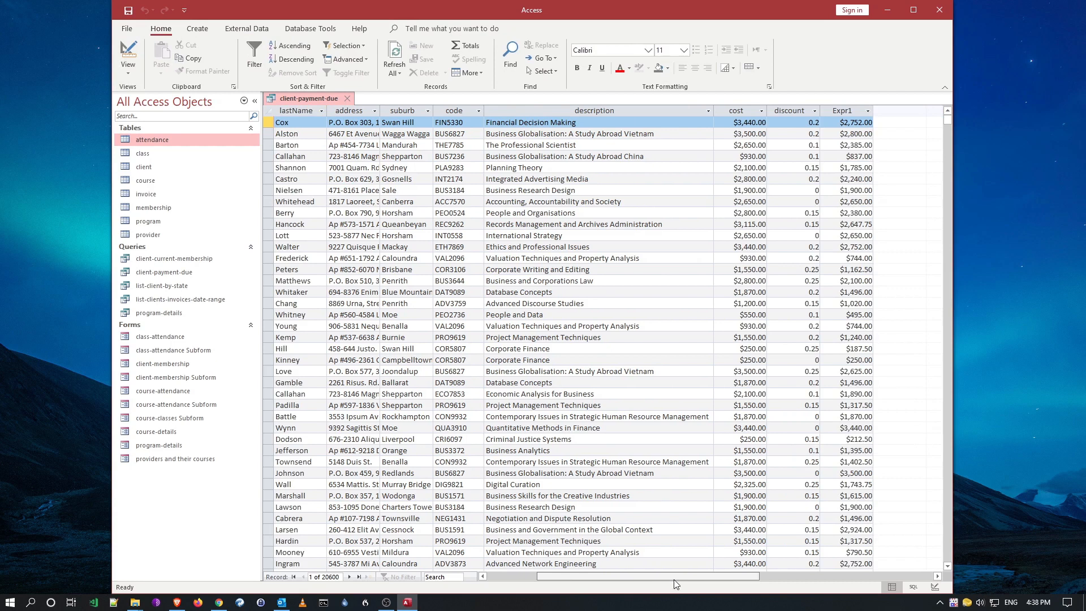
click(843, 122)
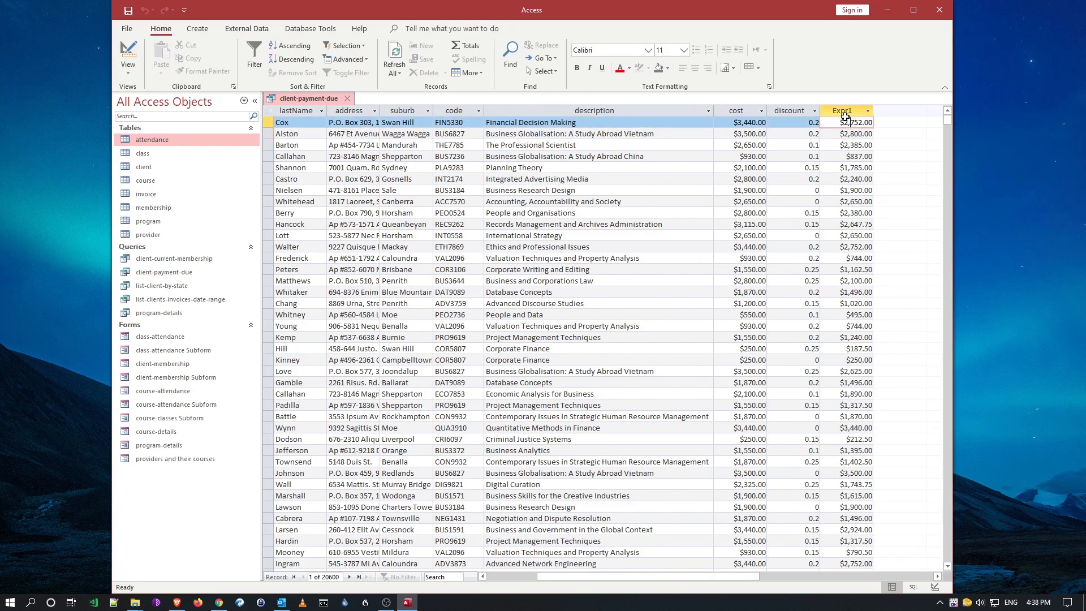
click(853, 122)
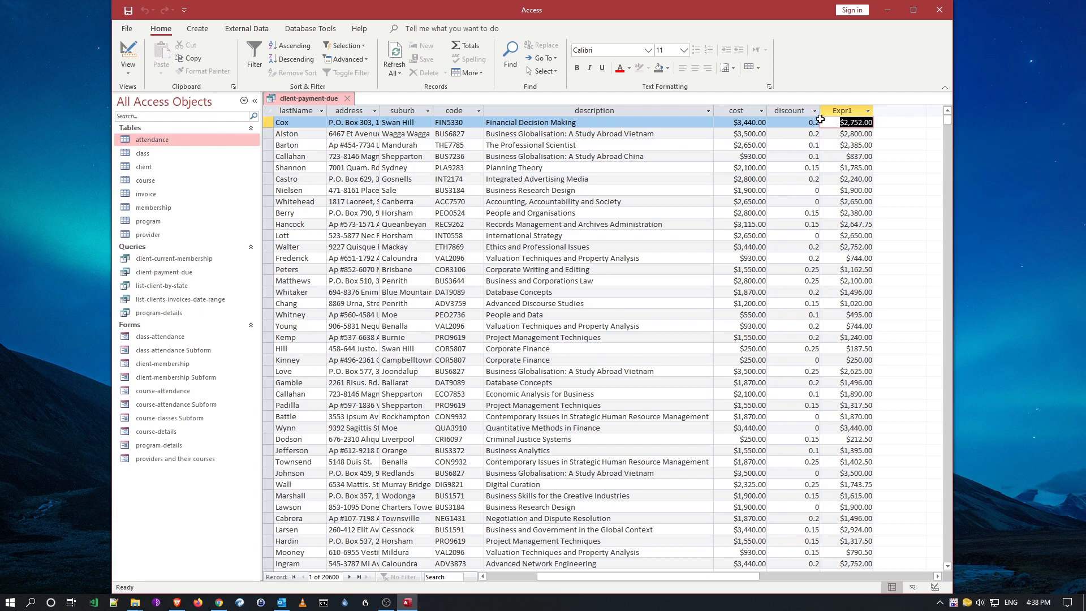
click(787, 122)
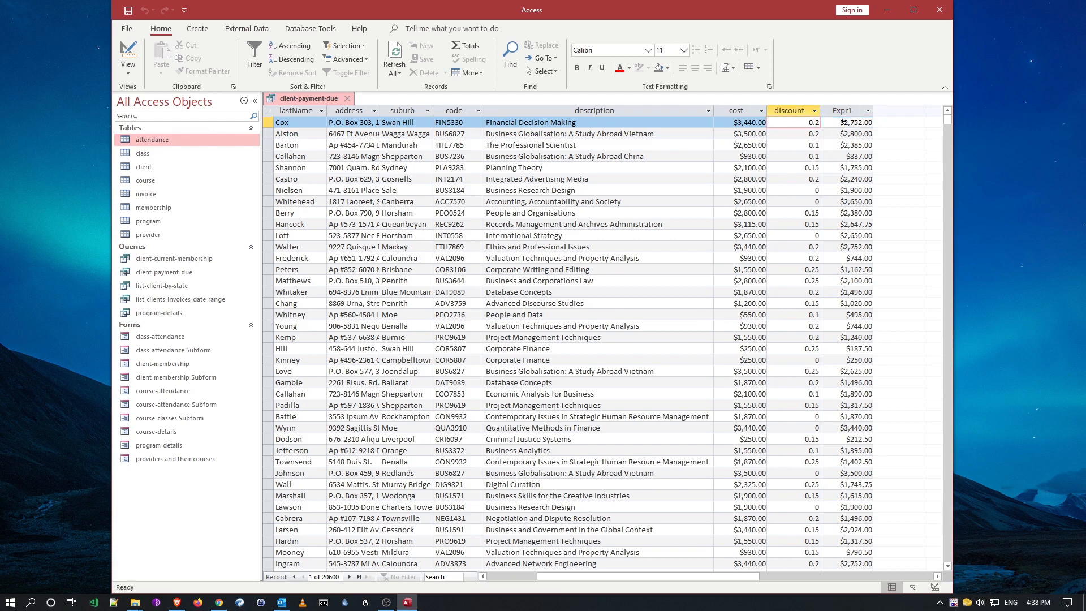
click(844, 110)
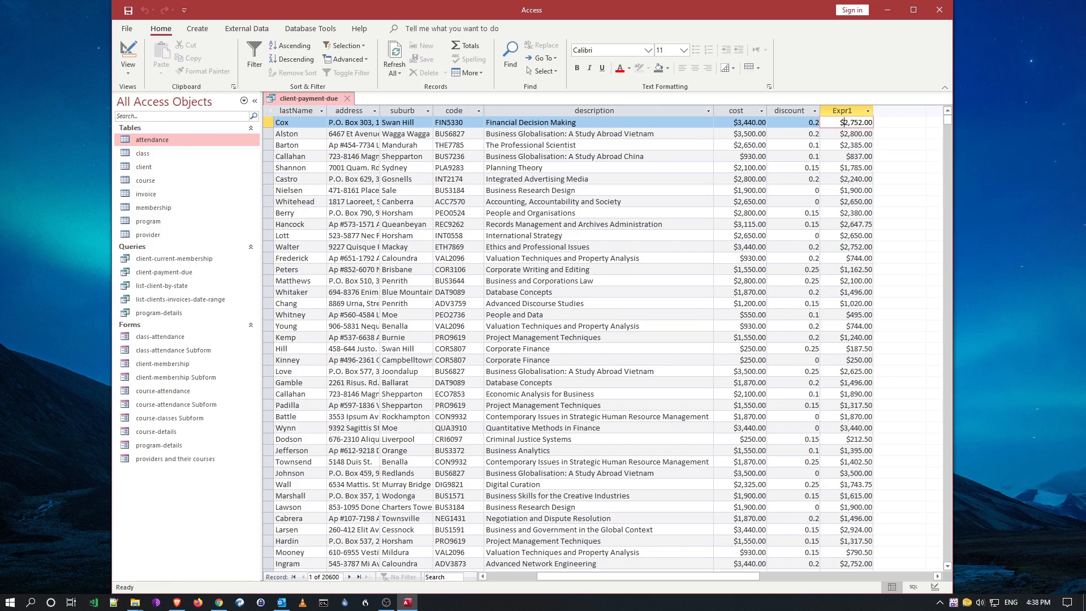
mouse_move(943, 244)
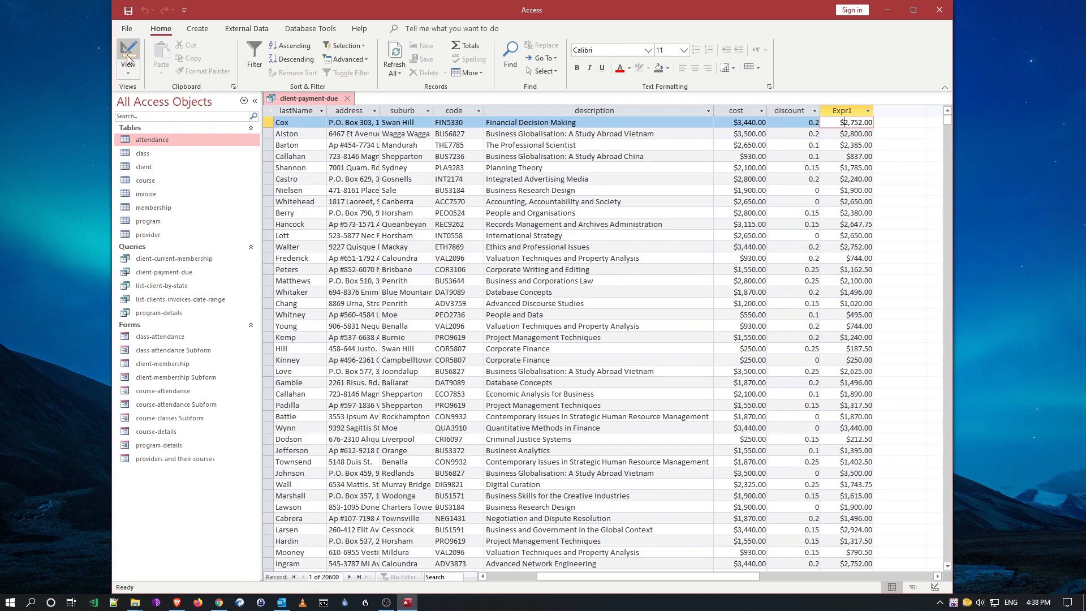
Step: Rename the calculated column from Expr1 to charge: [cost]-[cost]*[discount]
click(127, 57)
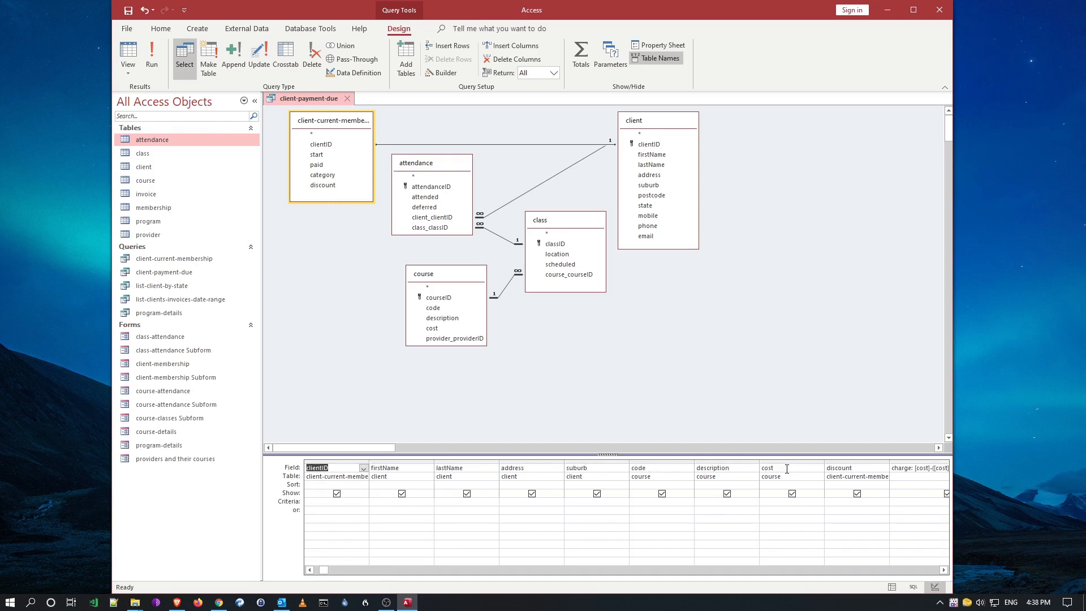
mouse_move(816, 504)
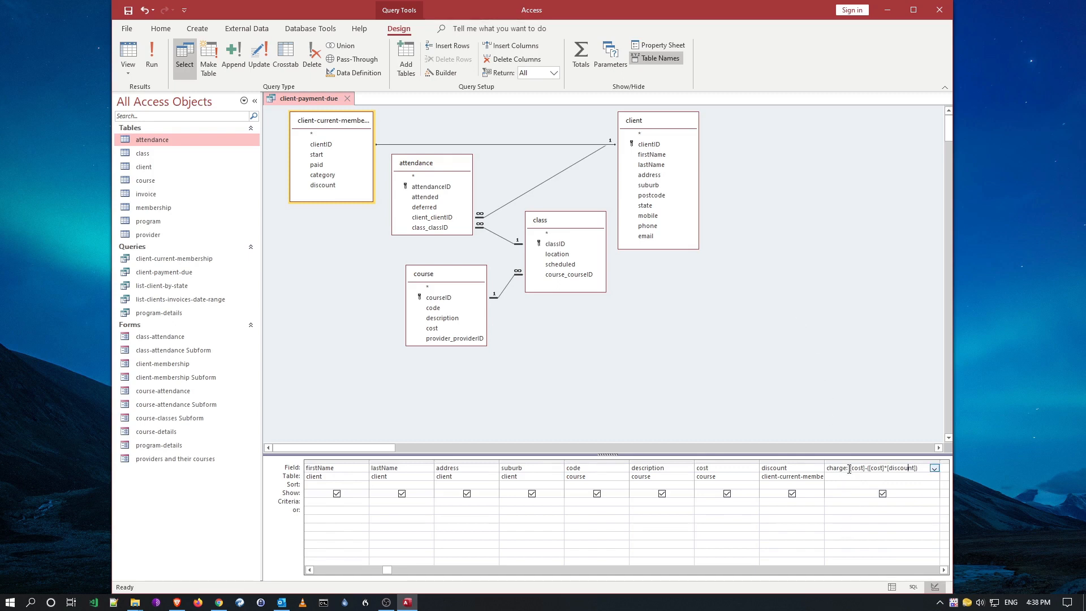
mouse_move(301, 323)
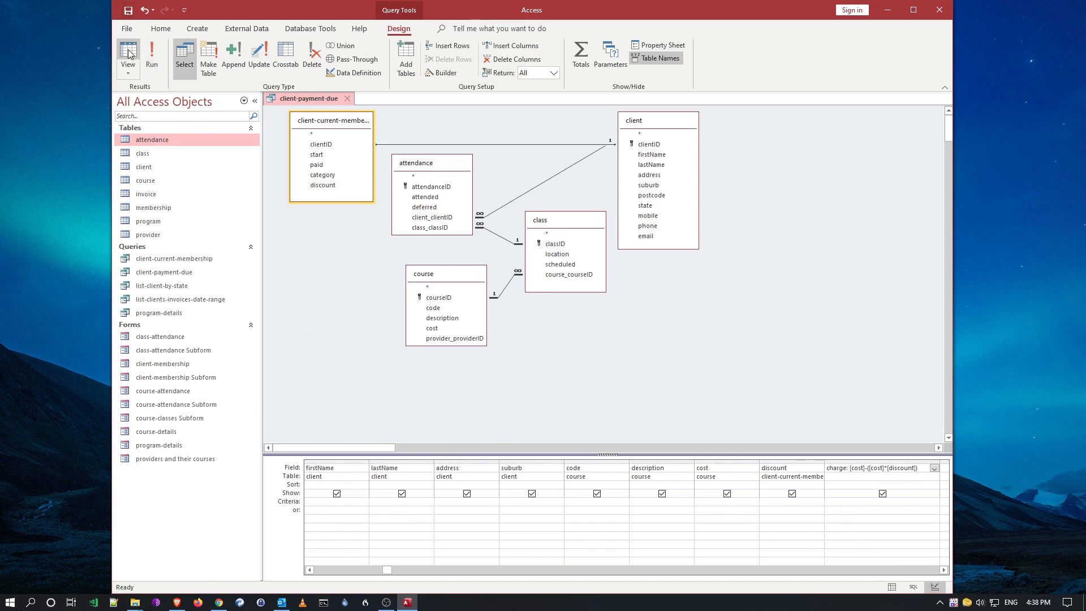
Step: View the datasheet results showing the charge column, e.g. $2,752.00
click(128, 54)
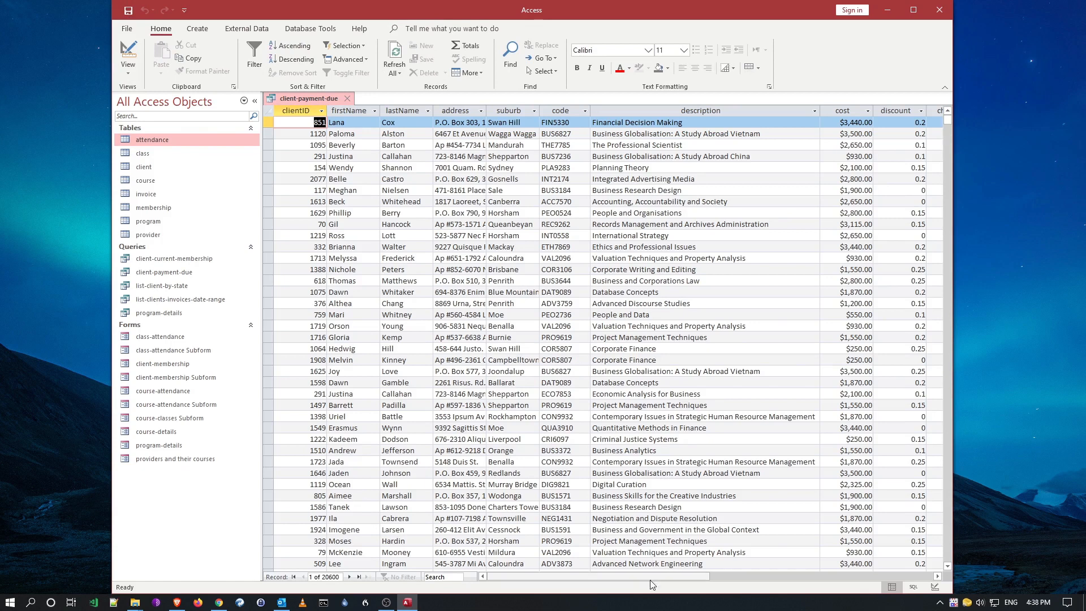
scroll(right, 3)
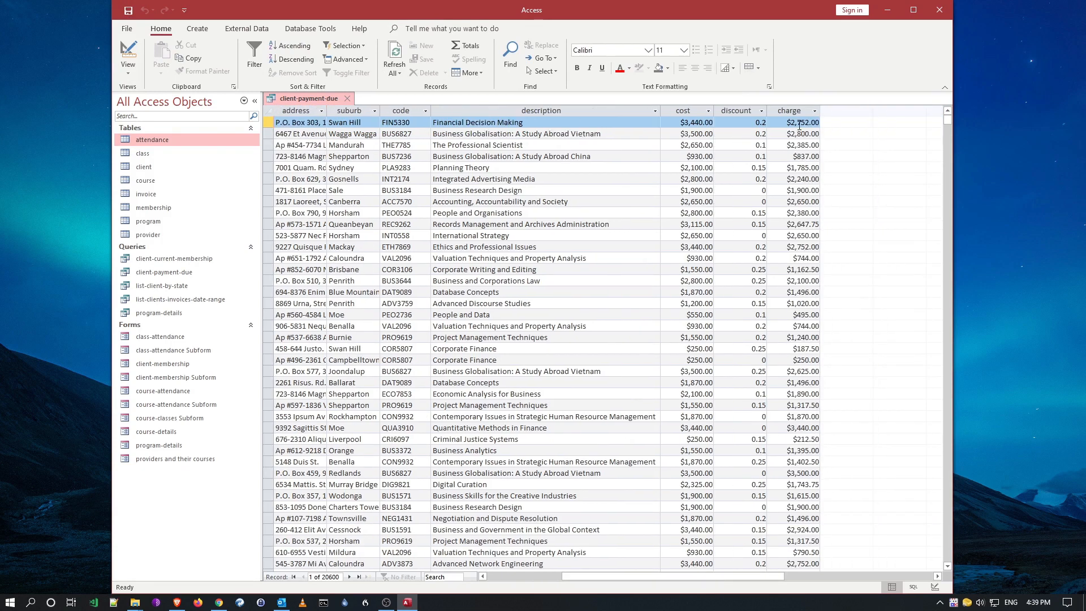
click(800, 190)
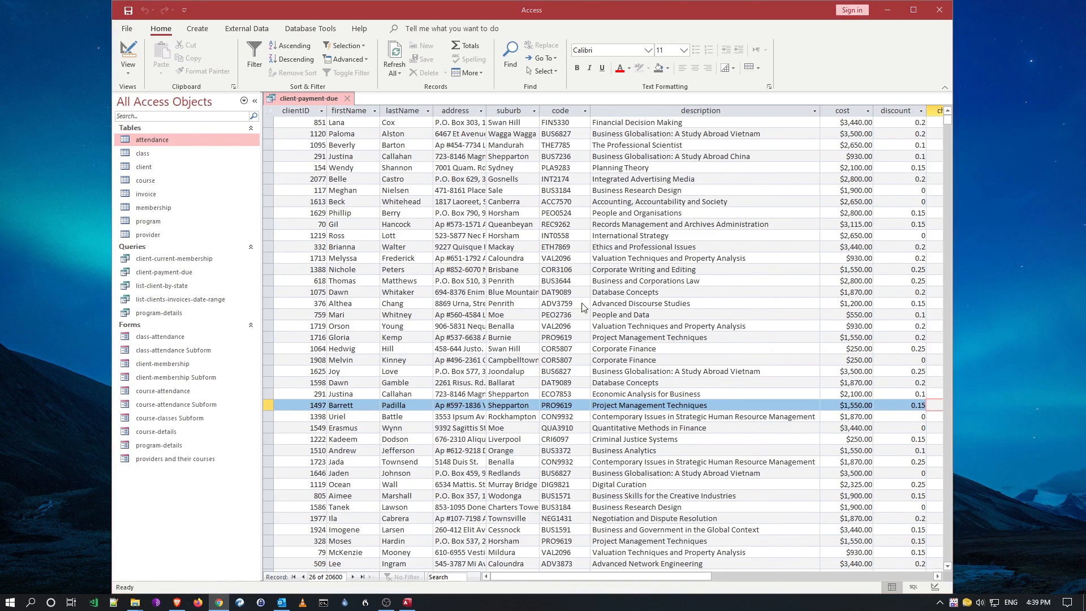
mouse_move(668, 363)
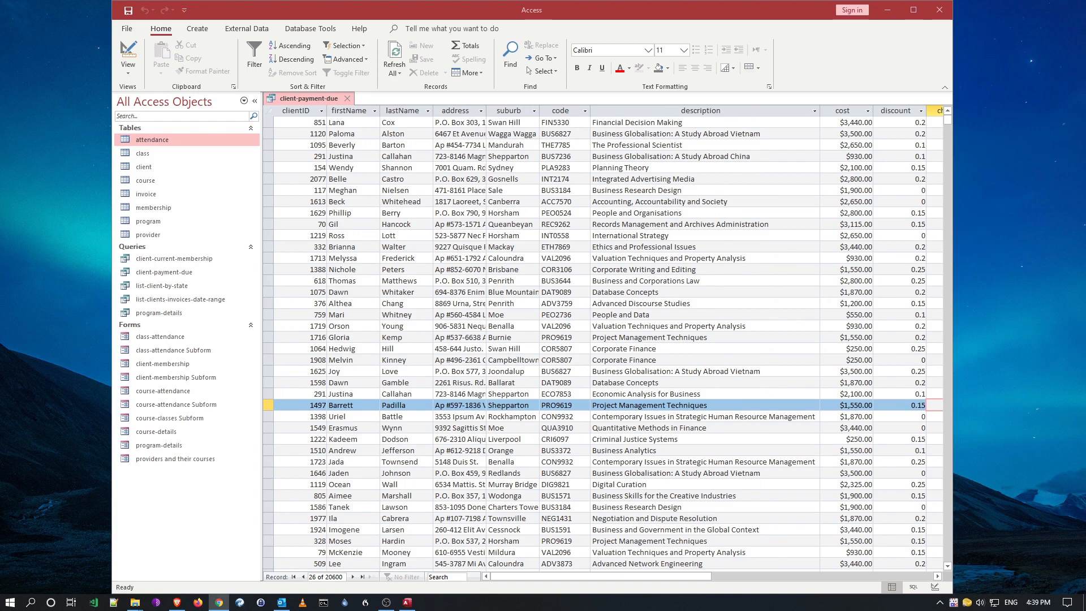
mouse_move(68, 190)
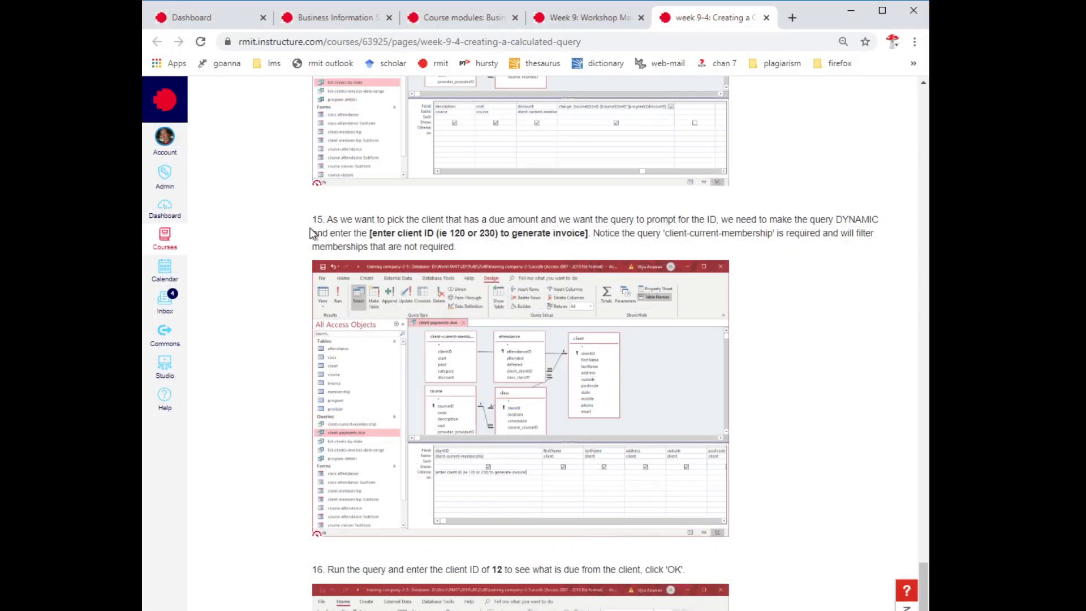
mouse_move(436, 220)
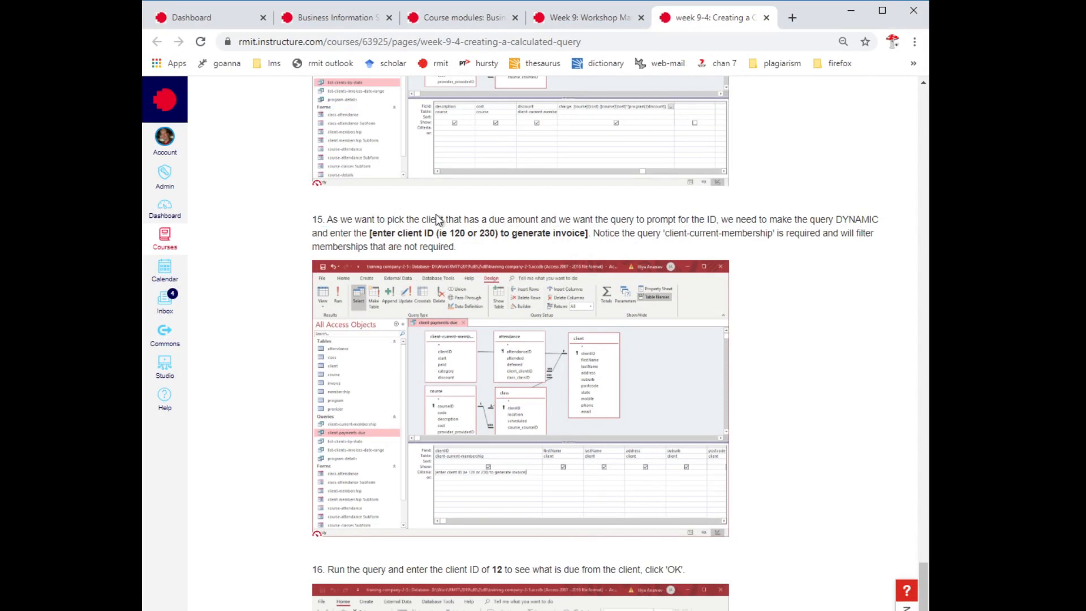
mouse_move(588, 246)
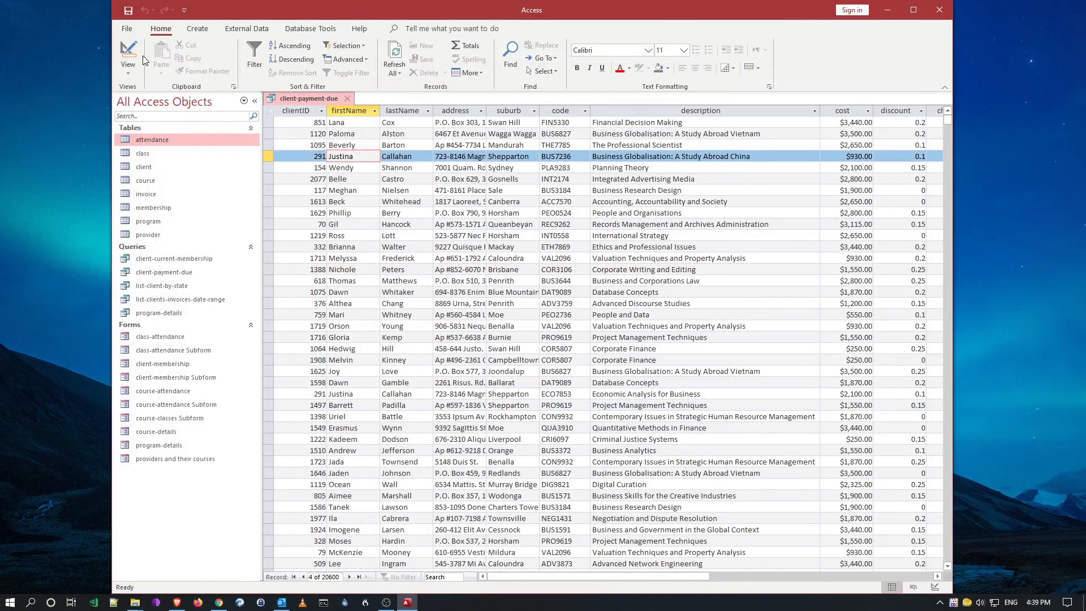
Step: Add the clientID criterion [enter client ID (ie 120 or 230) to generate invoice] as a prompt
click(128, 55)
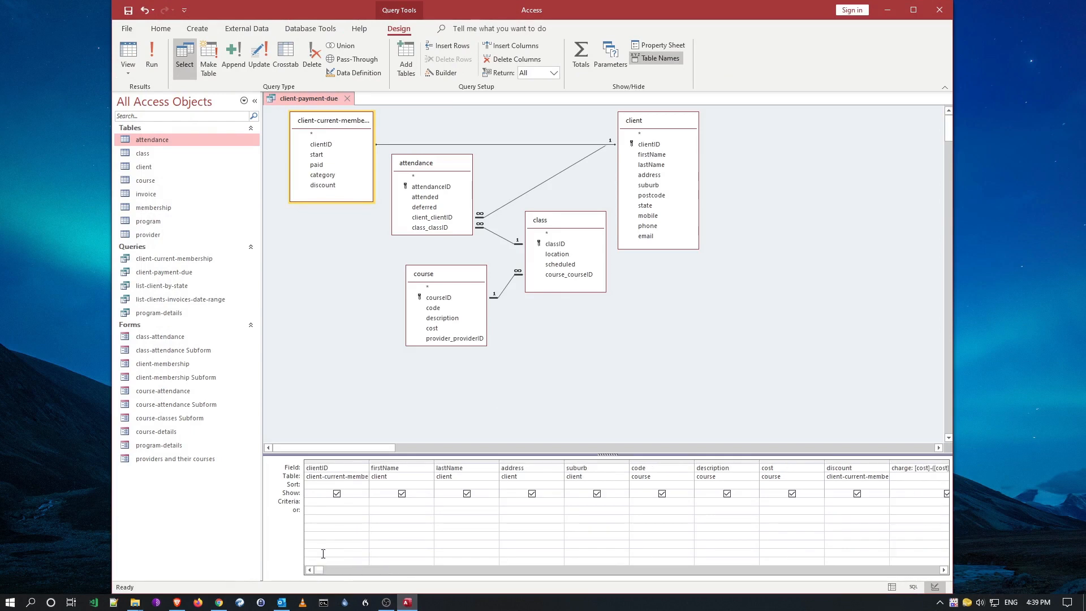
click(326, 467)
text([enter client ID (ie 120 or 230) to generate invoice])
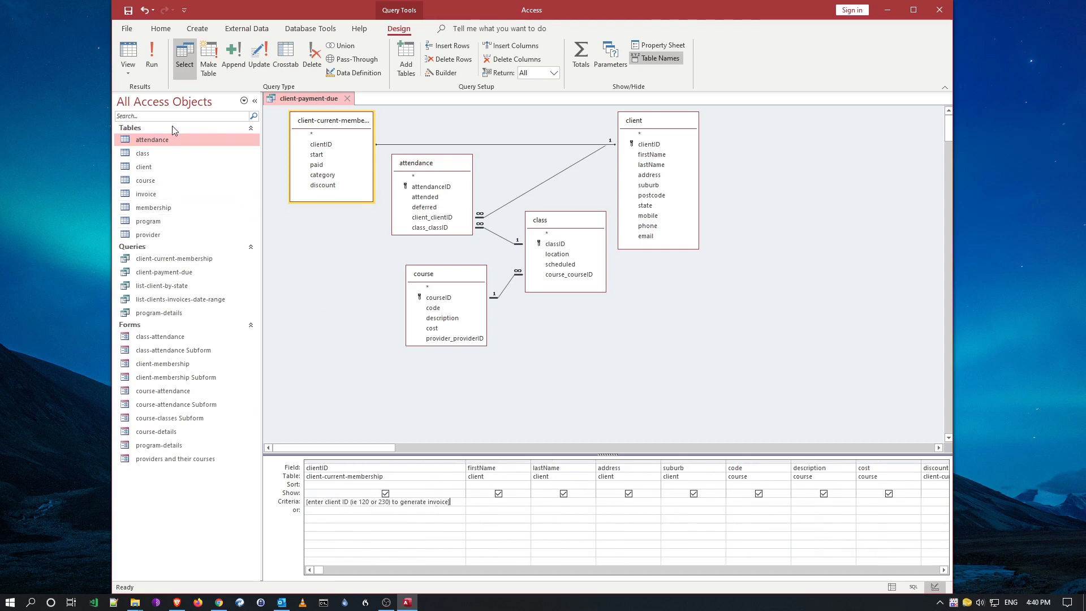
mouse_move(165, 111)
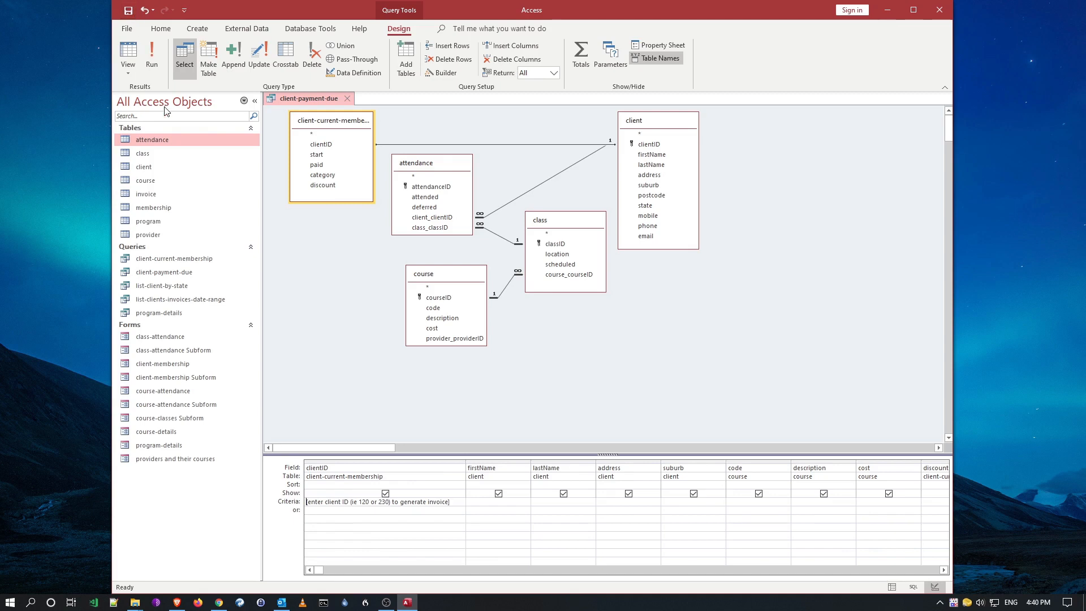
click(150, 56)
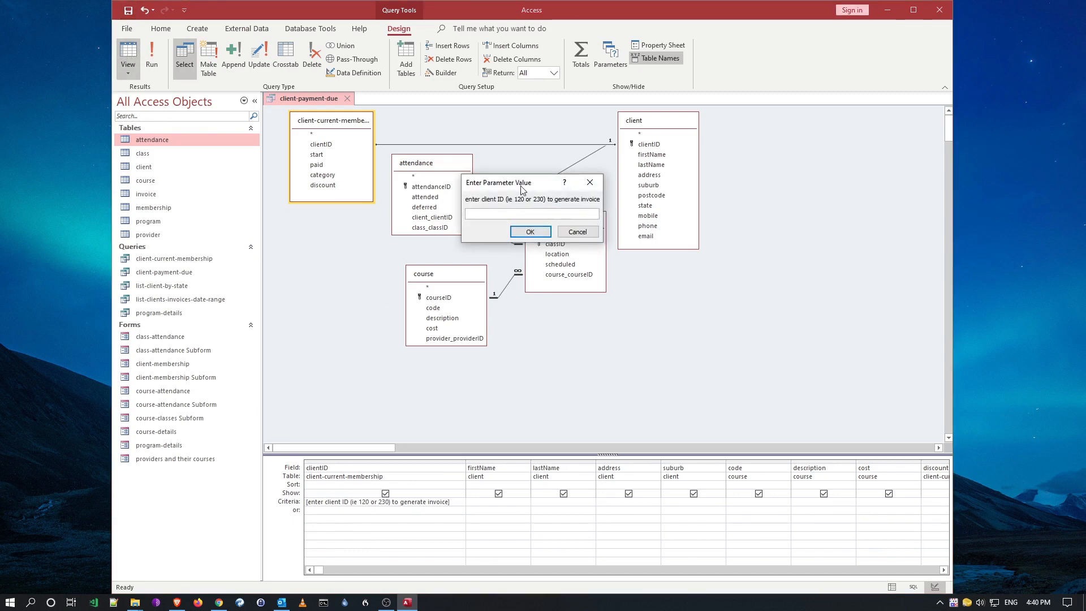
drag(497, 182, 367, 377)
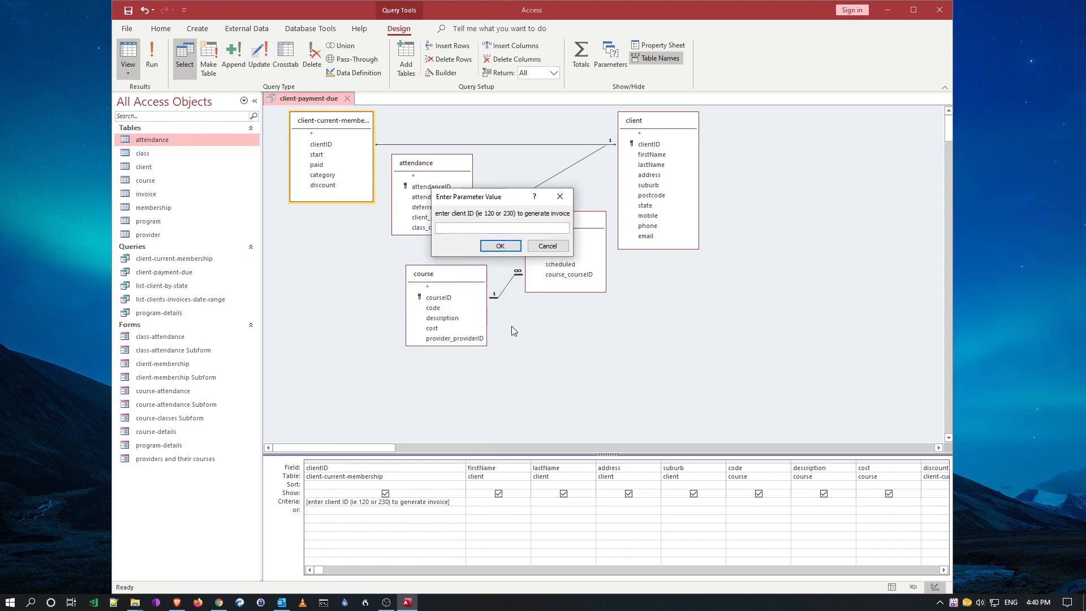
text(12)
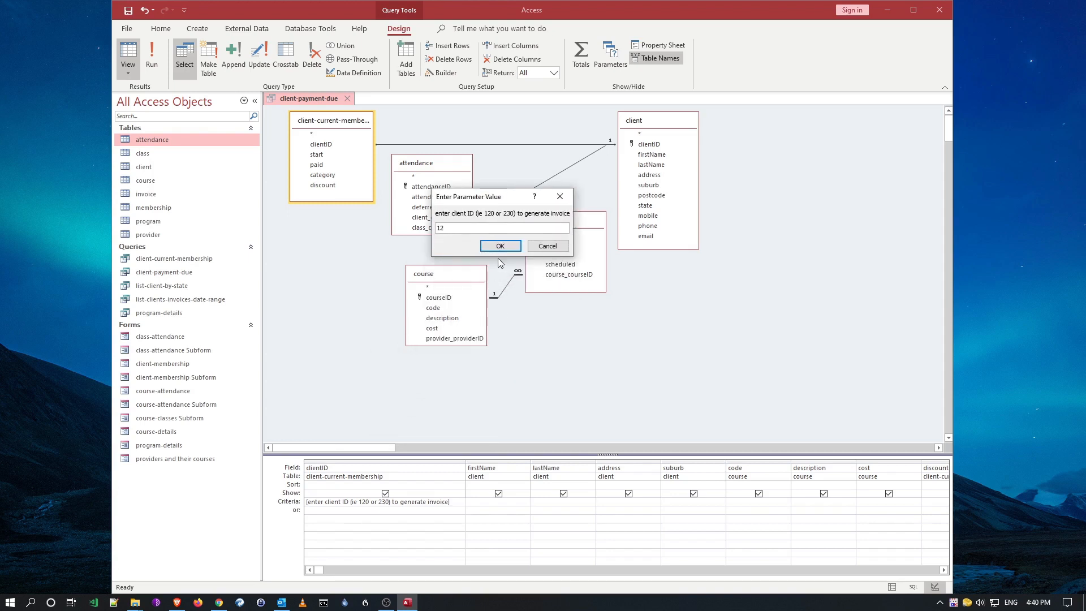
click(499, 245)
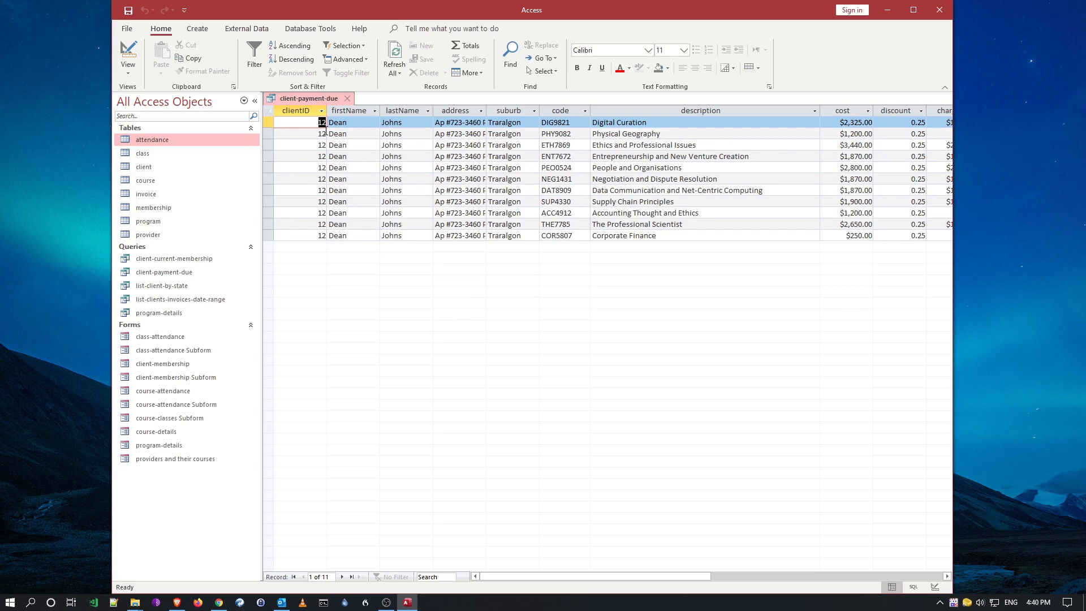
mouse_move(732, 511)
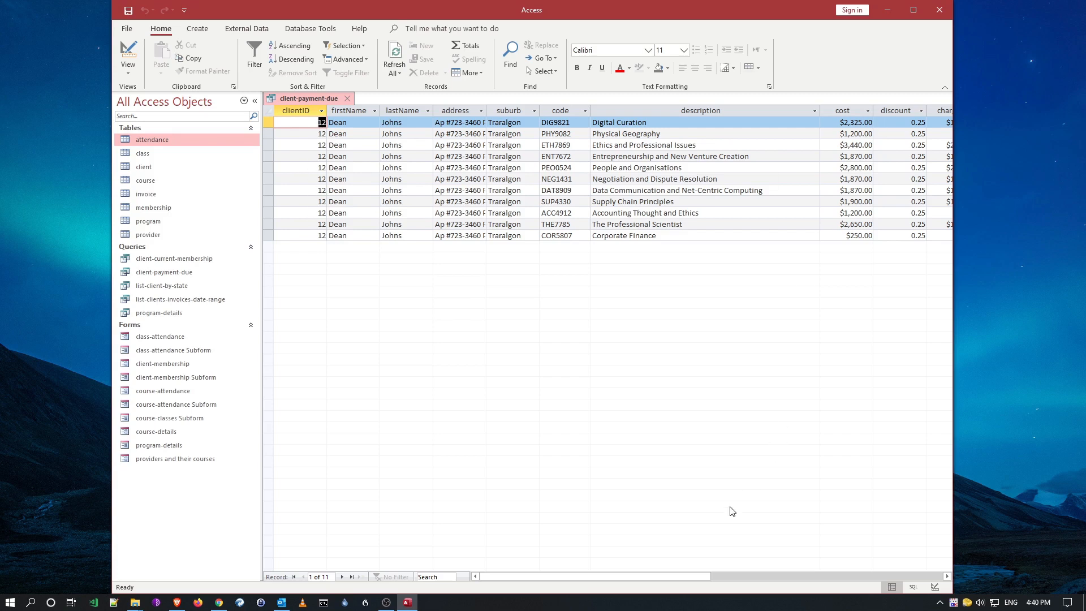
scroll(right, 3)
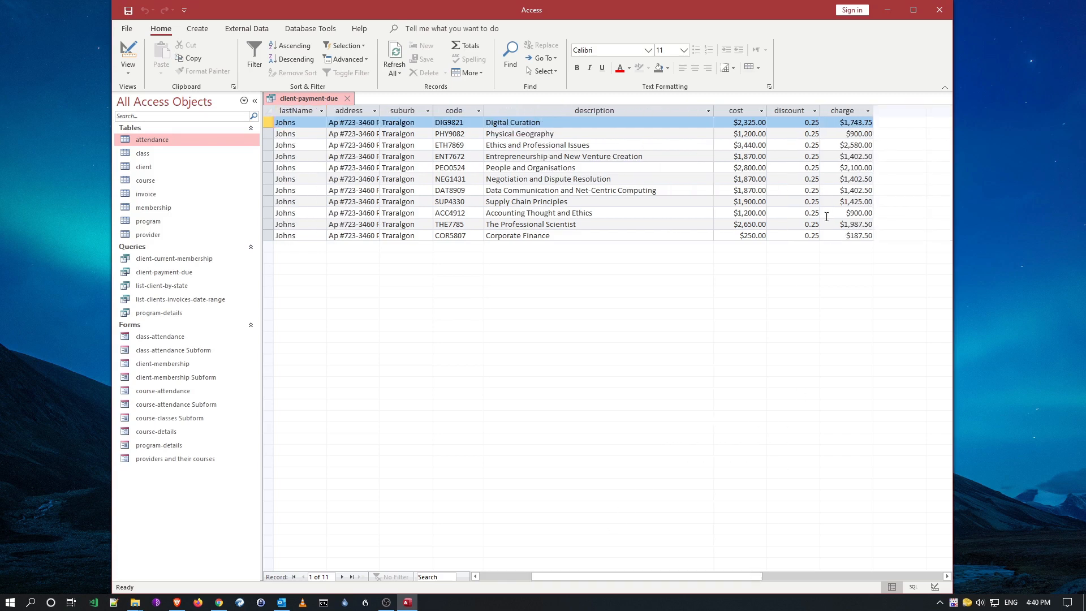
mouse_move(734, 324)
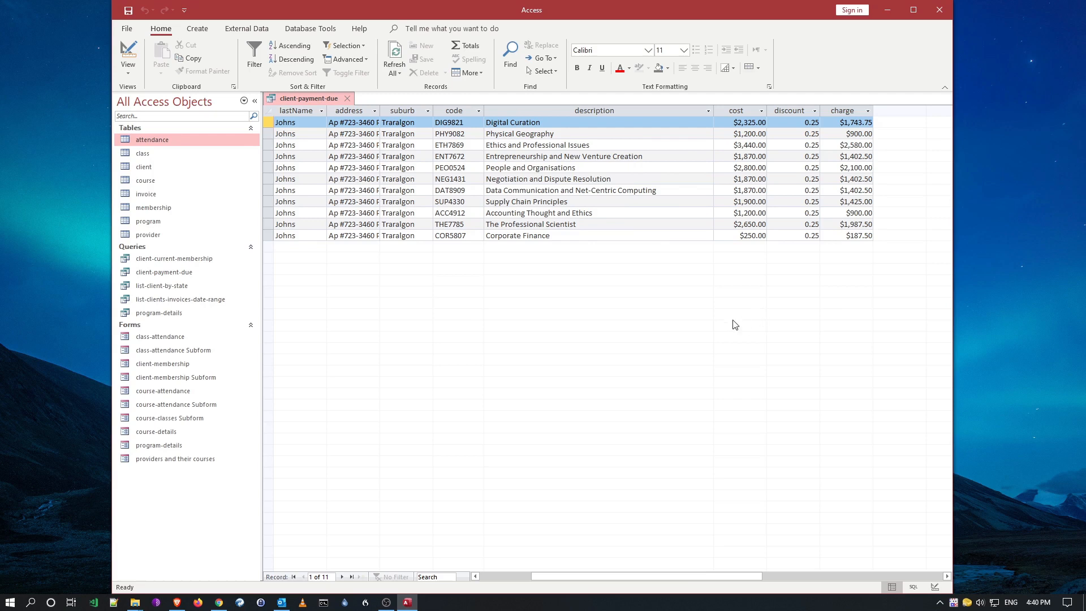
mouse_move(671, 581)
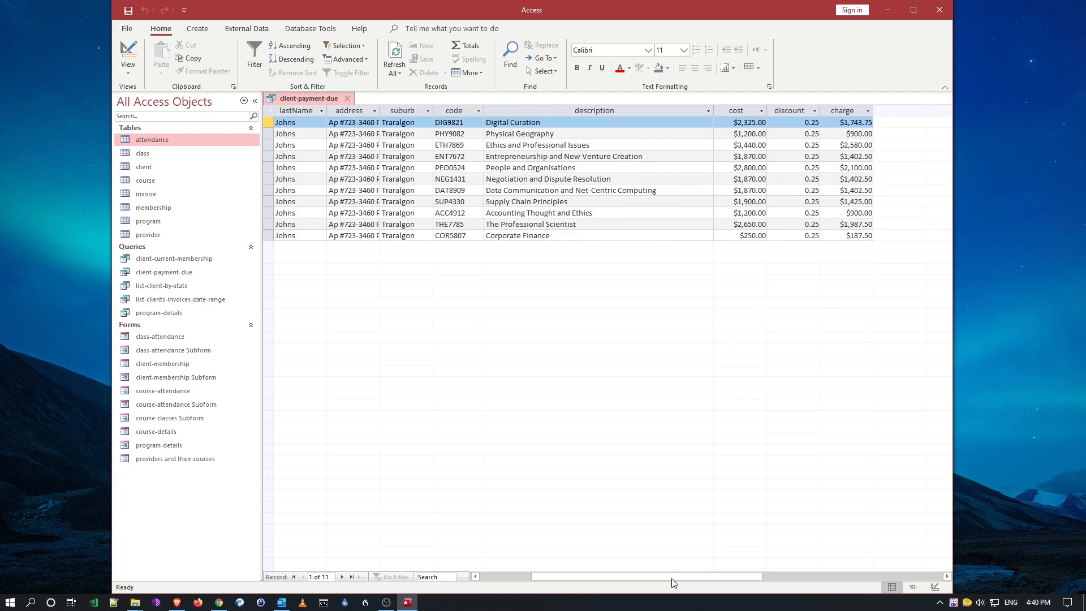
scroll(left, 3)
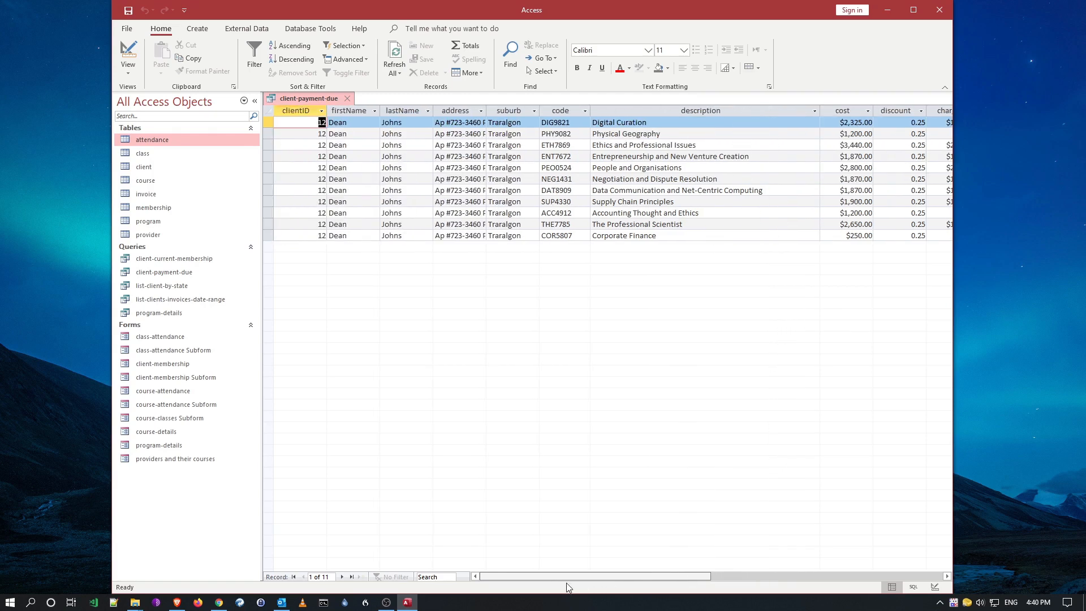
mouse_move(467, 291)
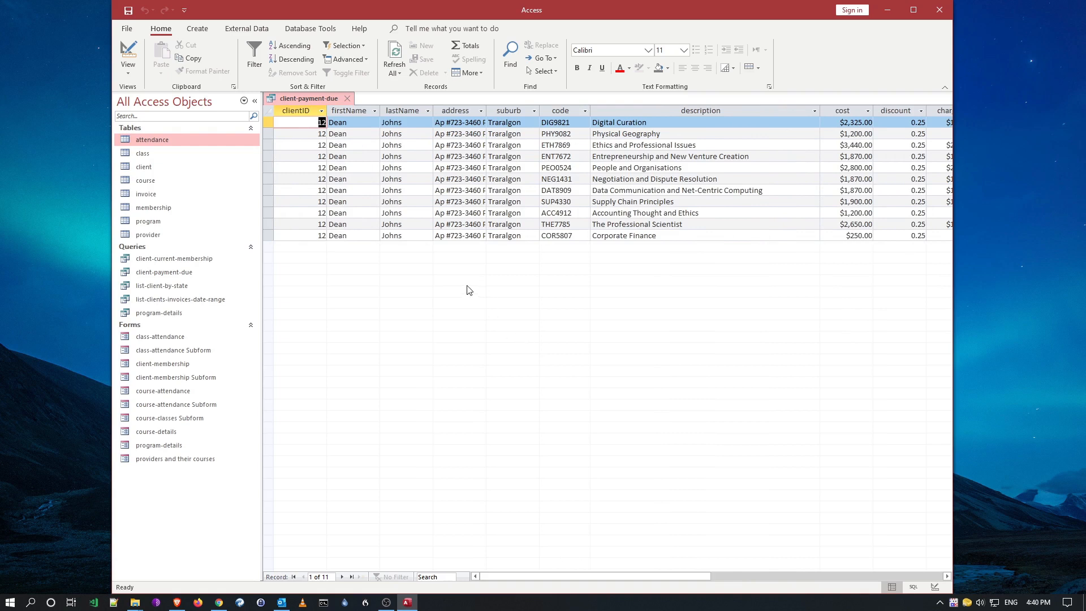